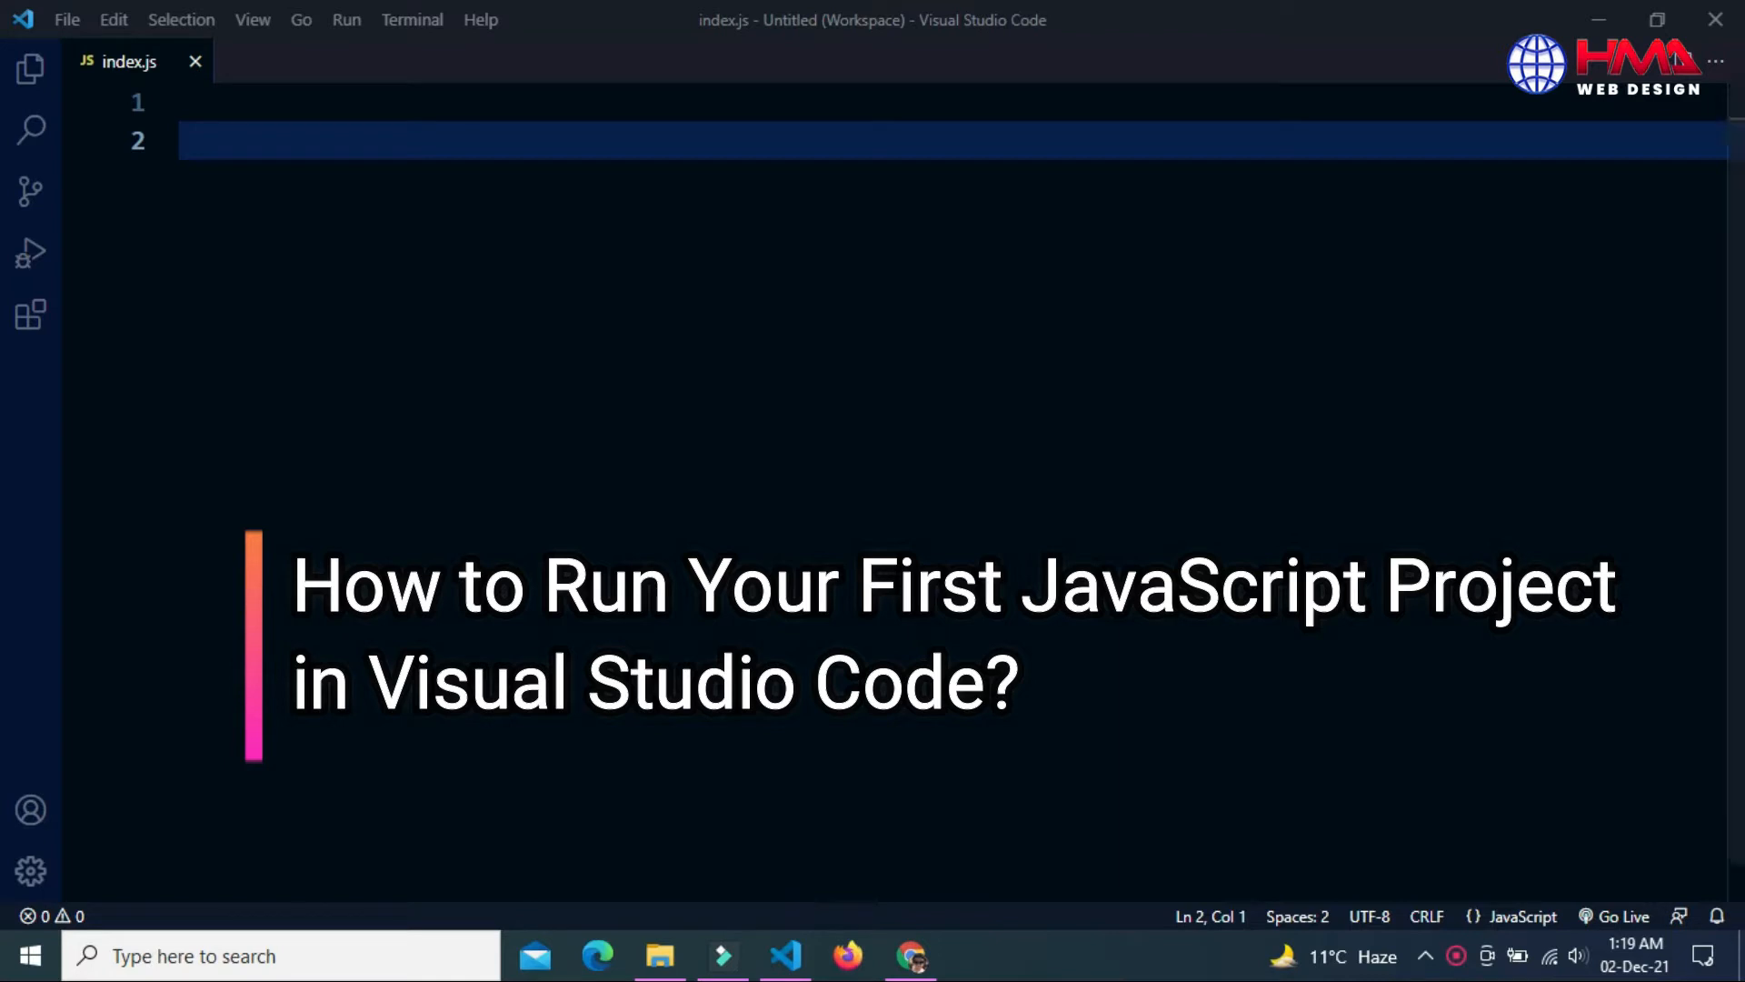
mouse_move(142, 198)
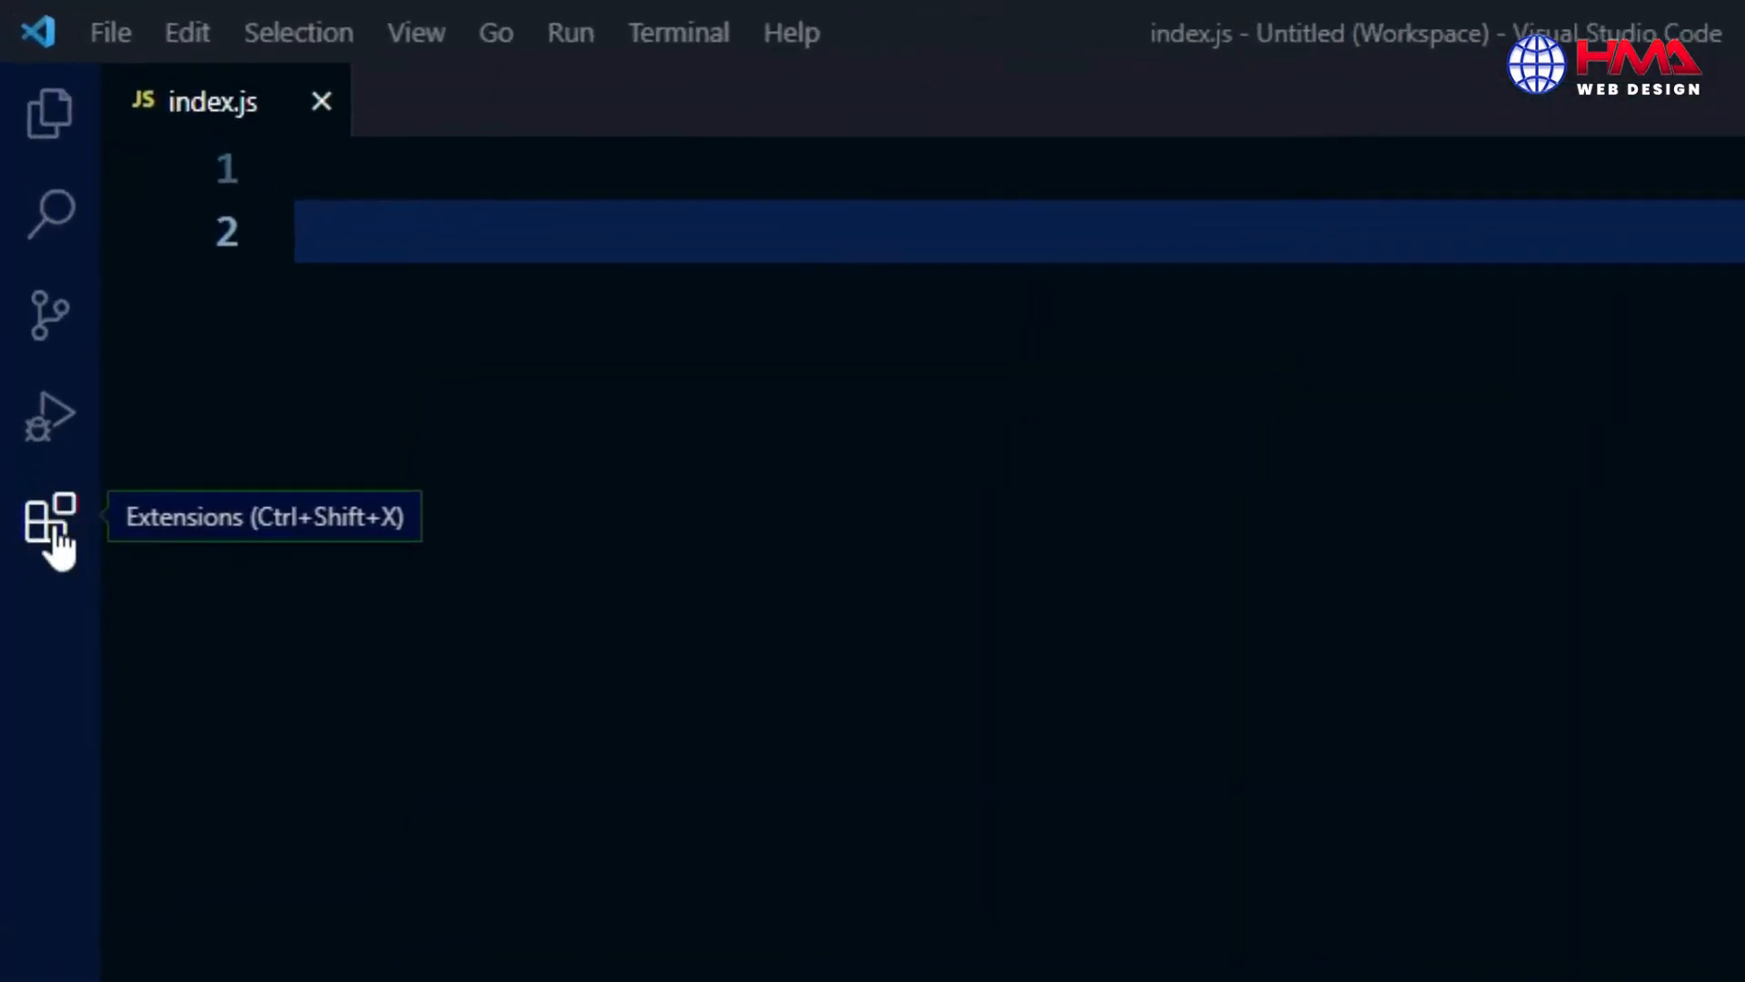
Search Extensions for 'code runner', install Code Runner by Jun Han, and return to index.js
left_click(49, 515)
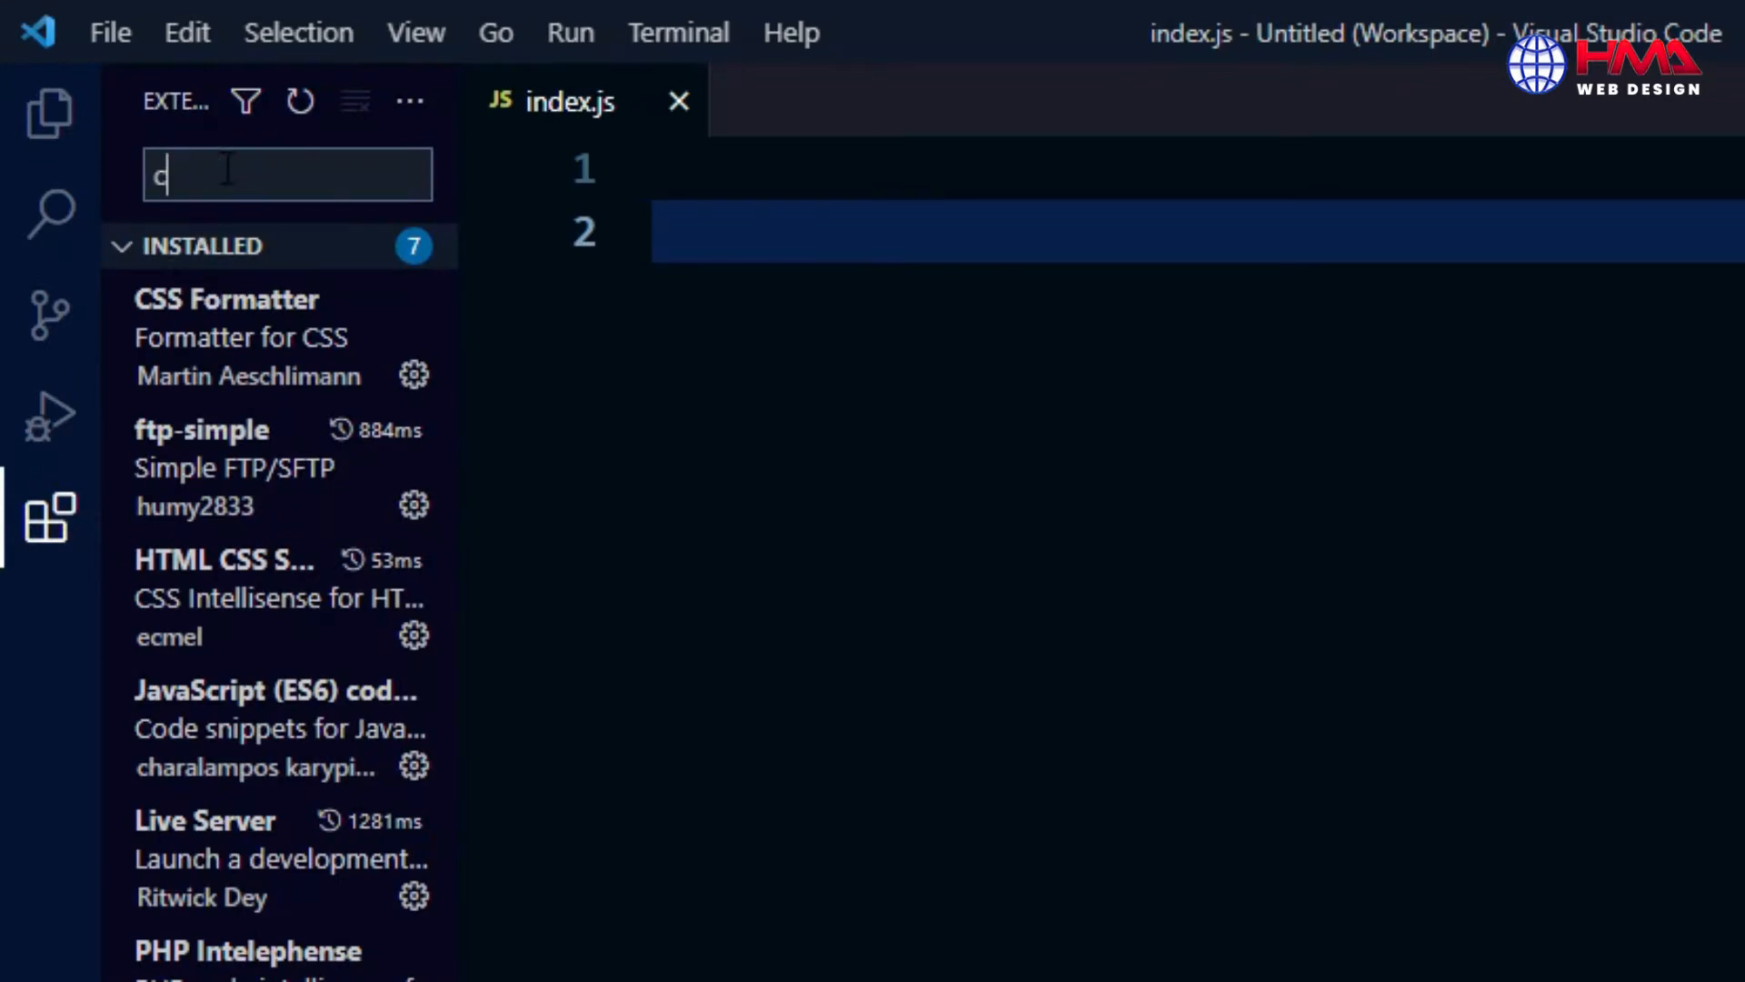
type("ode runner")
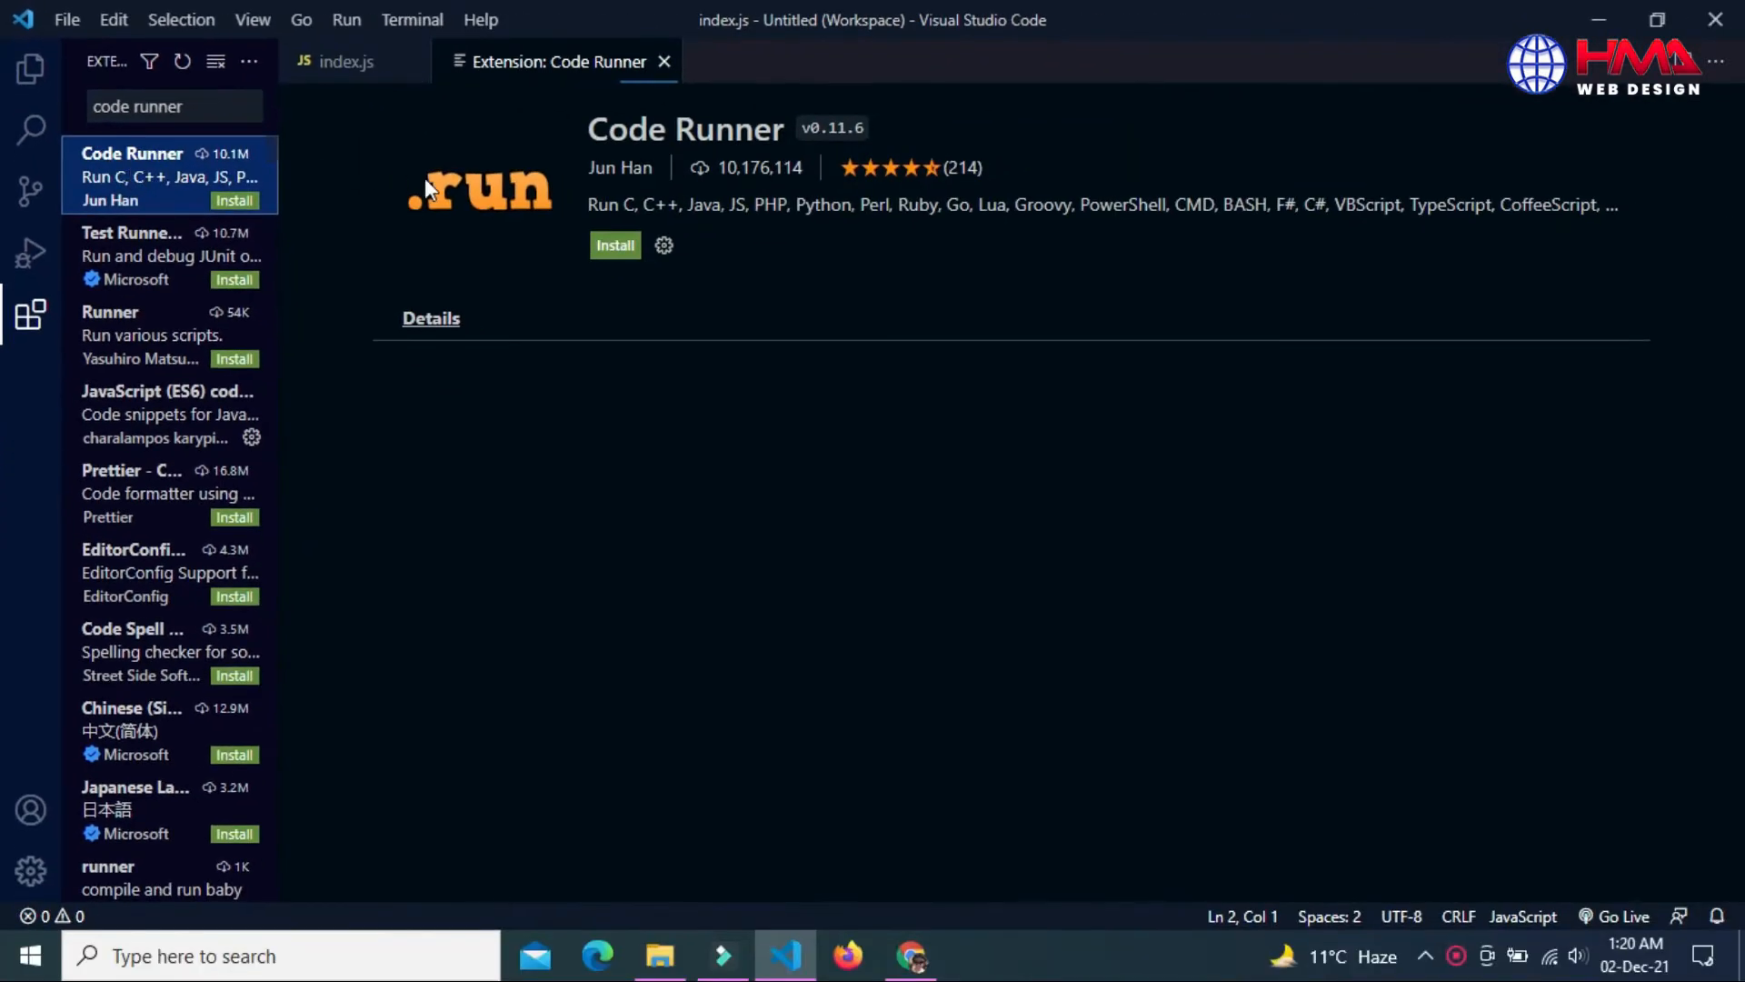
left_click(431, 317)
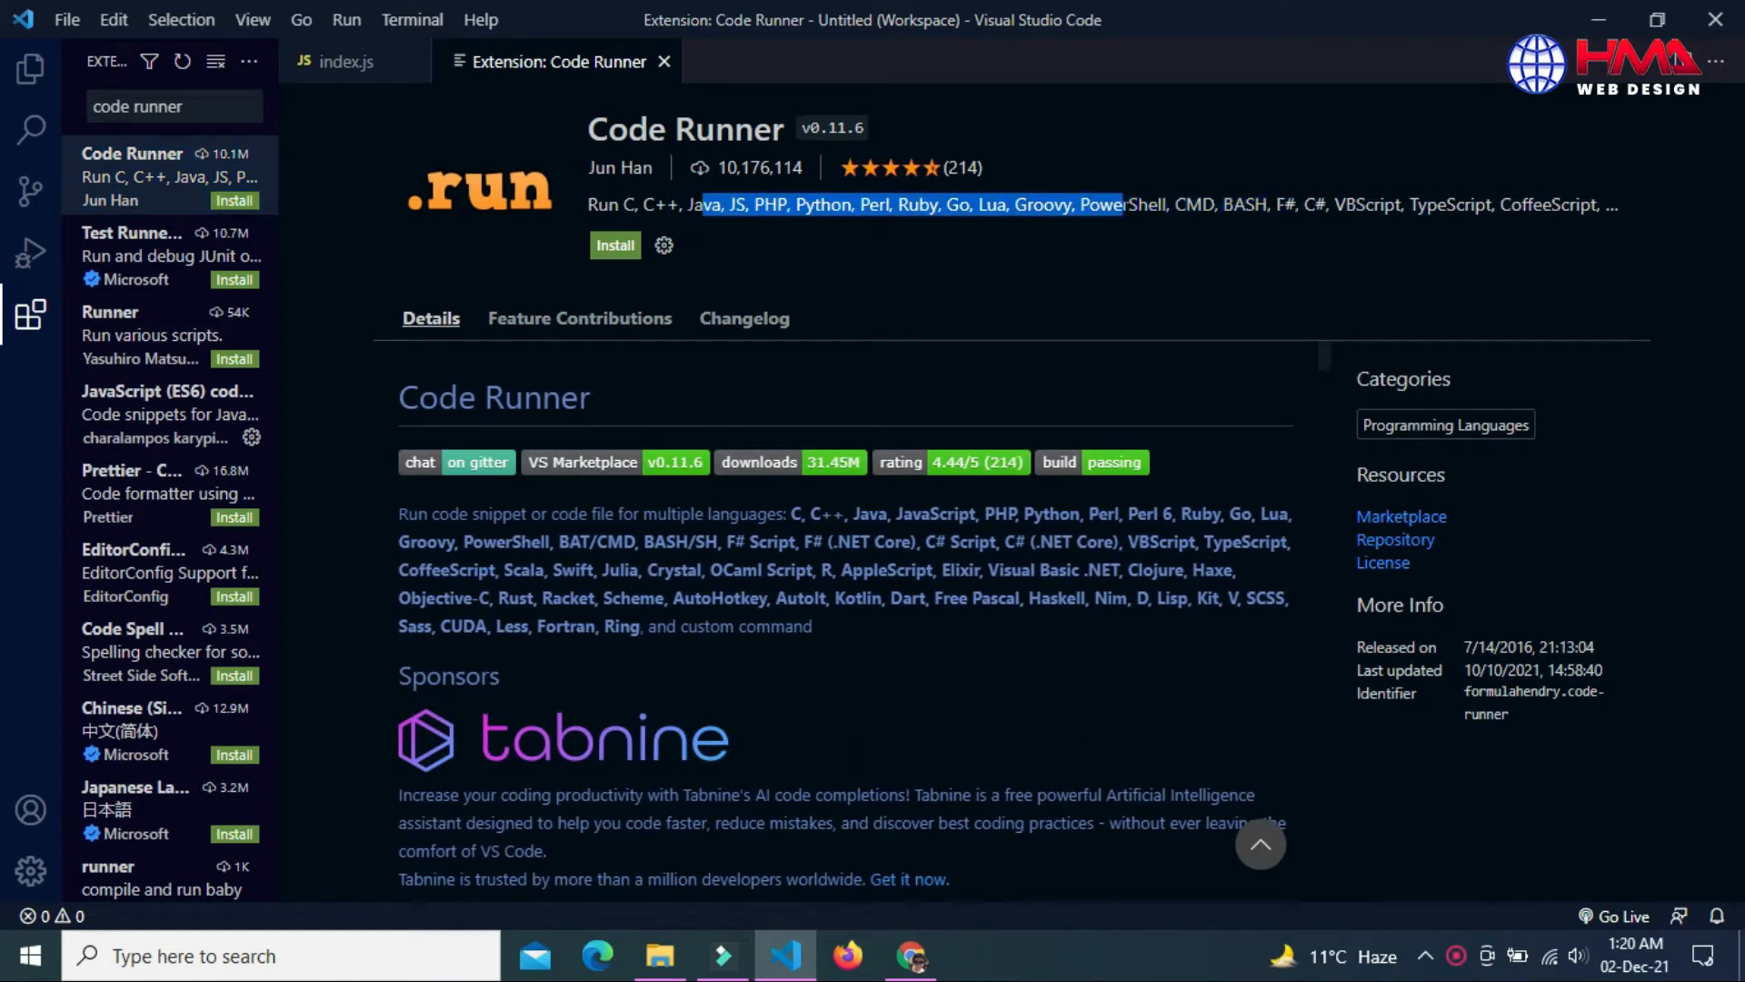
left_click(615, 245)
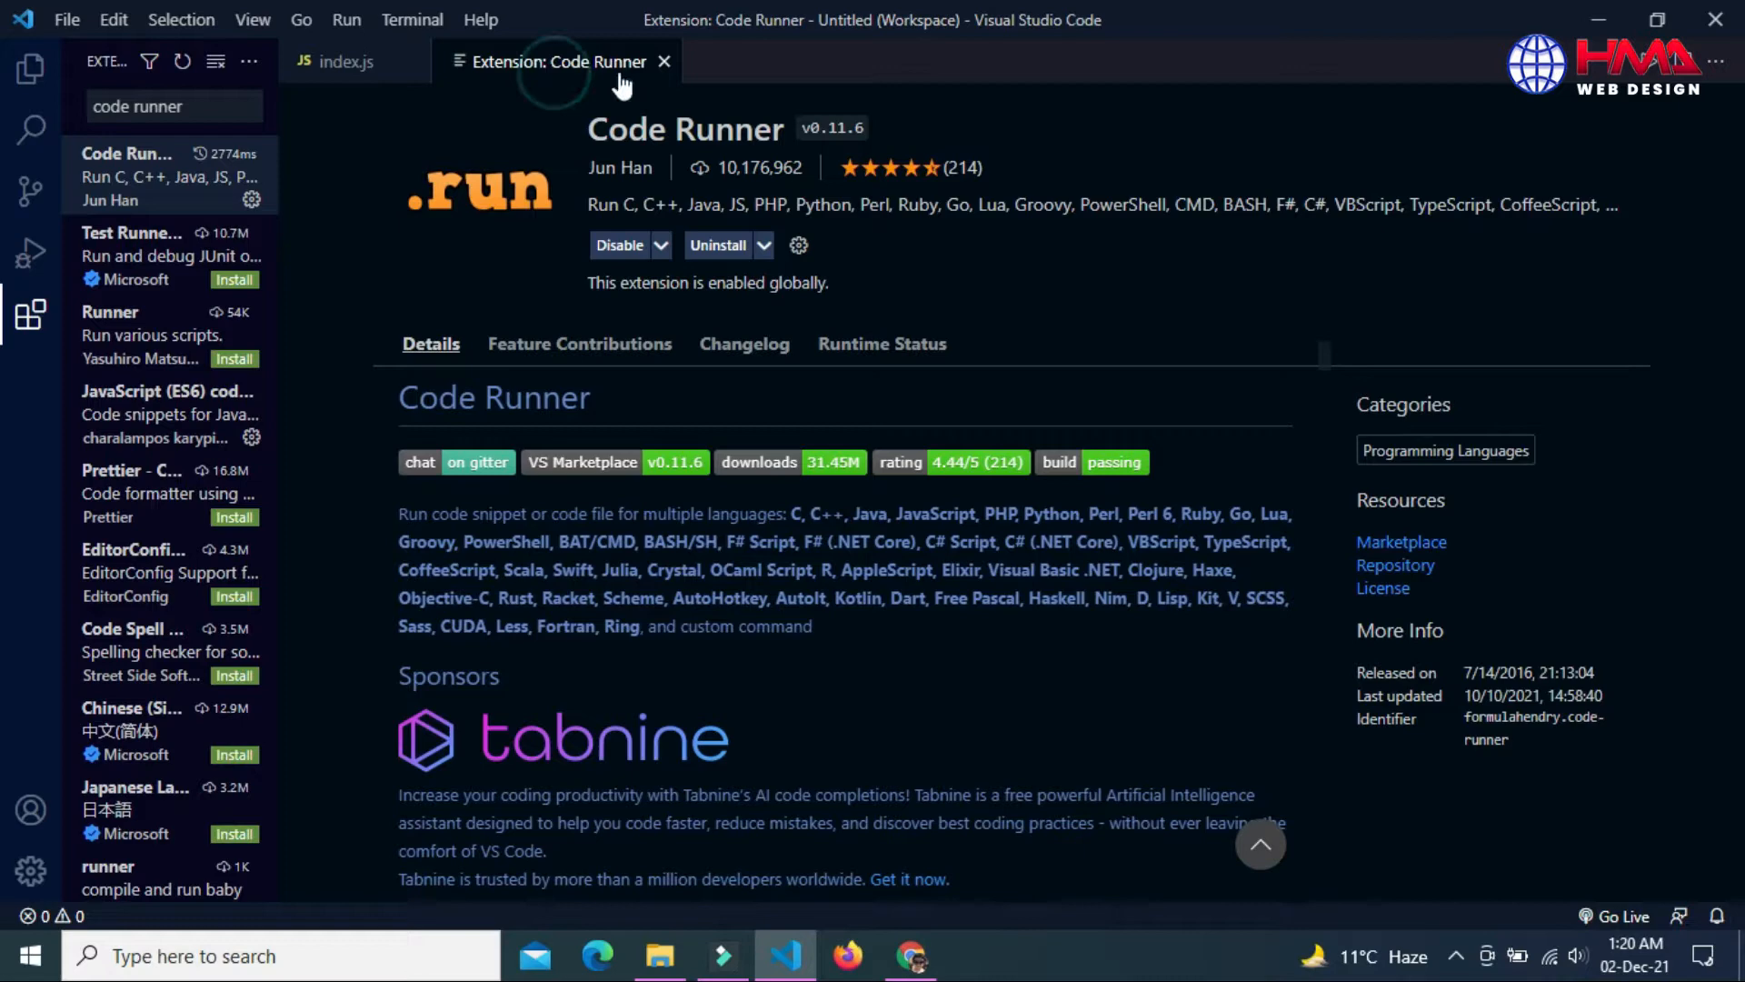
left_click(664, 61)
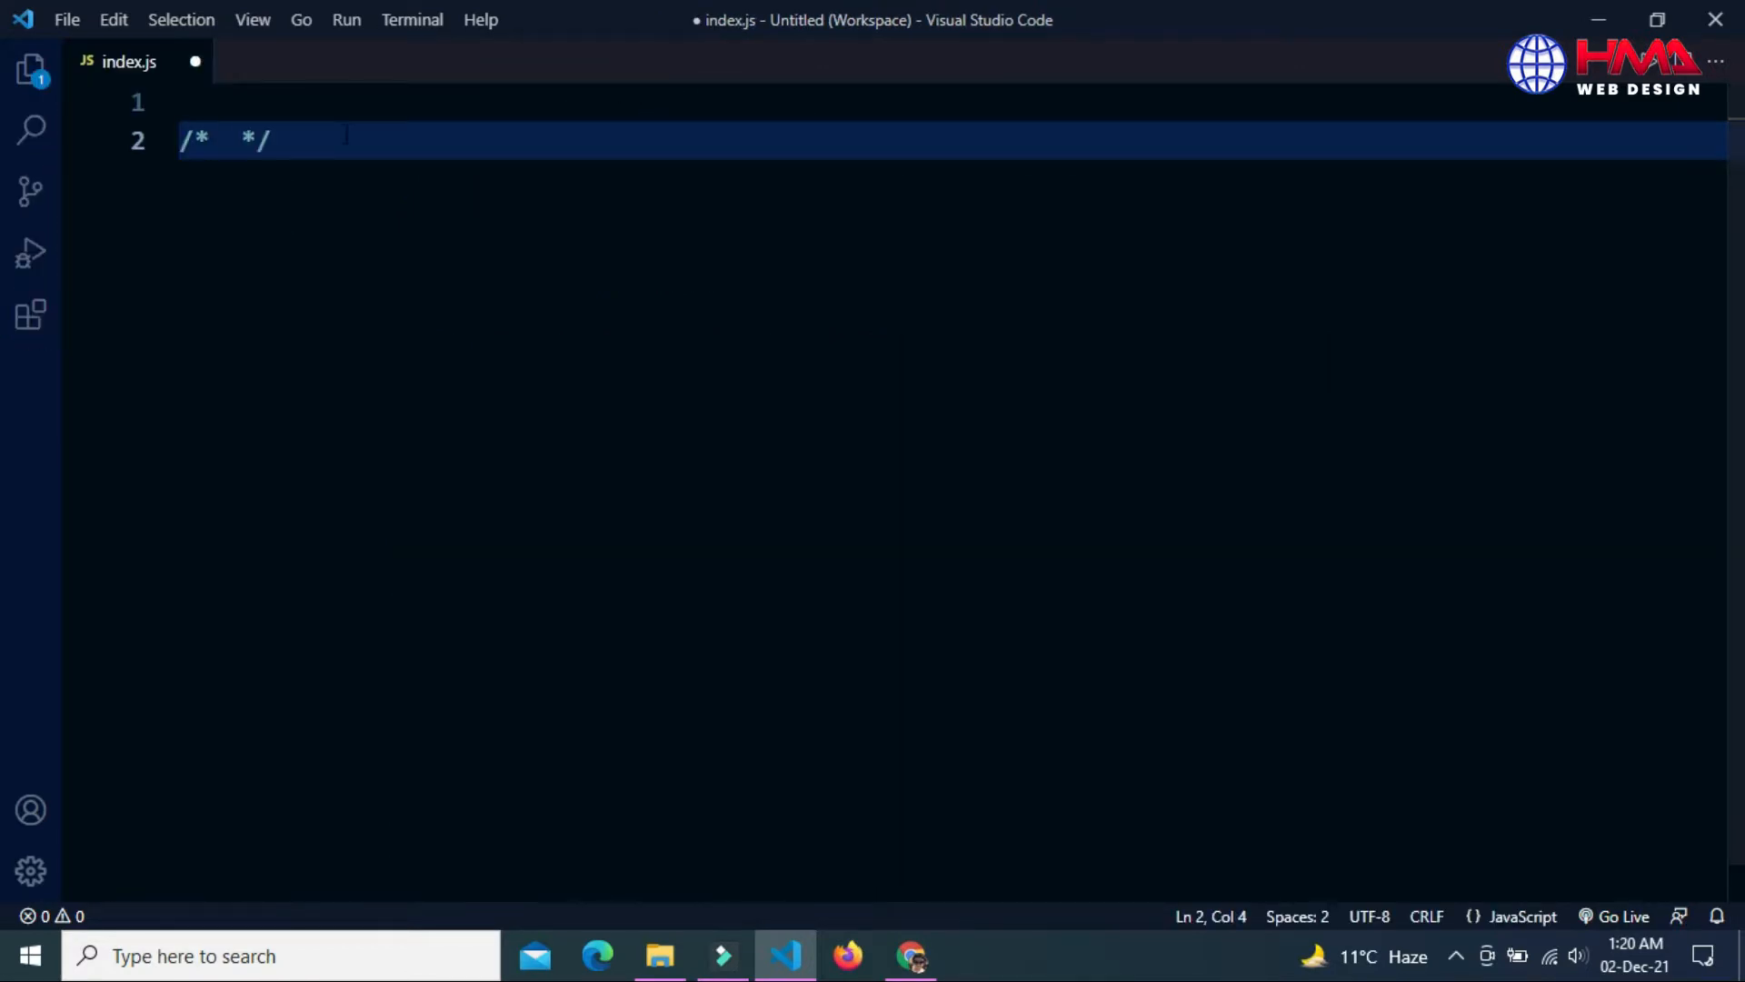
Write the comment 'Writing a small javascript function' in index.js
type("Writin")
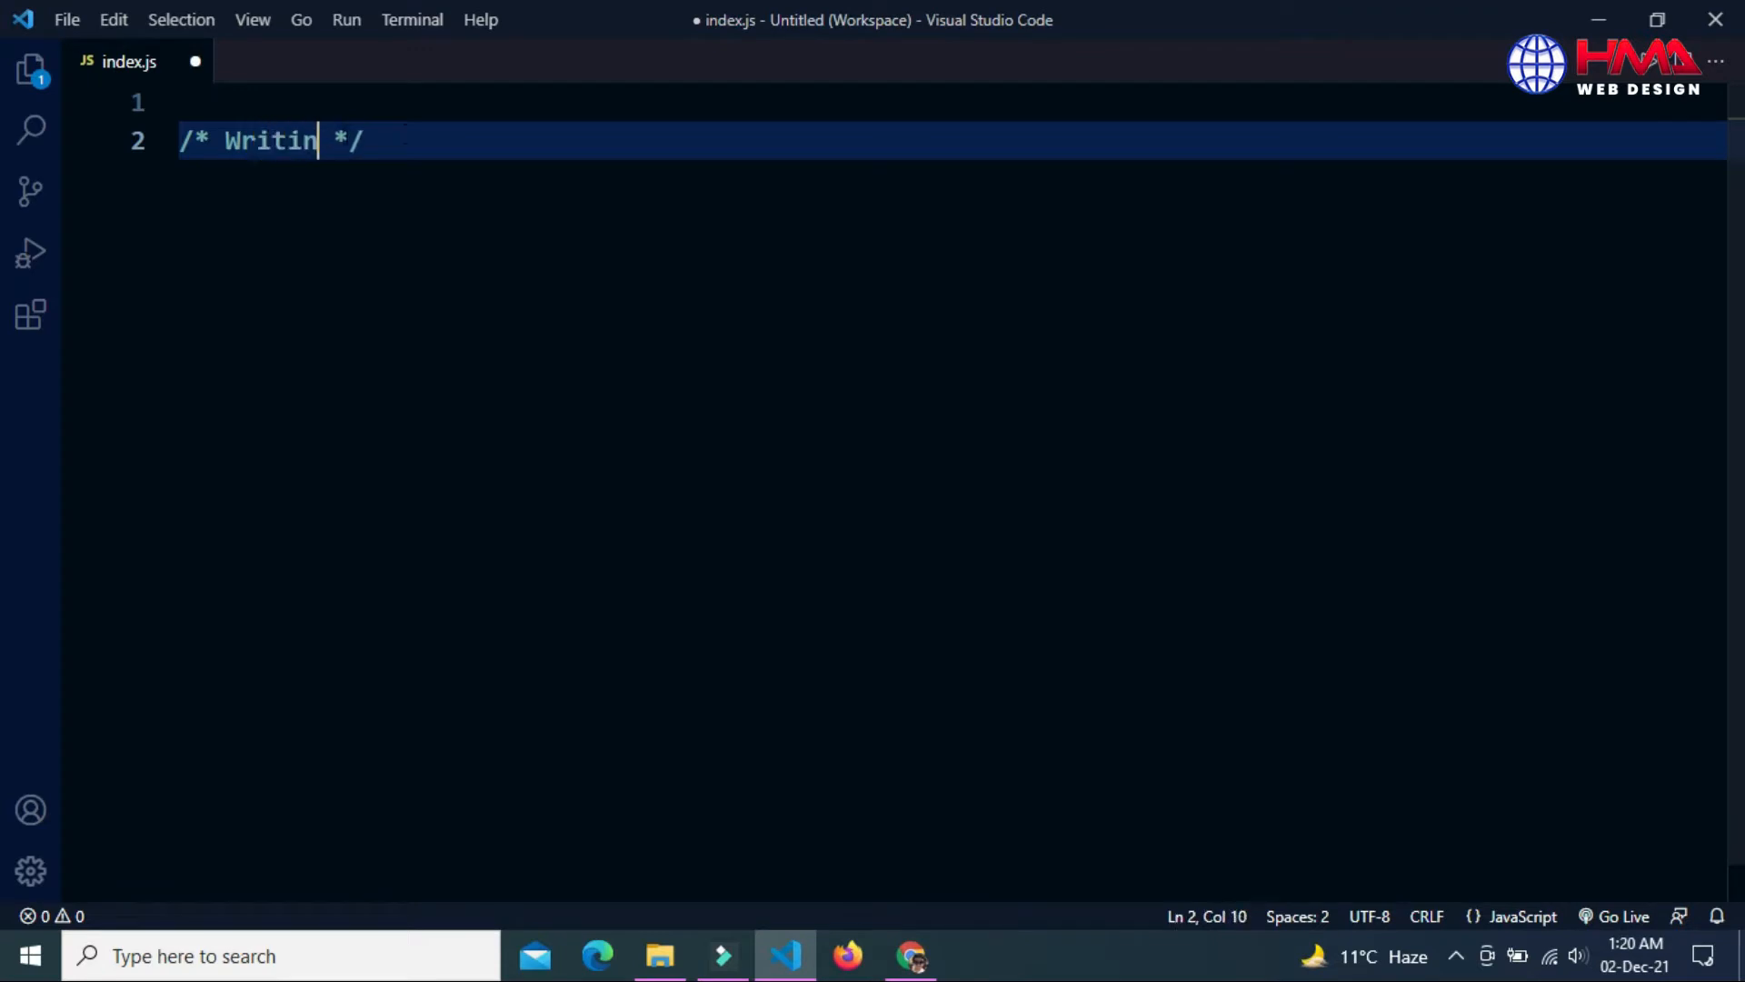
type("g a small")
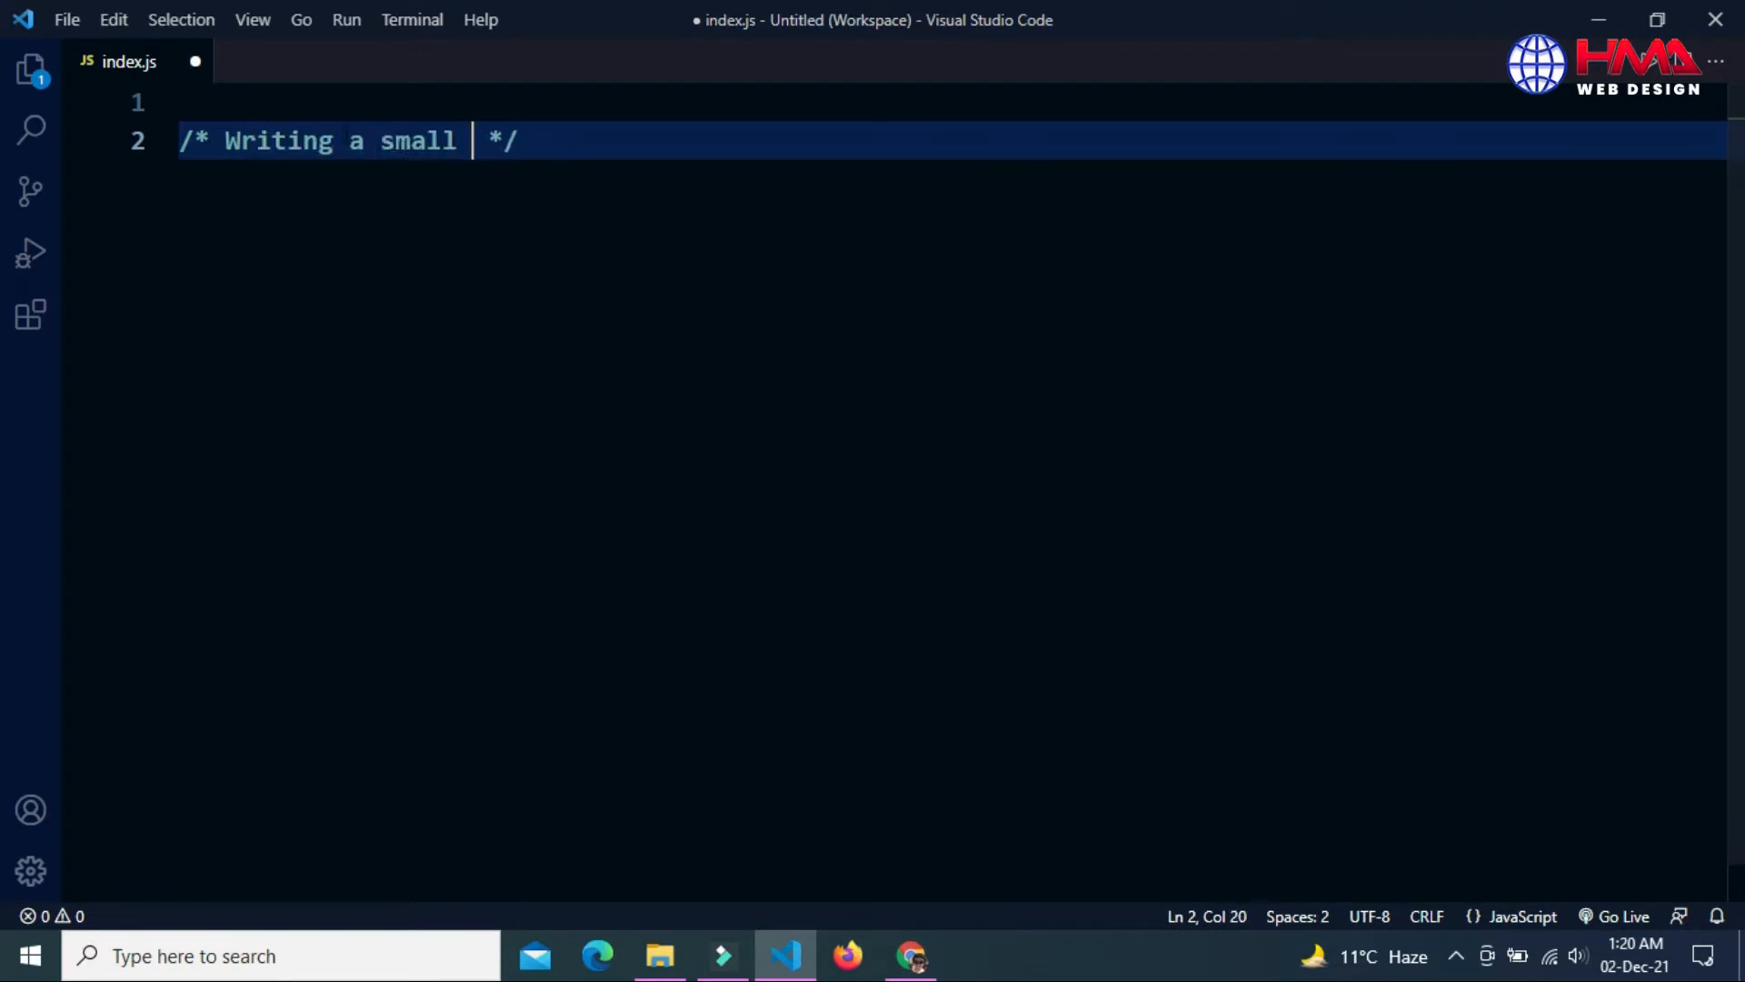
type("javascript f")
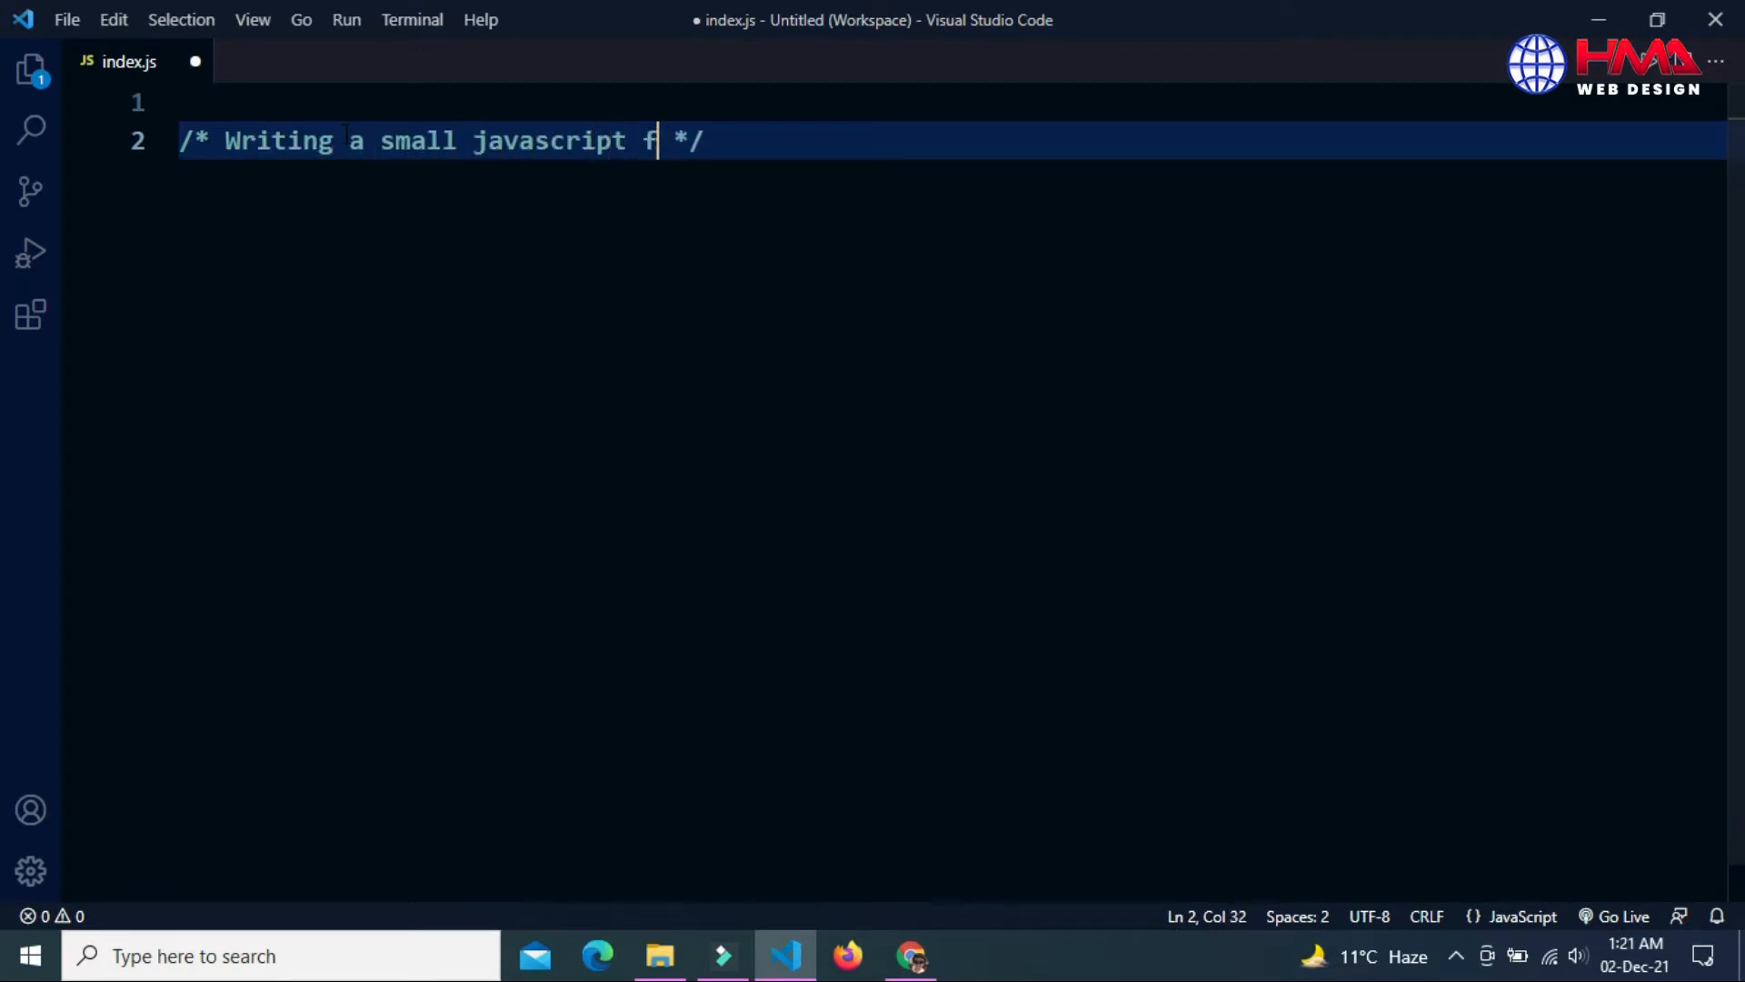
type("unction")
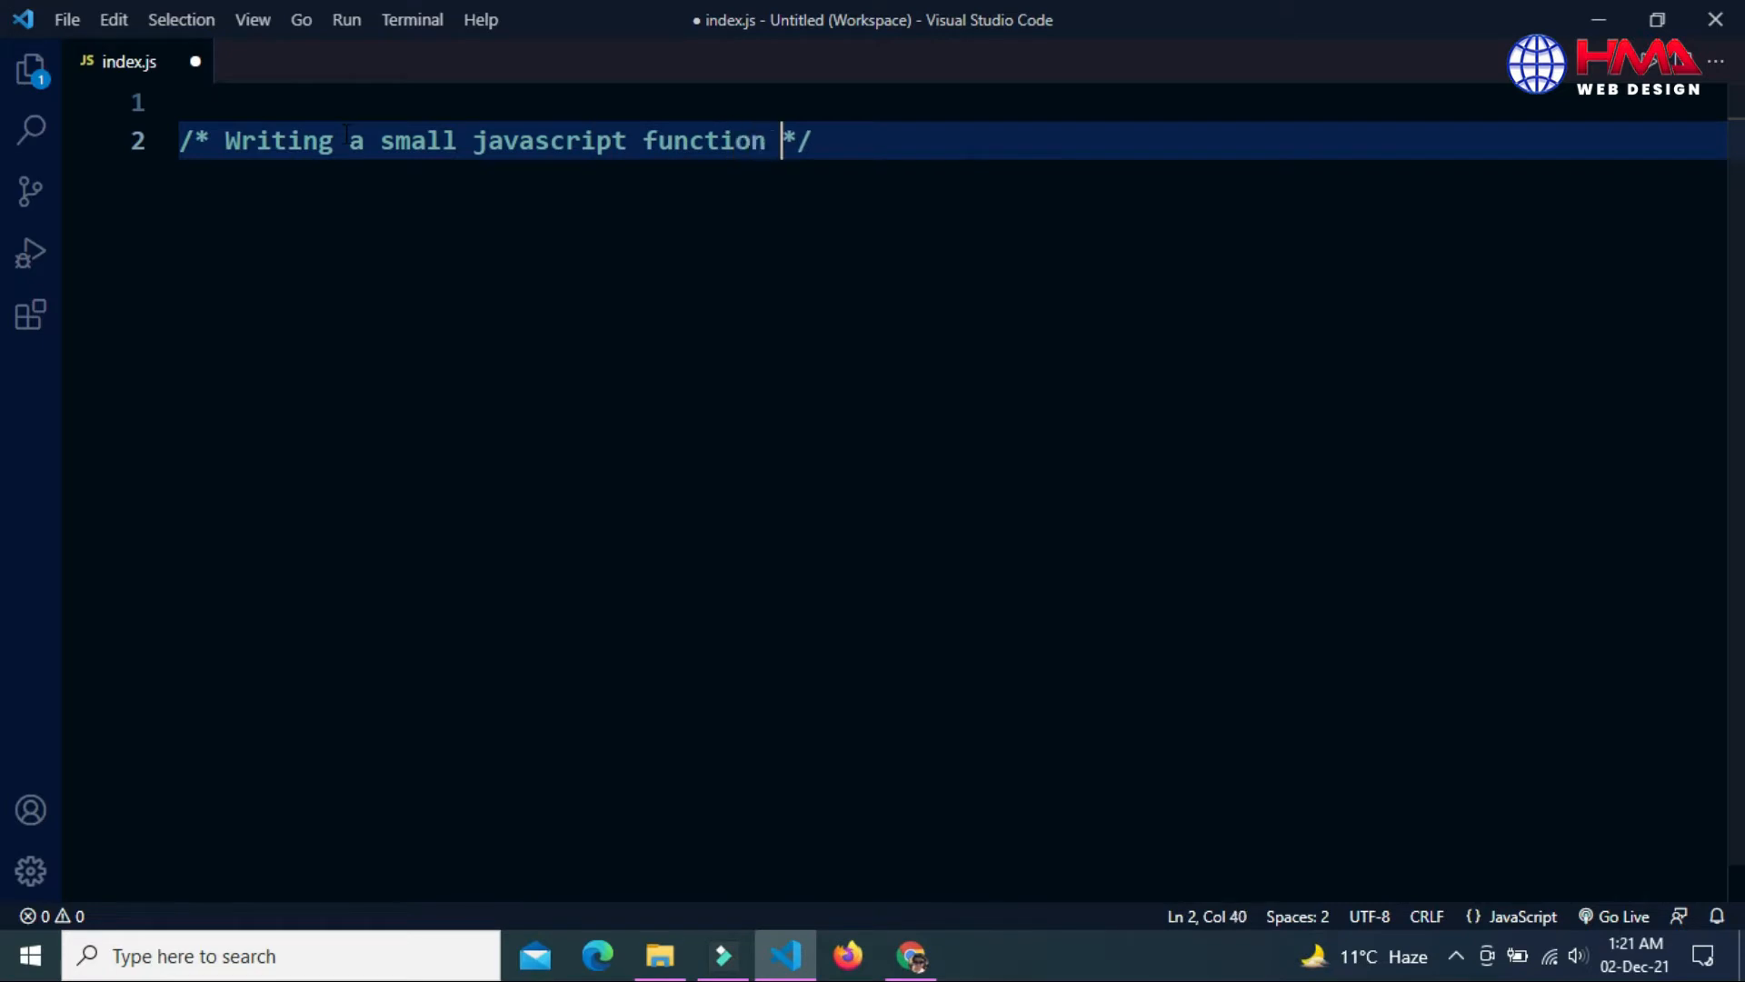
Add a sum(x, y) function from the function snippet that returns x + y
type("fu")
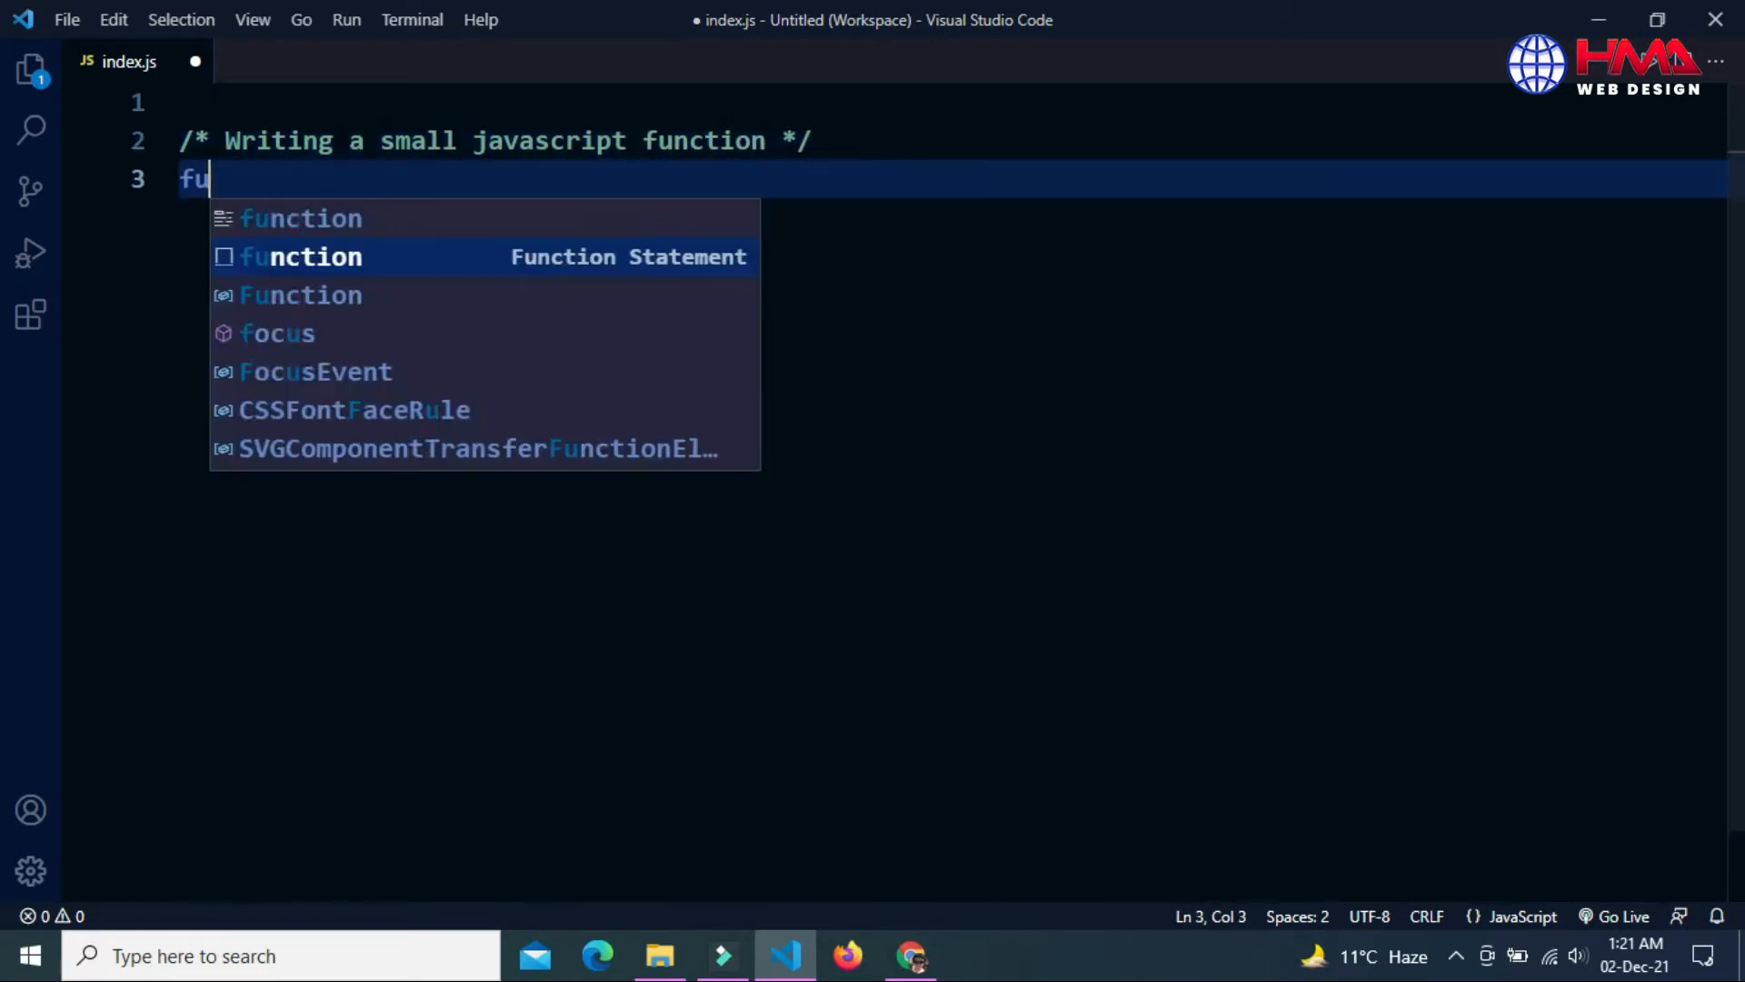
key("Tab")
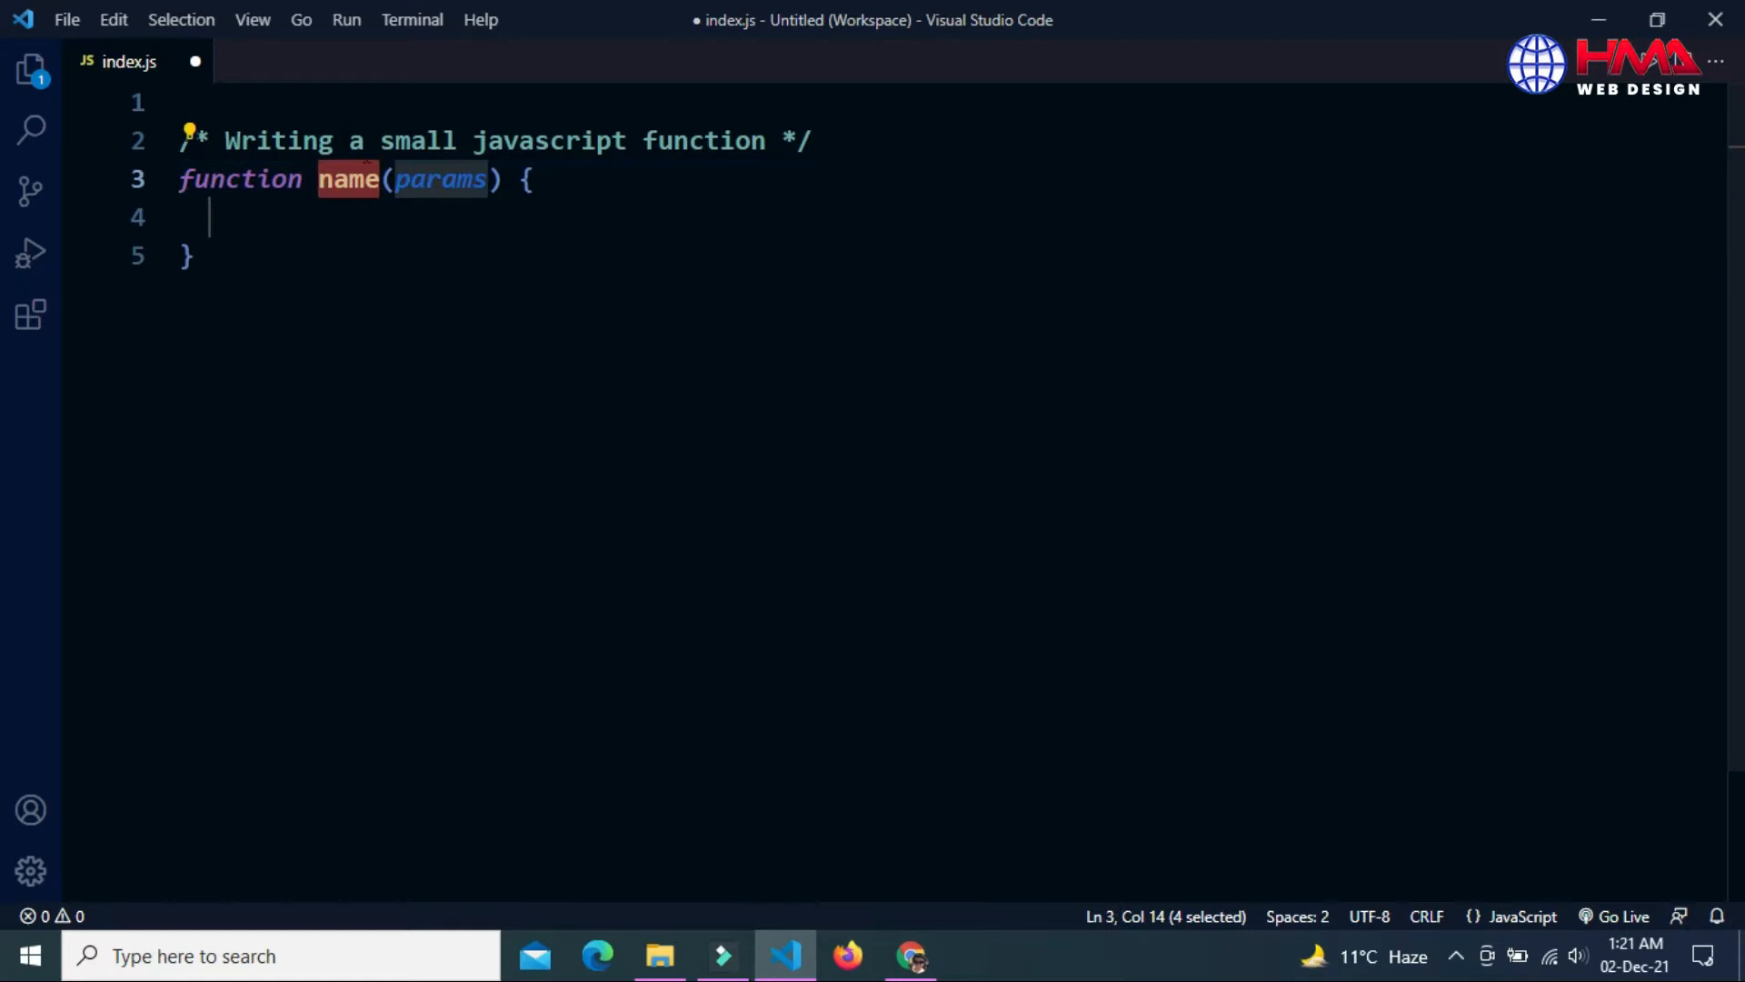
type("sum")
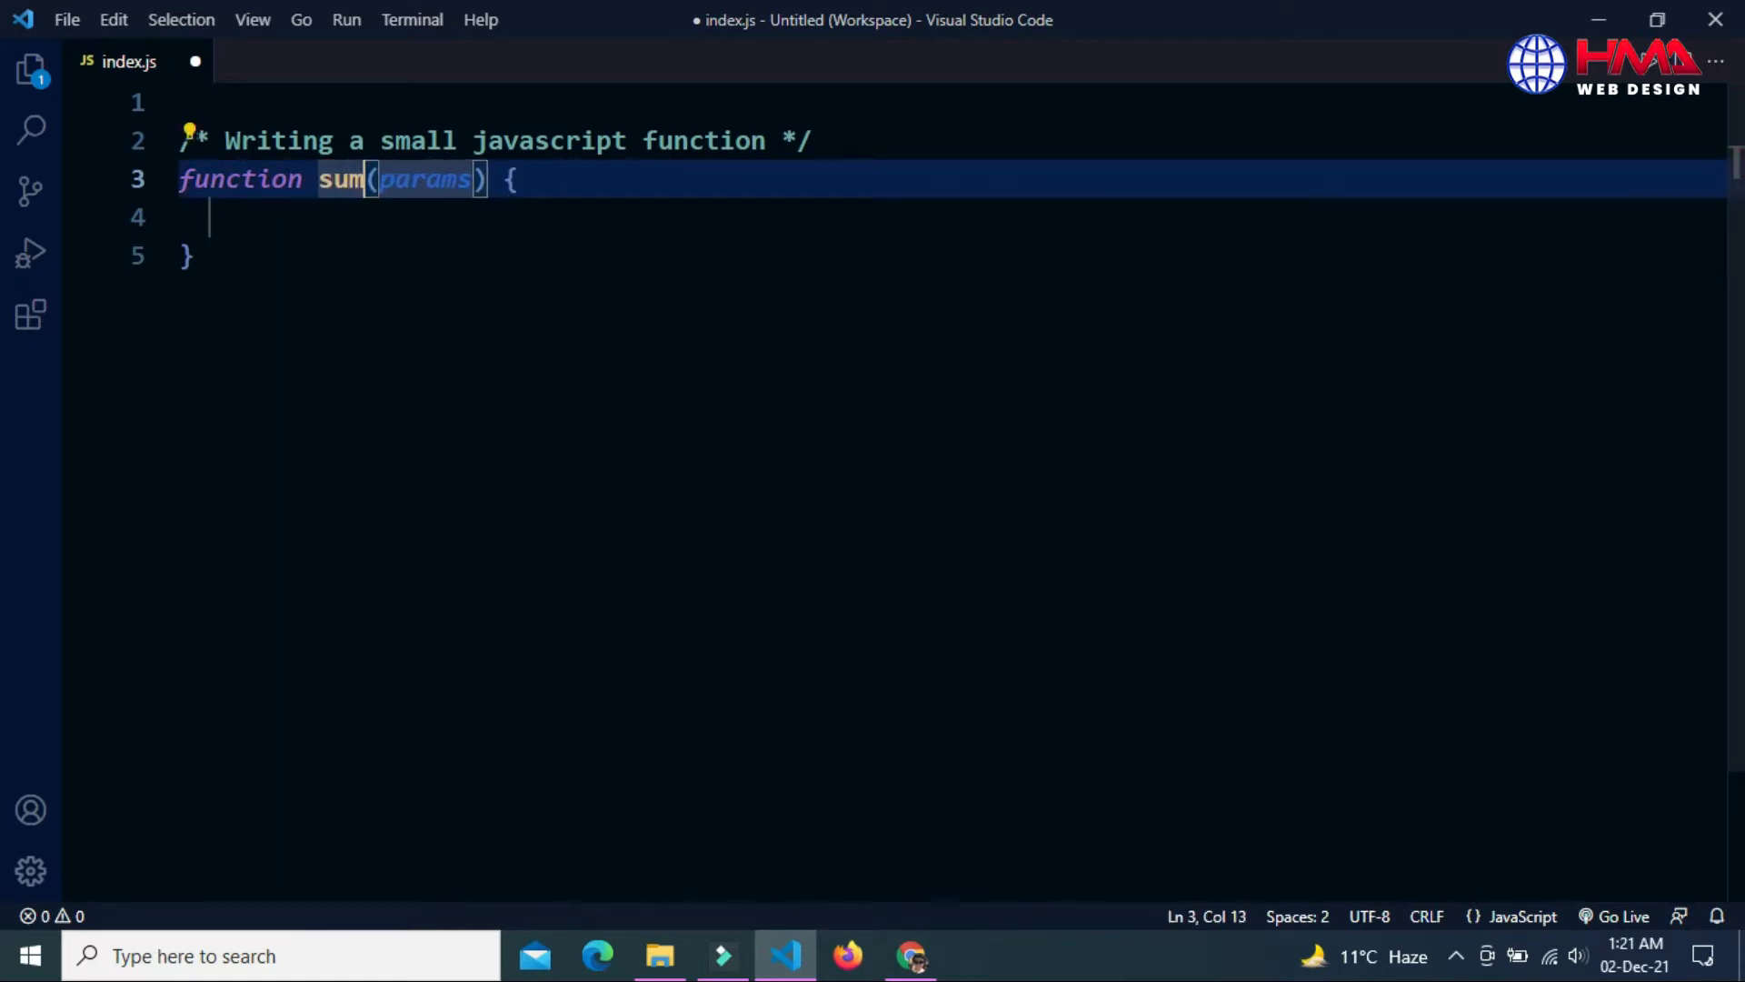
type("x")
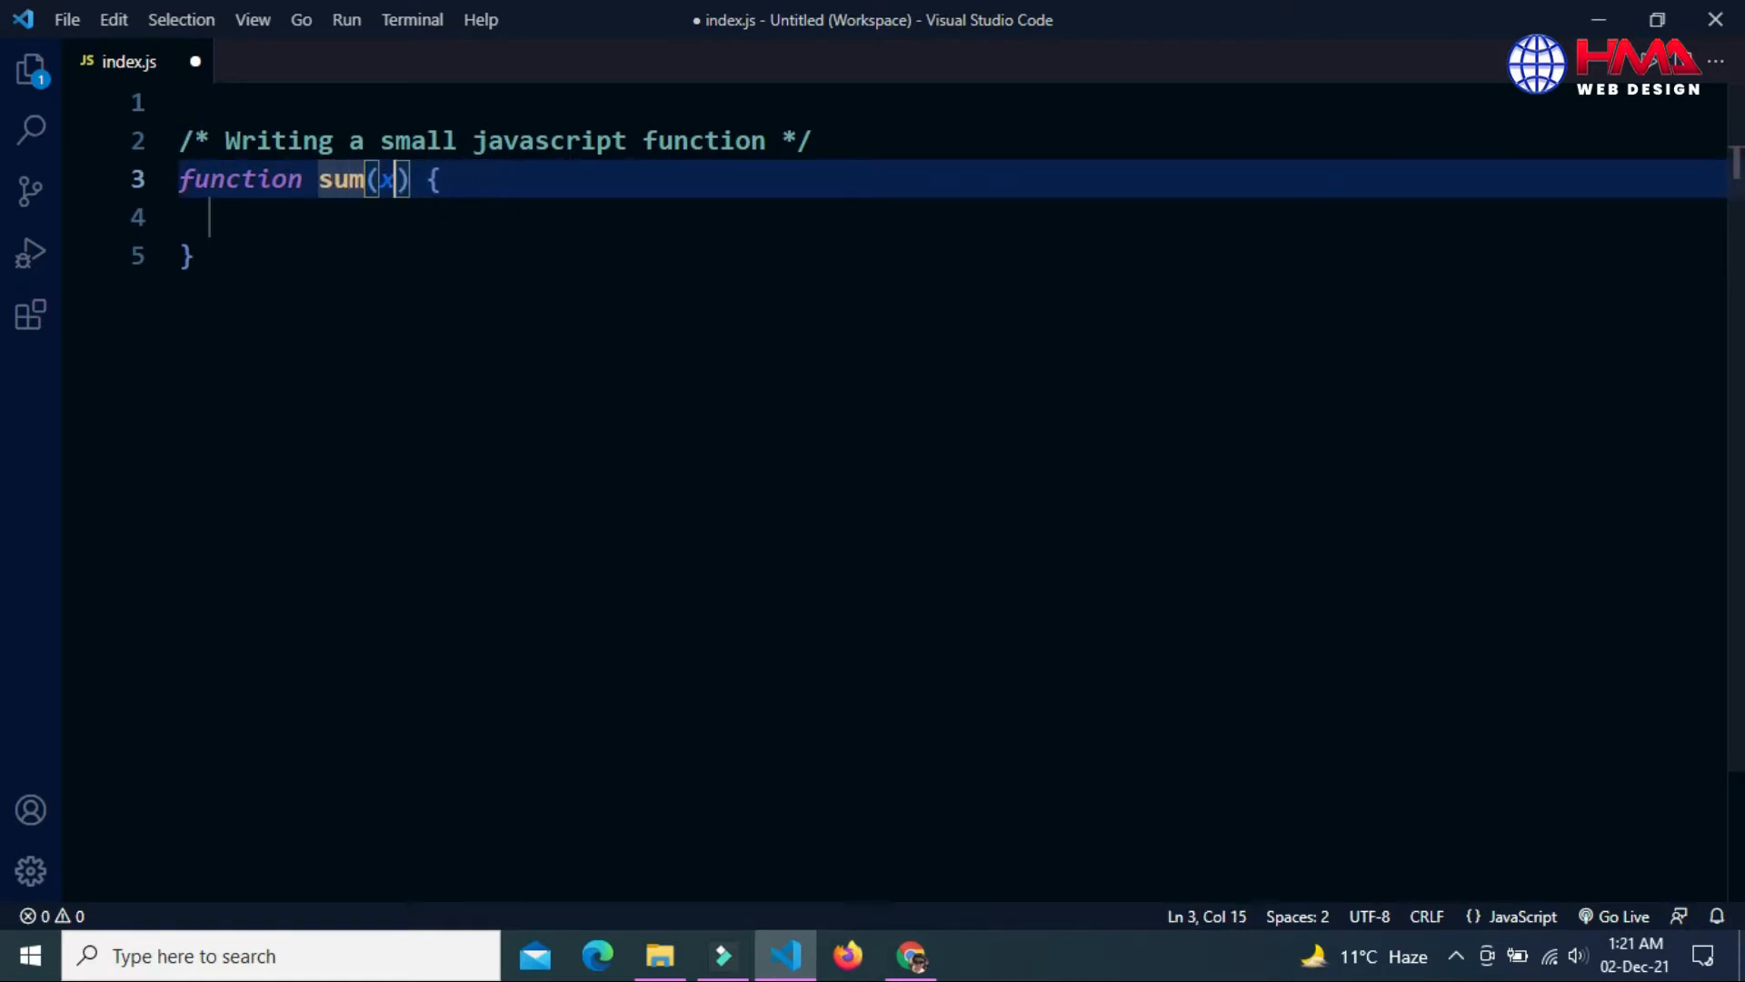
type(", y")
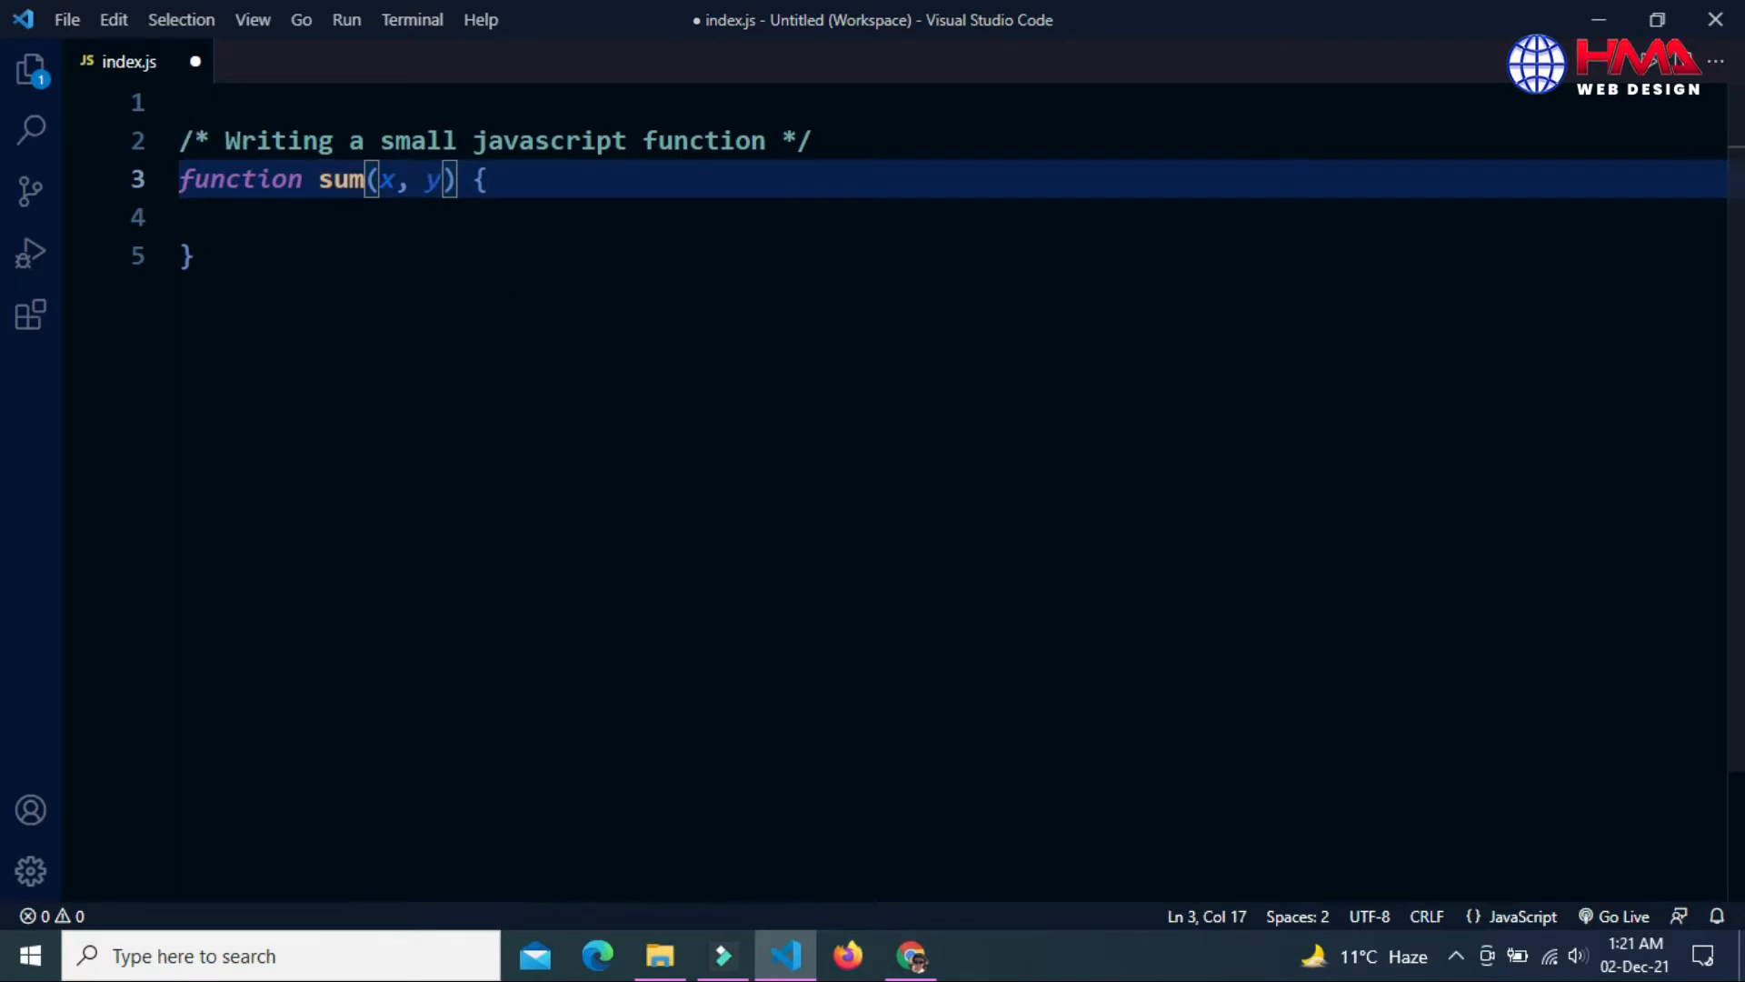
type("return x")
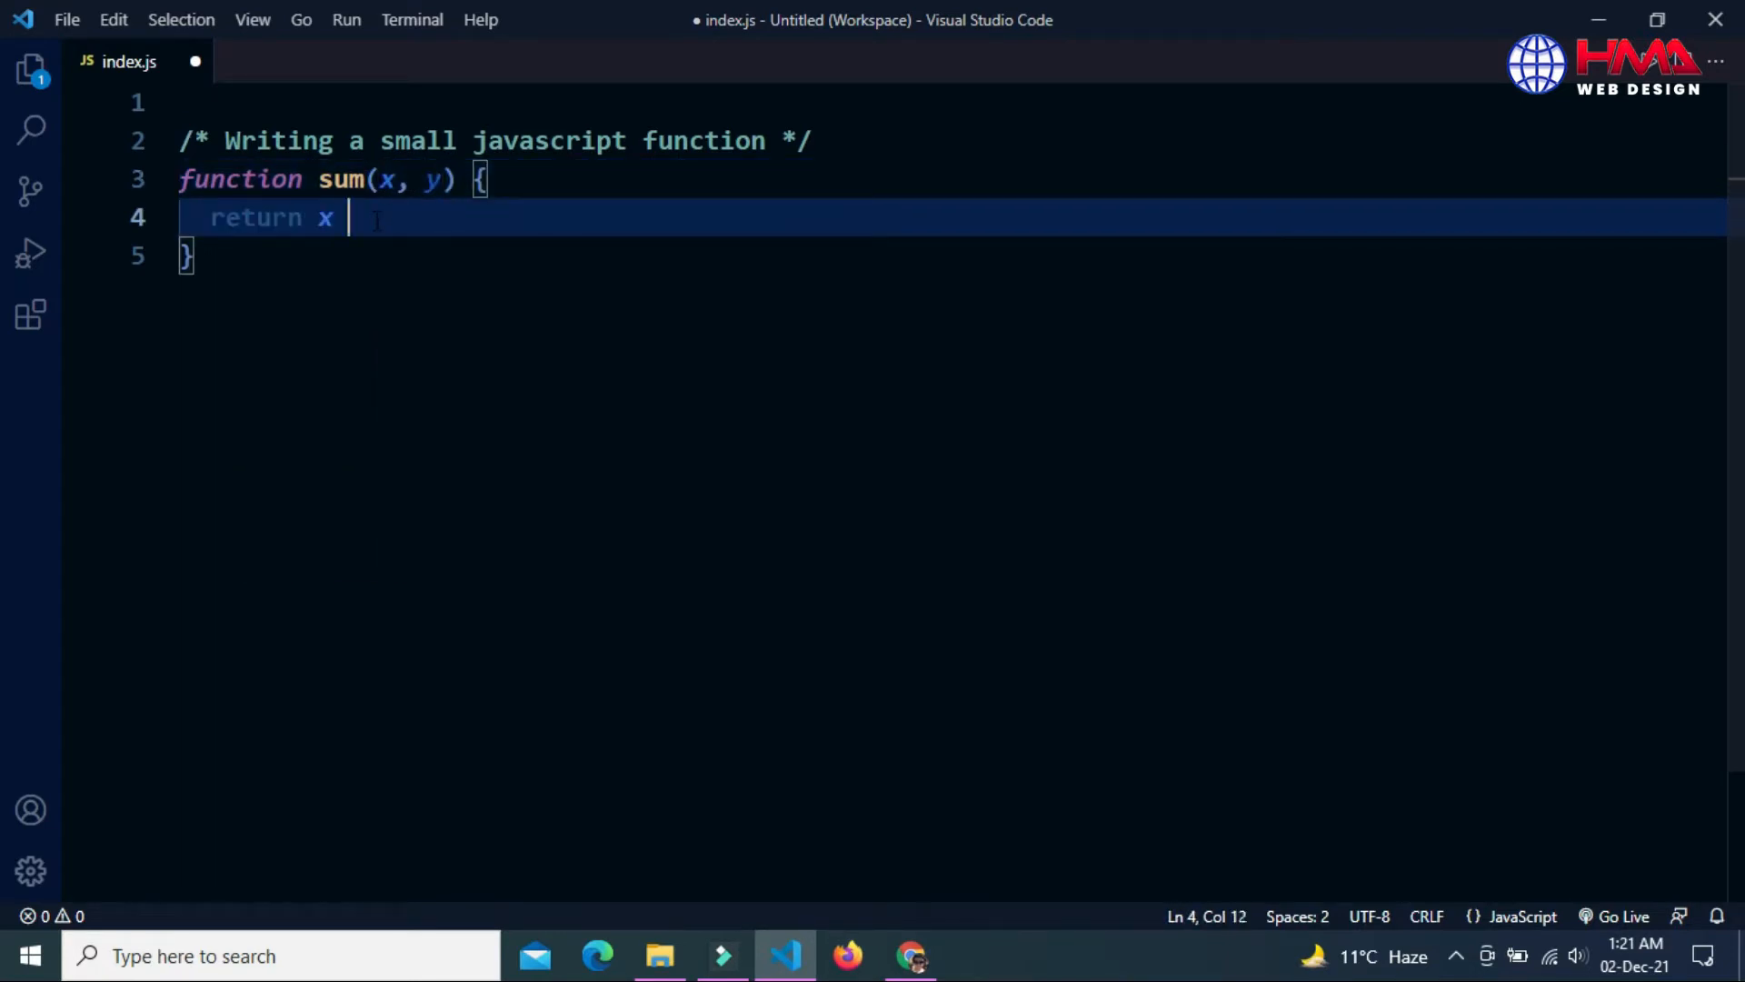
type("+ y;")
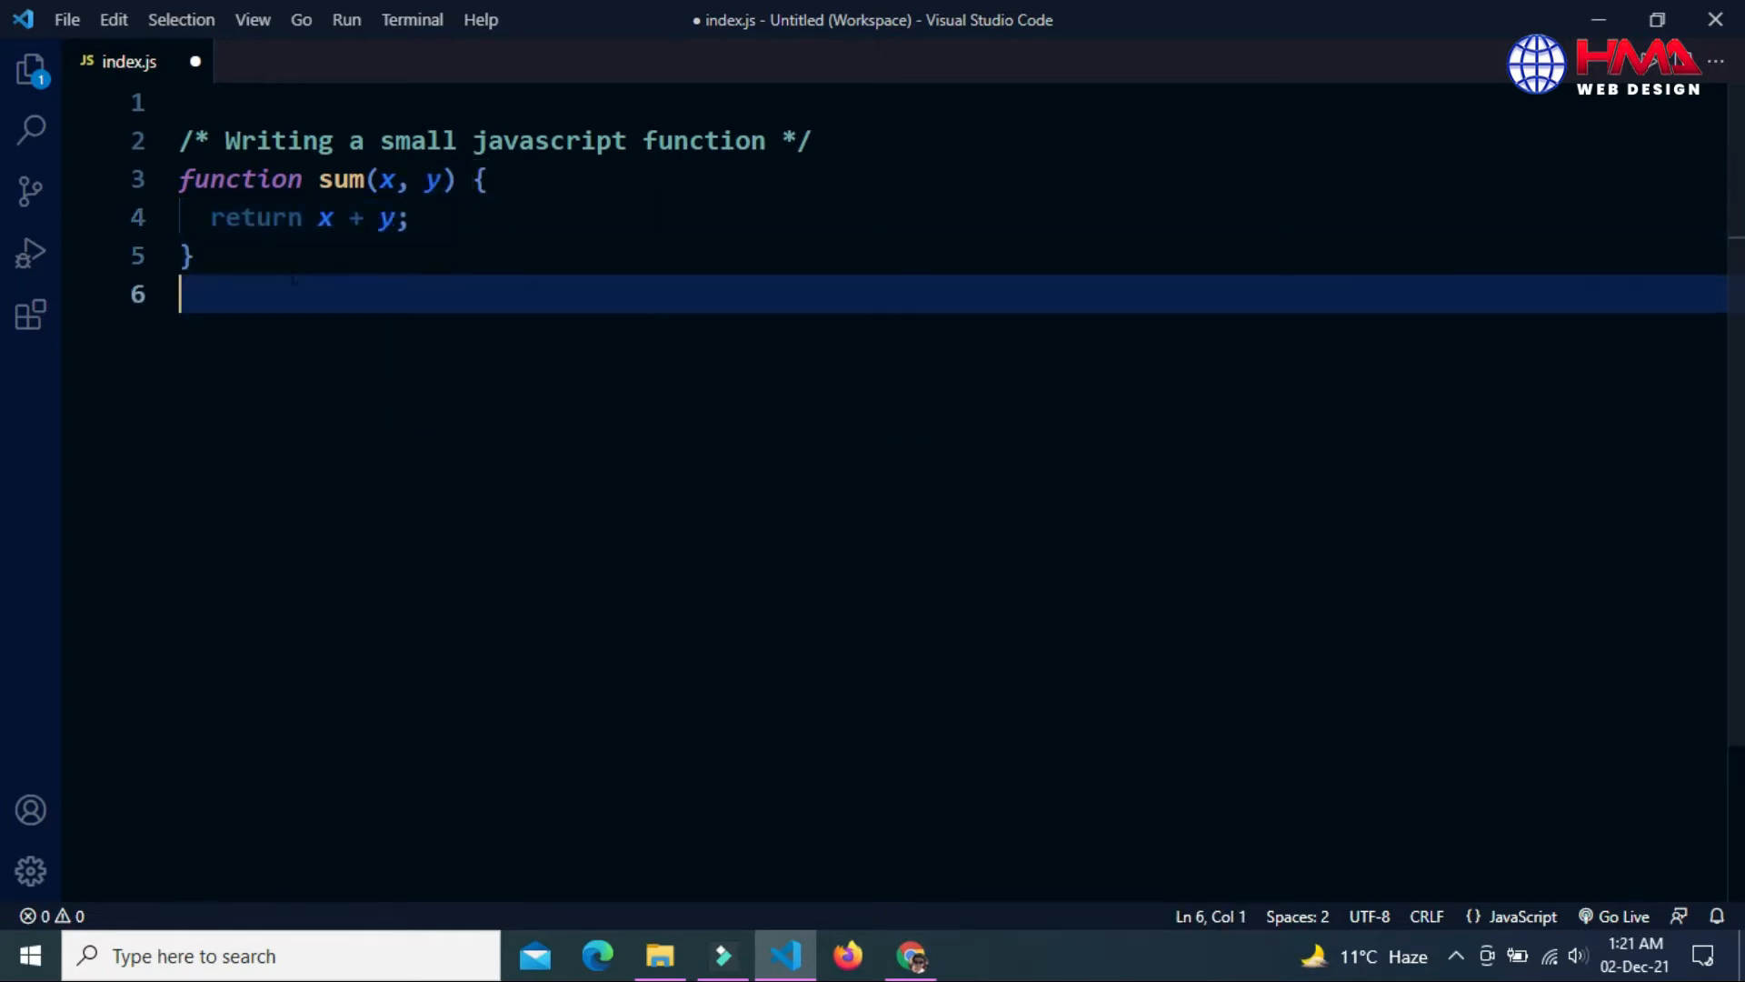
Add the line let n = sum(10, 8); to index.js
type("let")
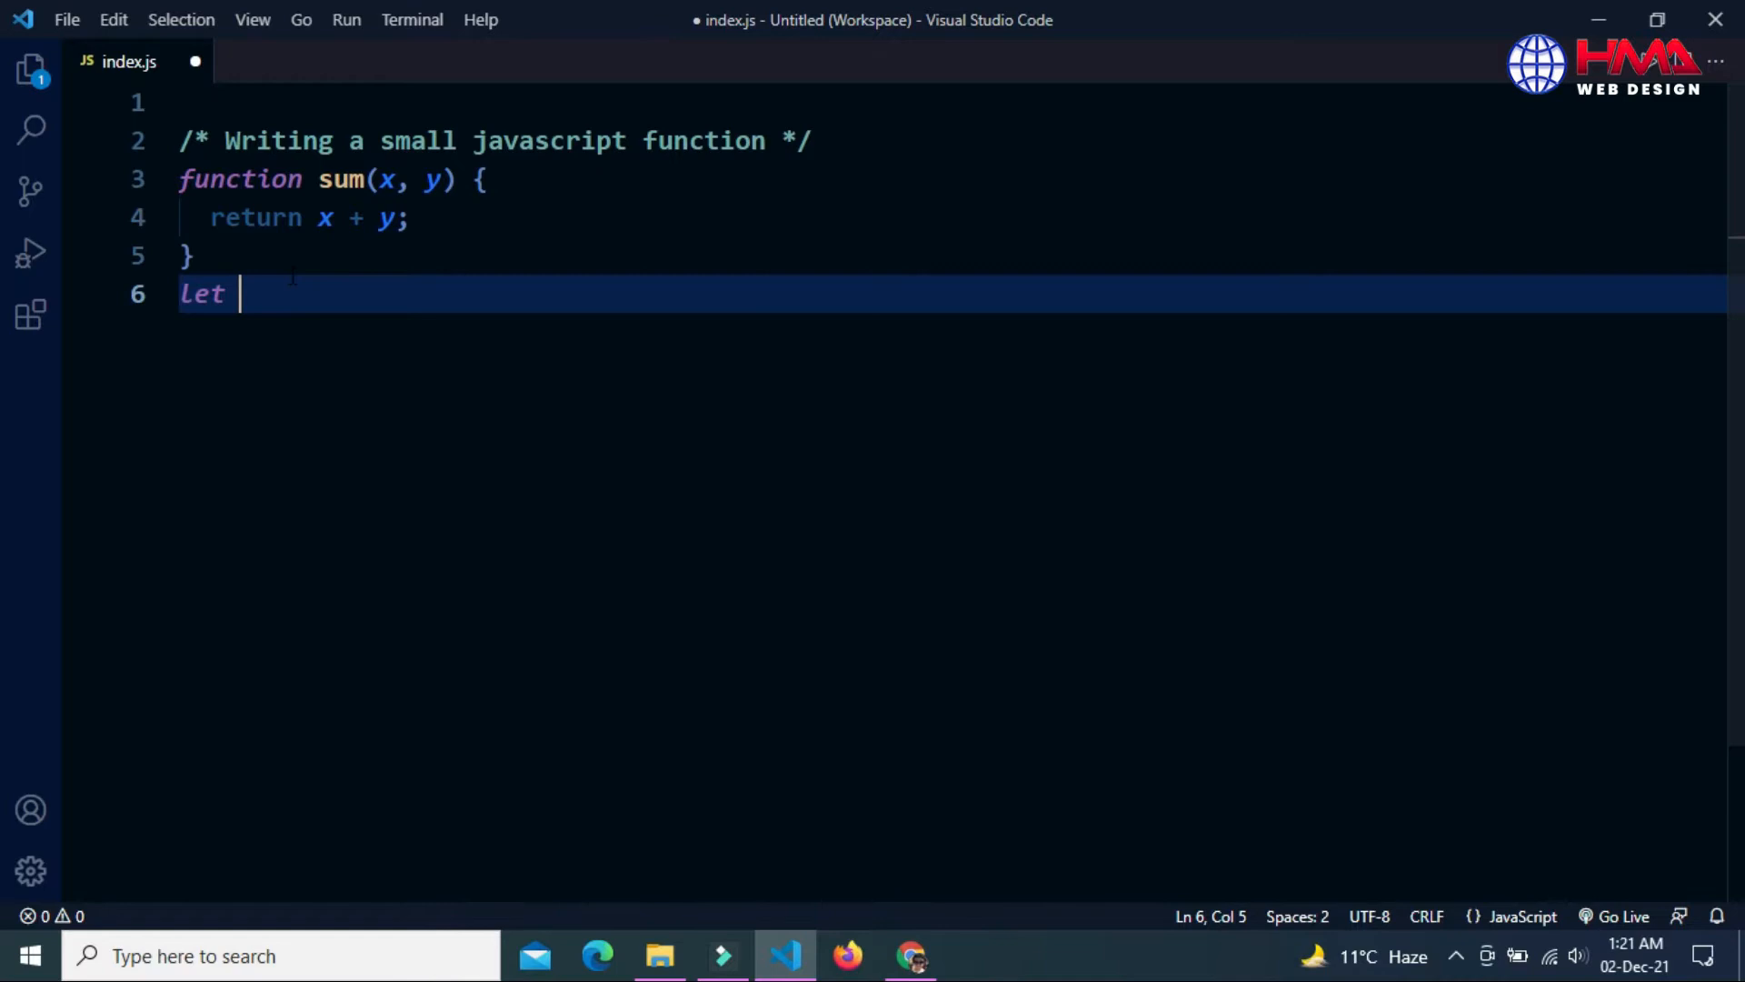
type("n =")
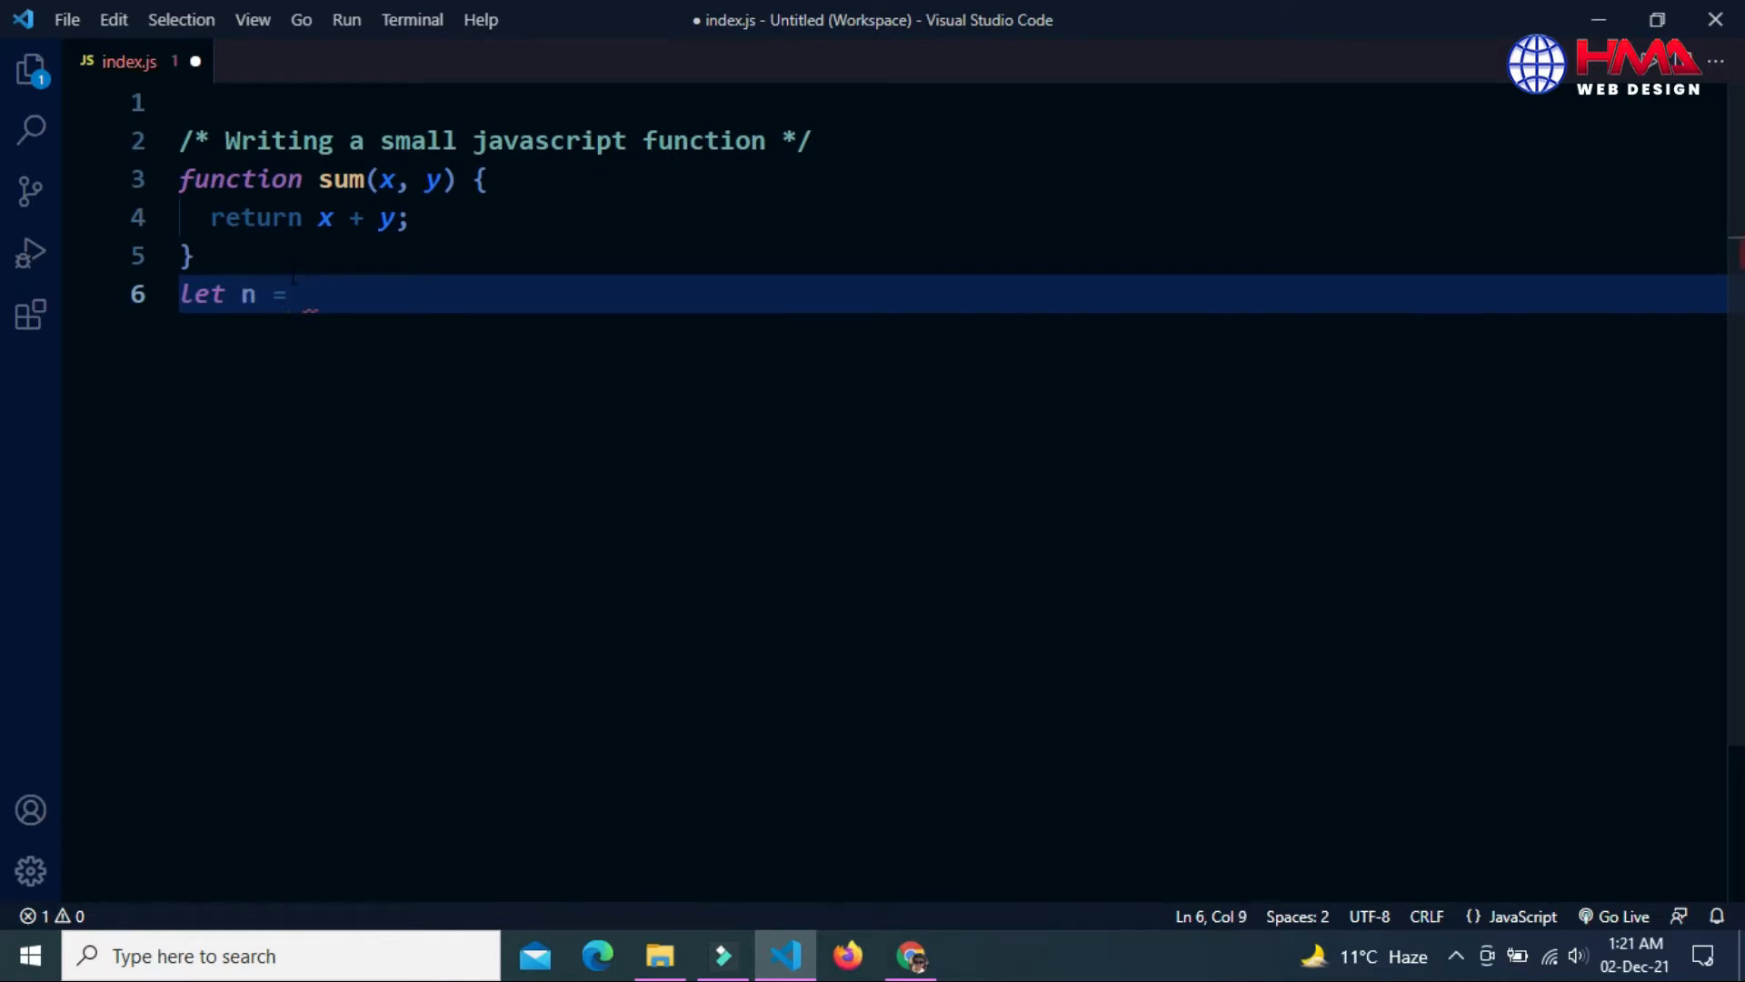
type("sum")
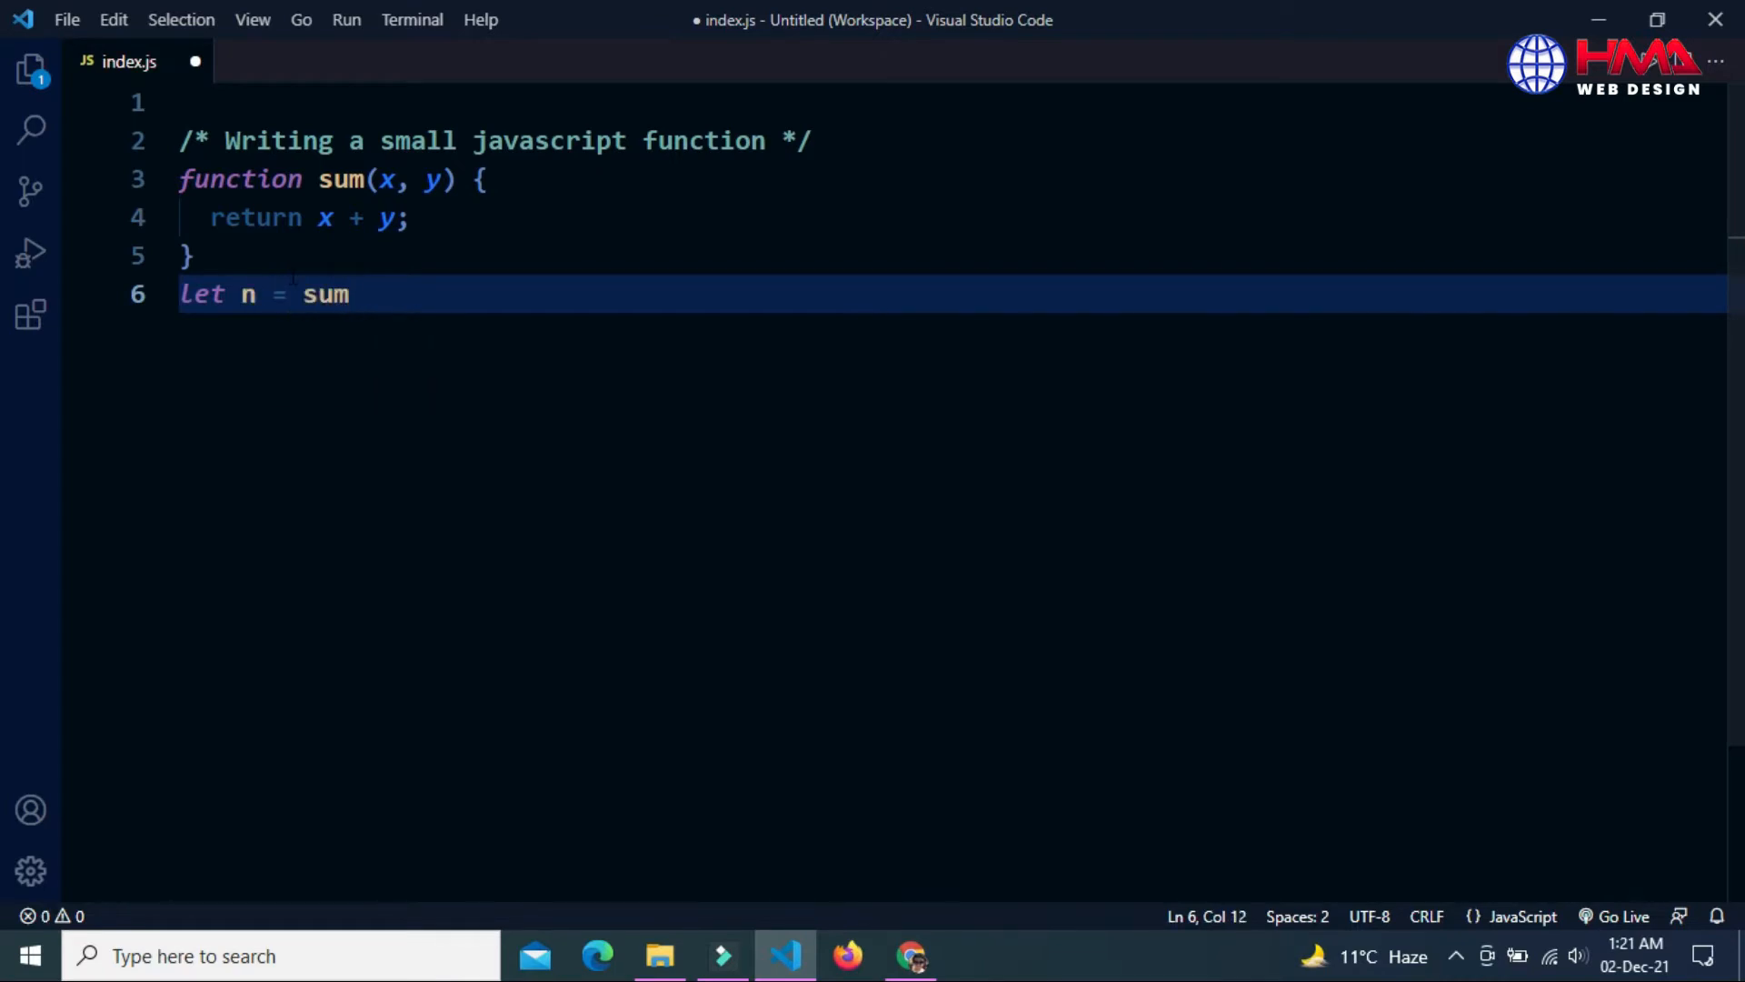
type("(10,")
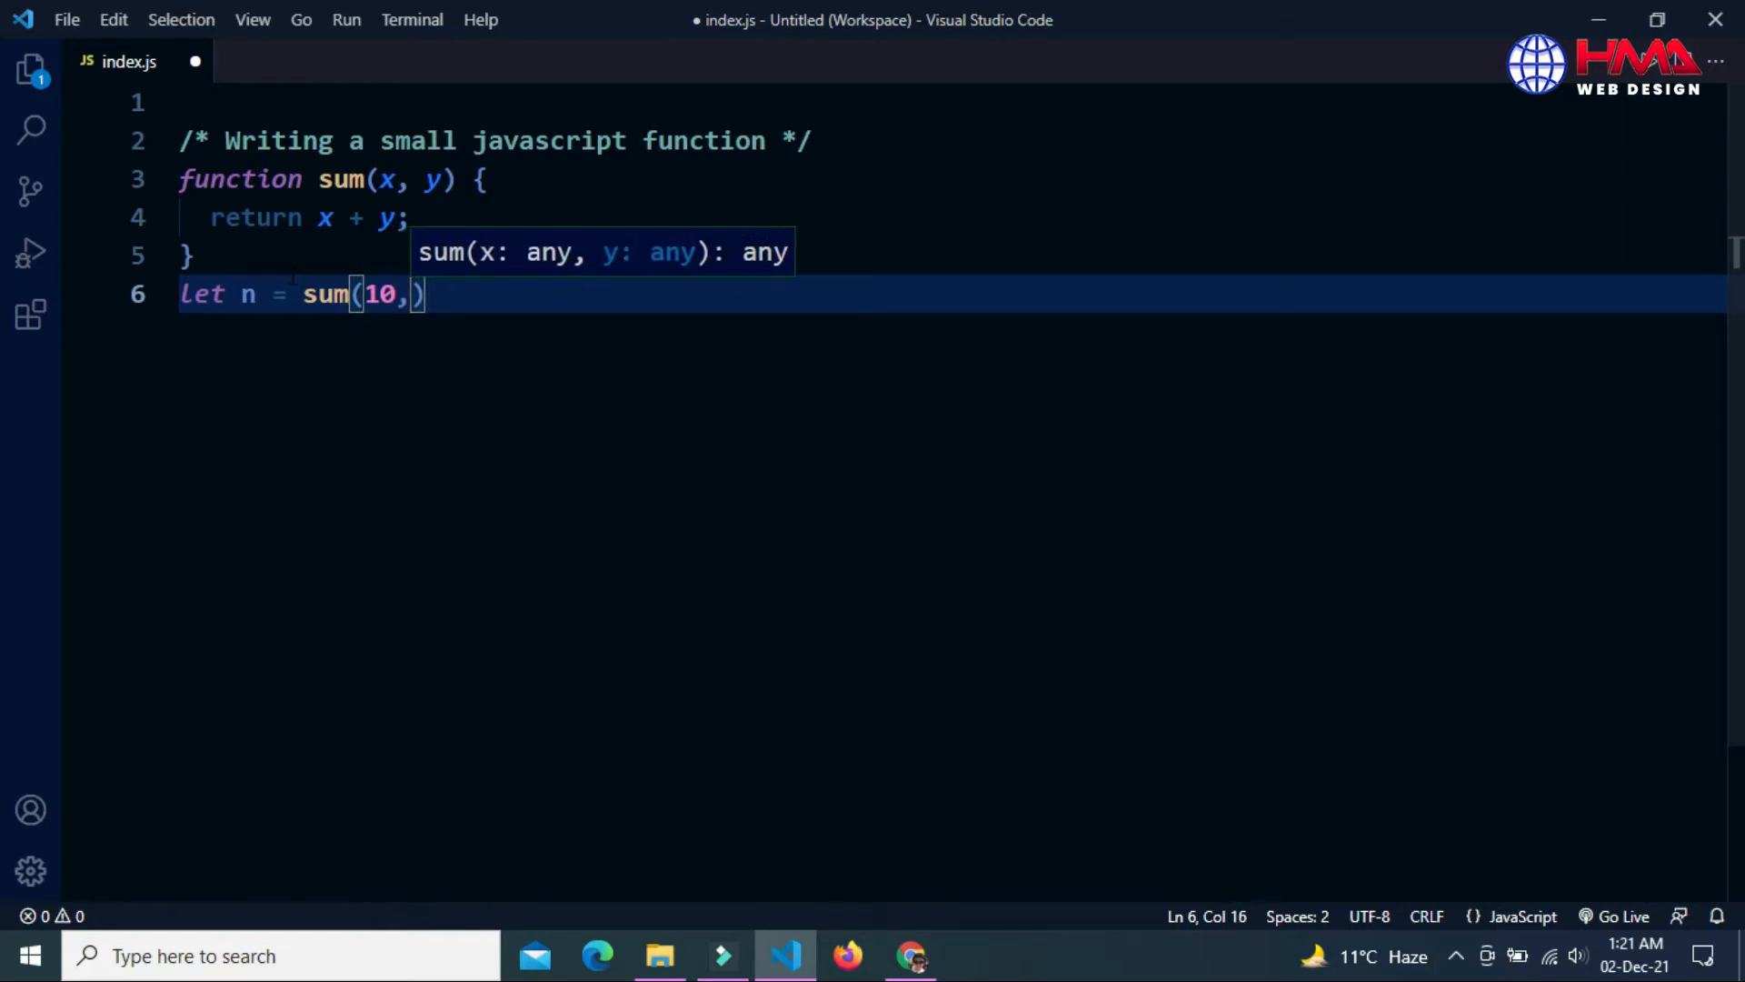
type("8);")
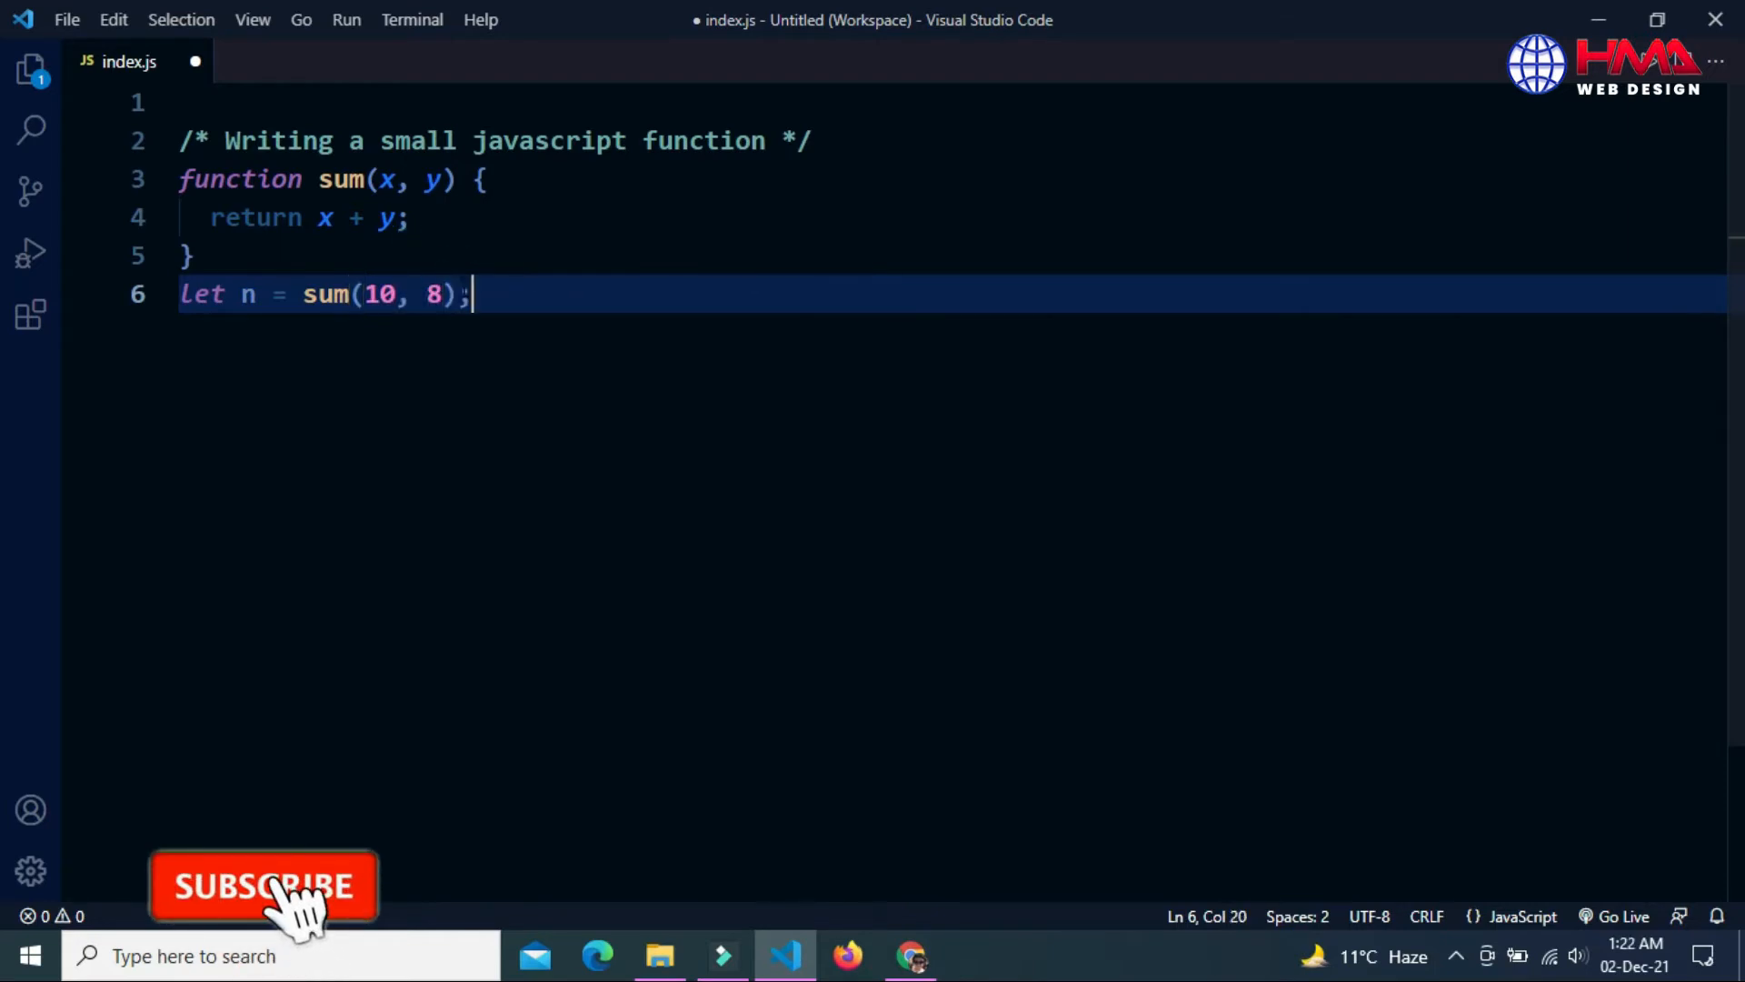
Add console.log(n); followed by the comment 'to get out put'
type("co")
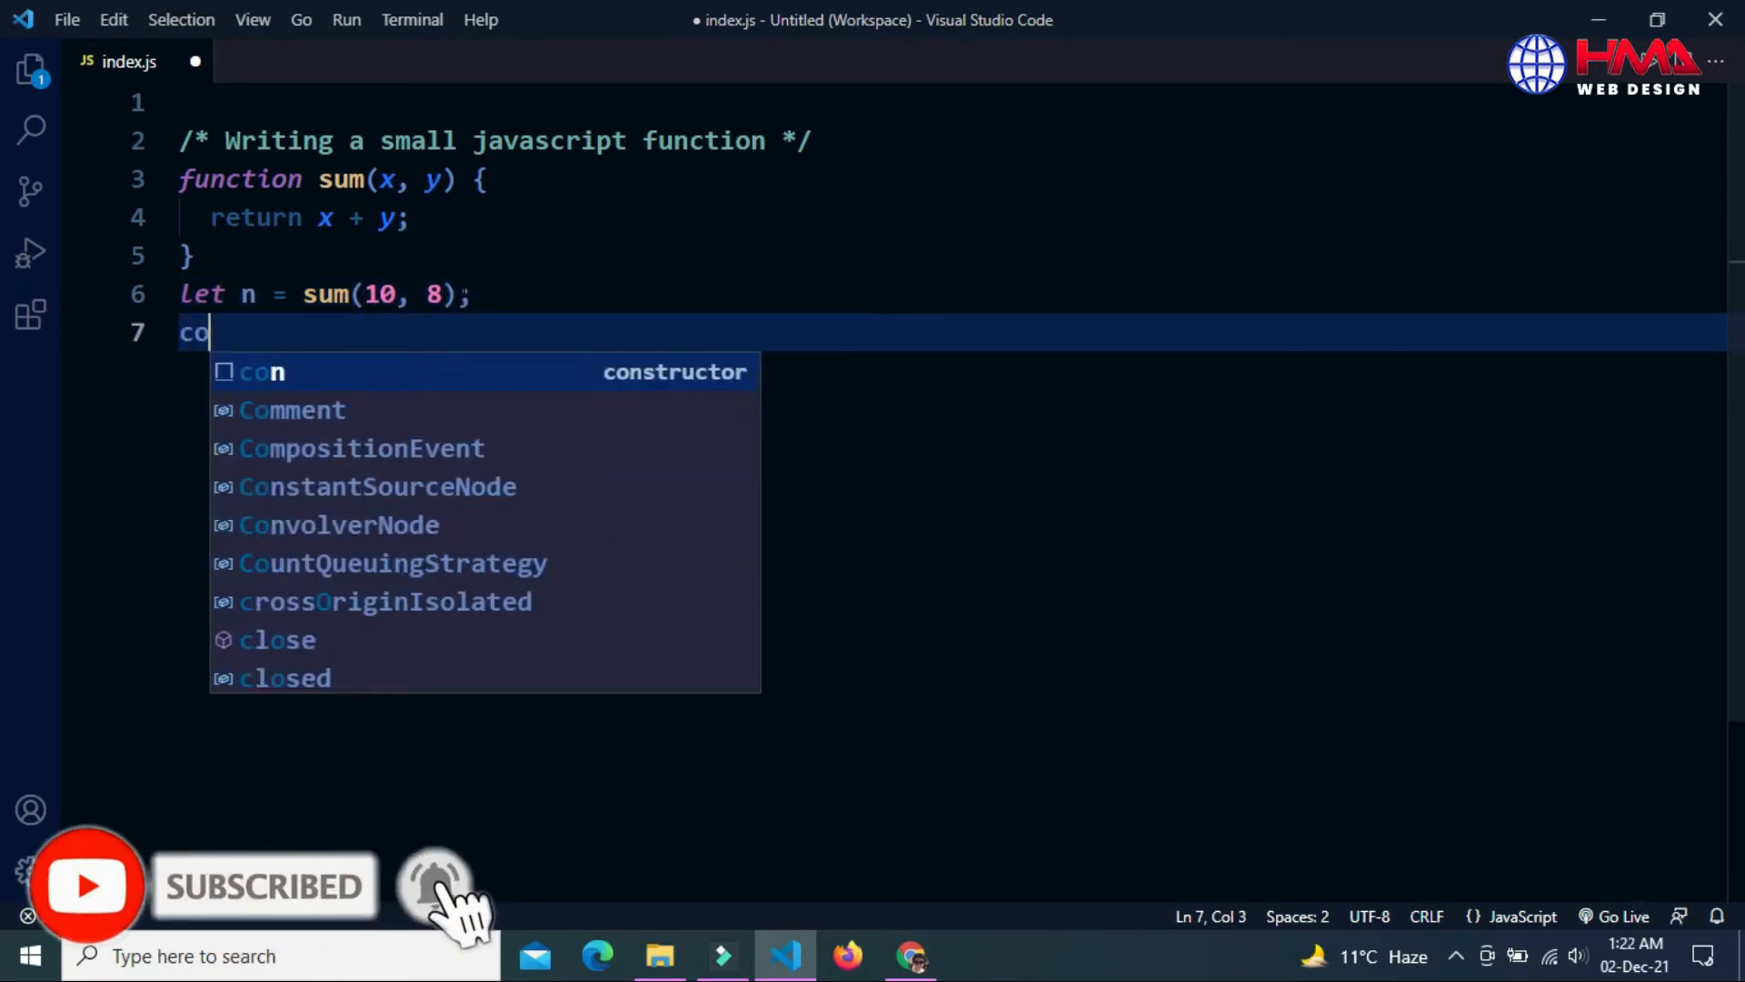
type("nsole")
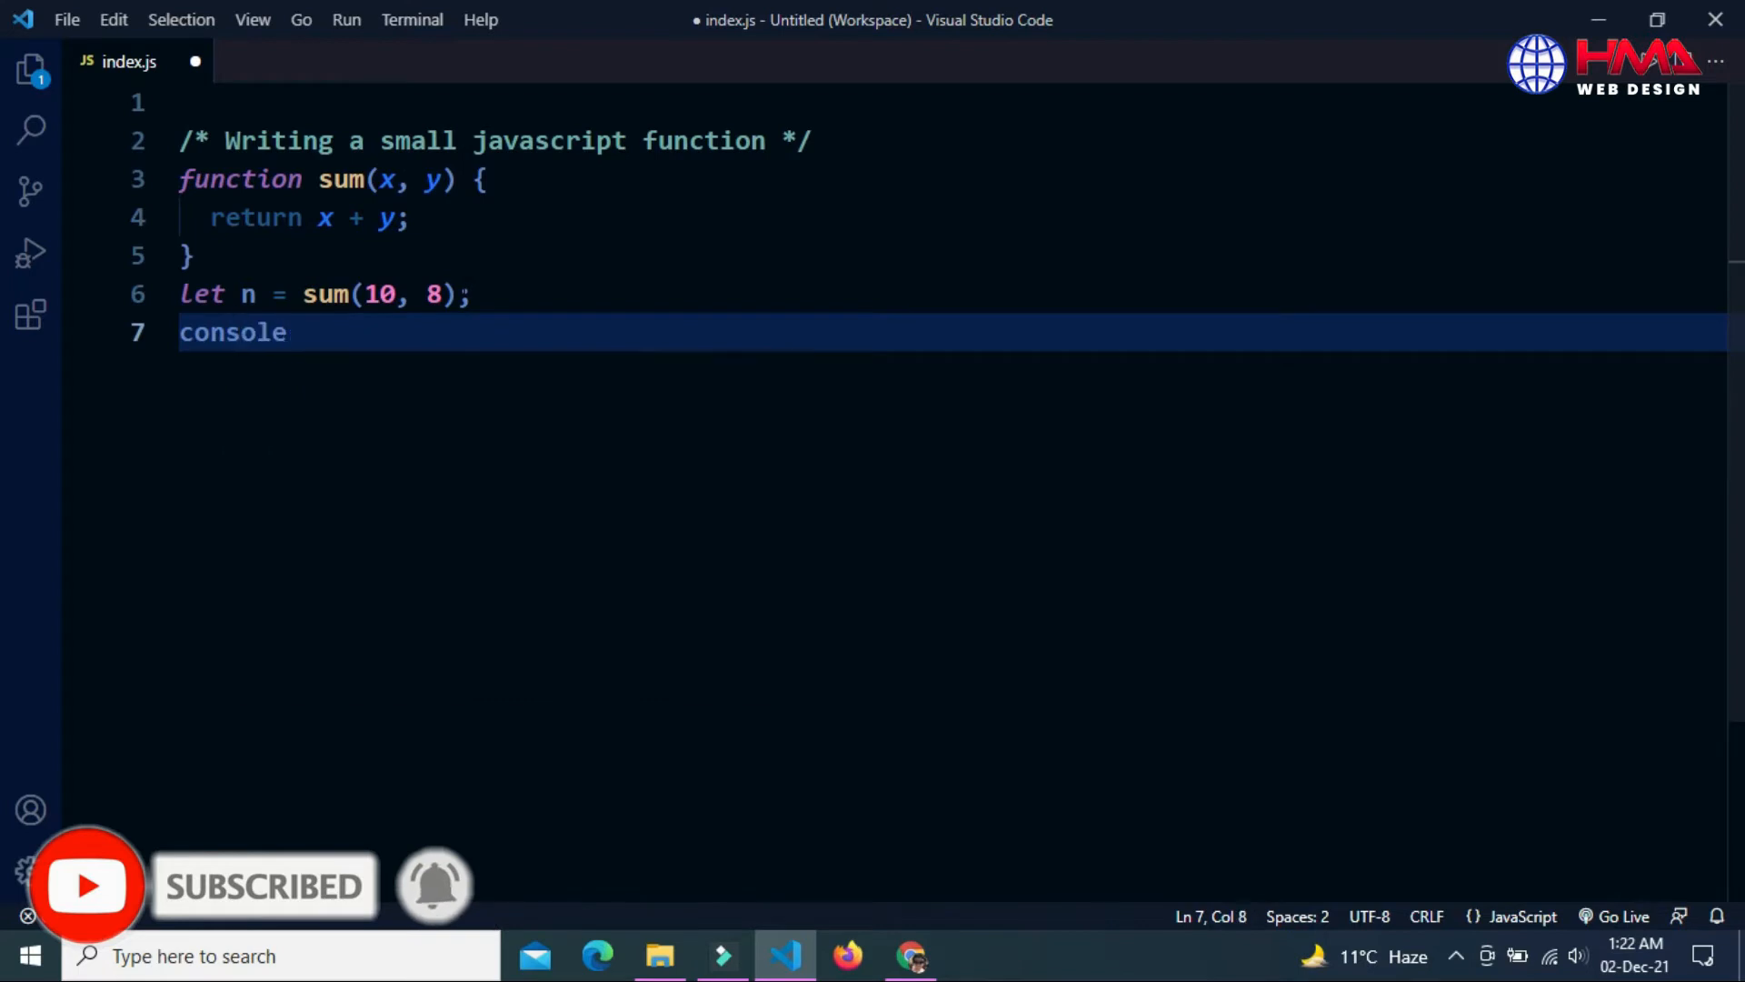
type(".")
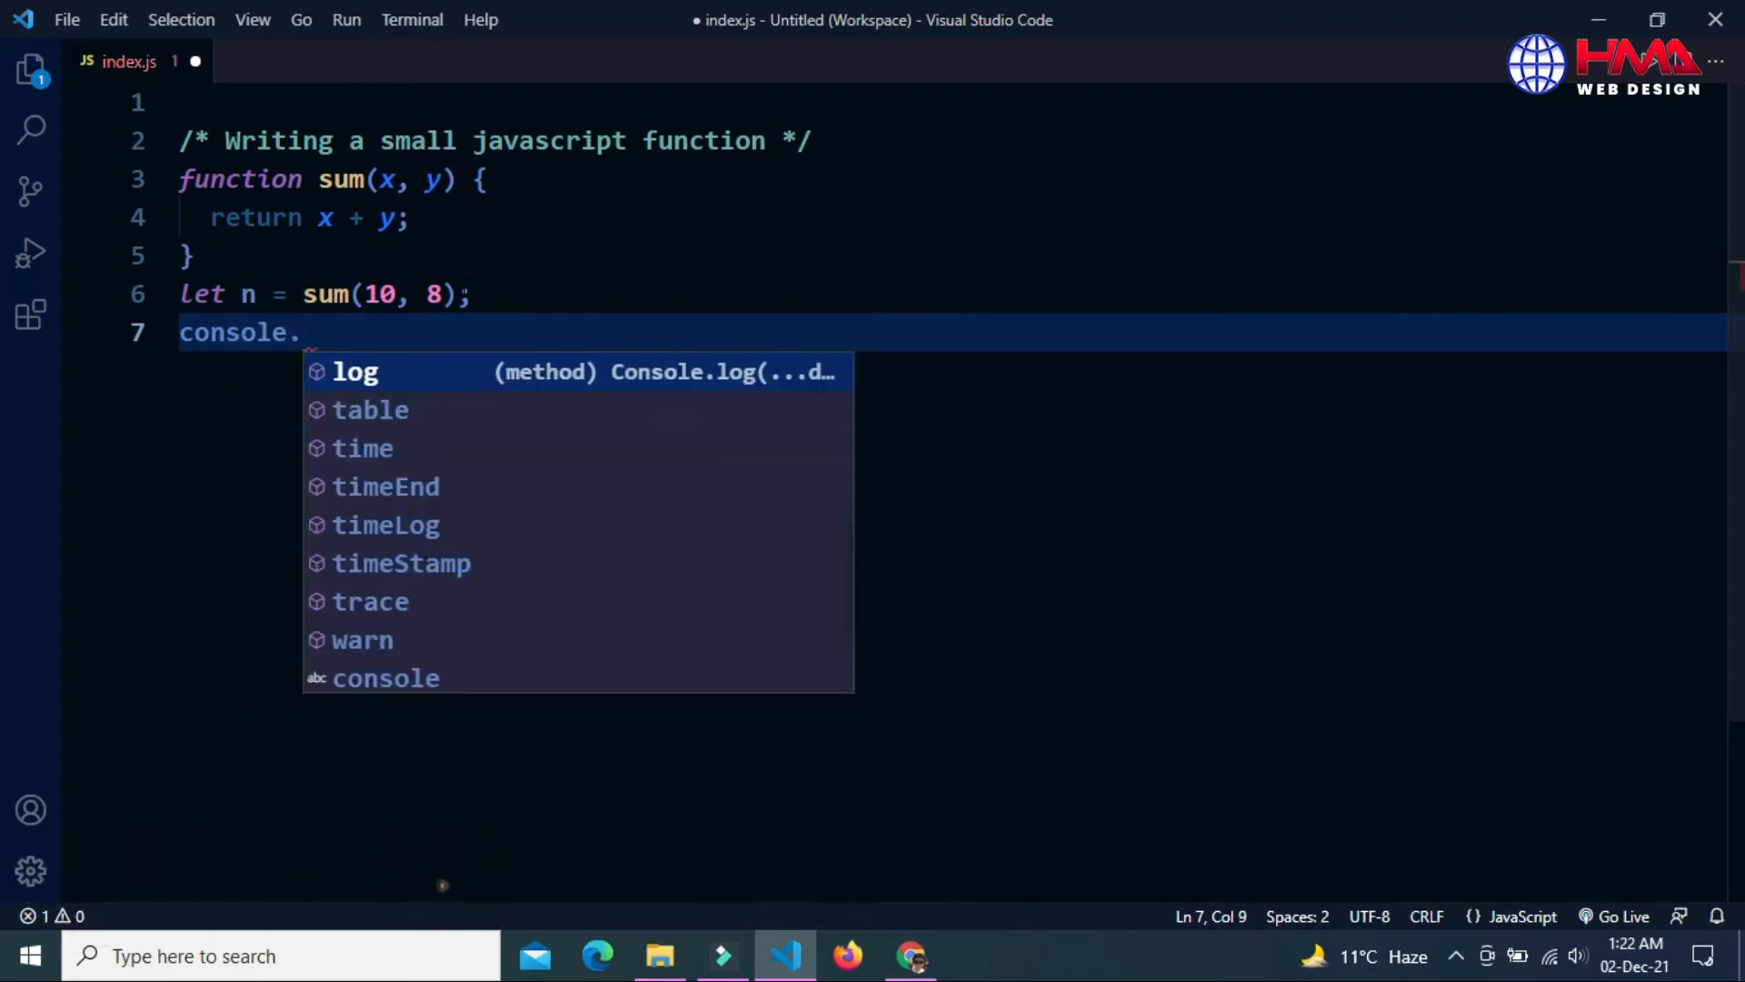
key("Tab")
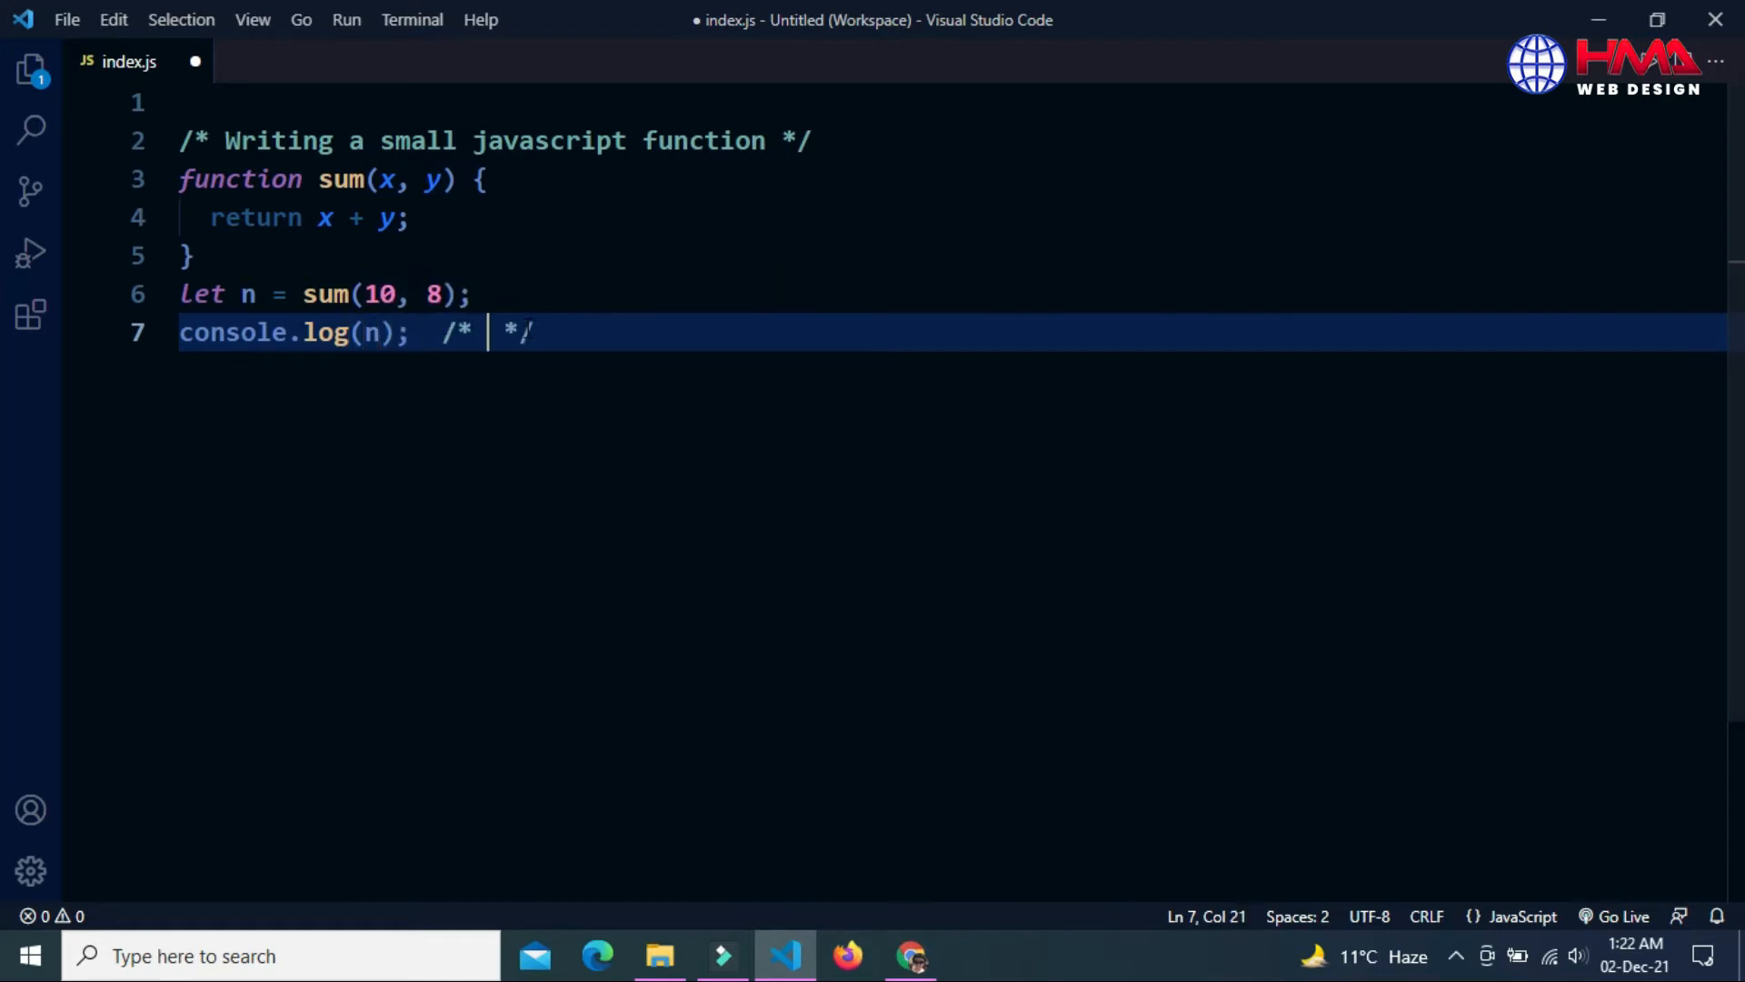
type("to get")
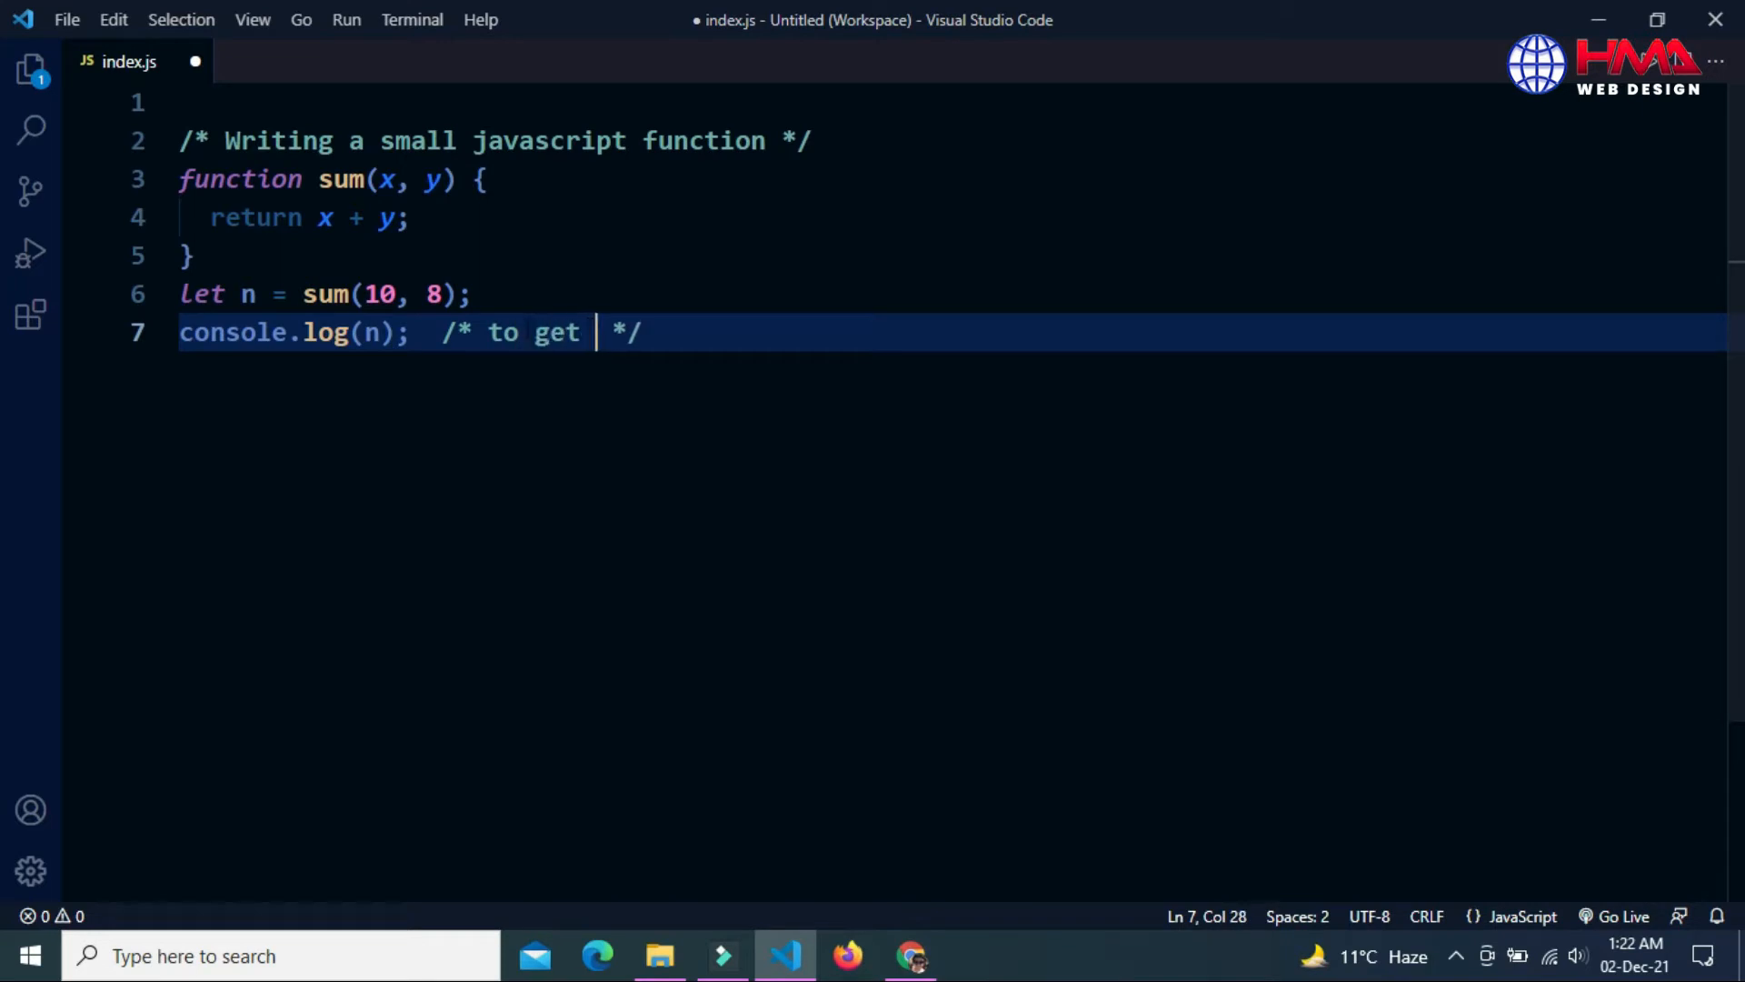
type("out put")
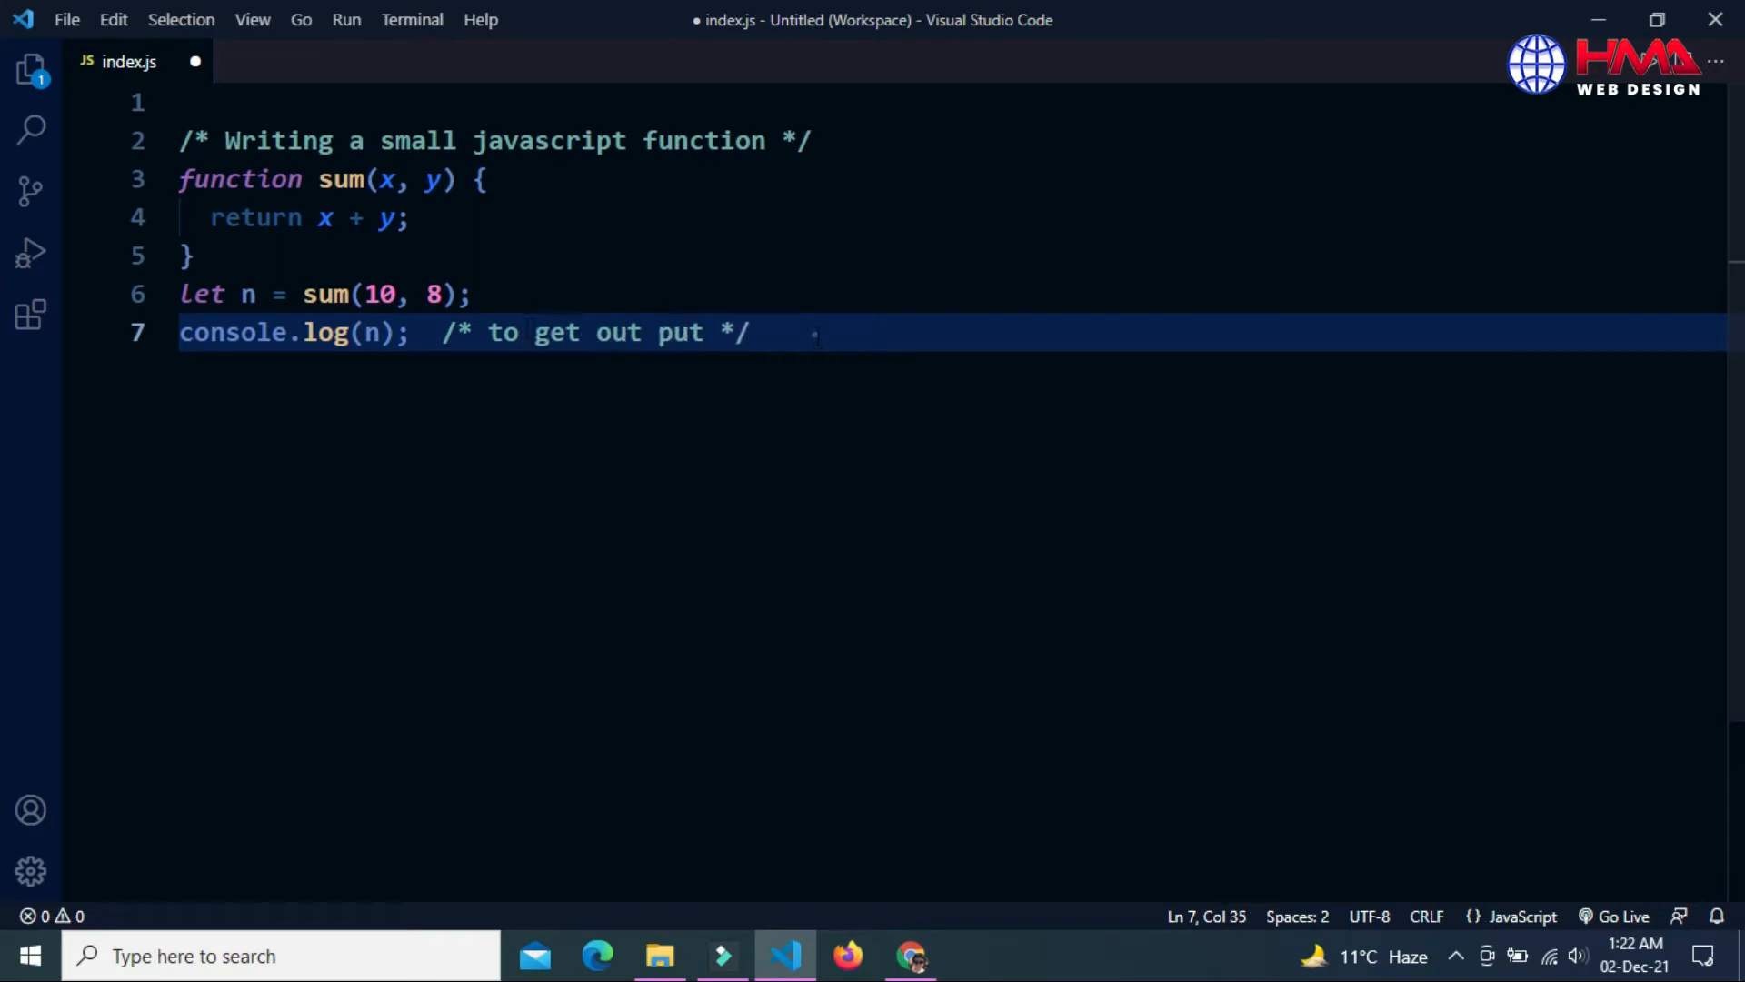
left_click(192, 256)
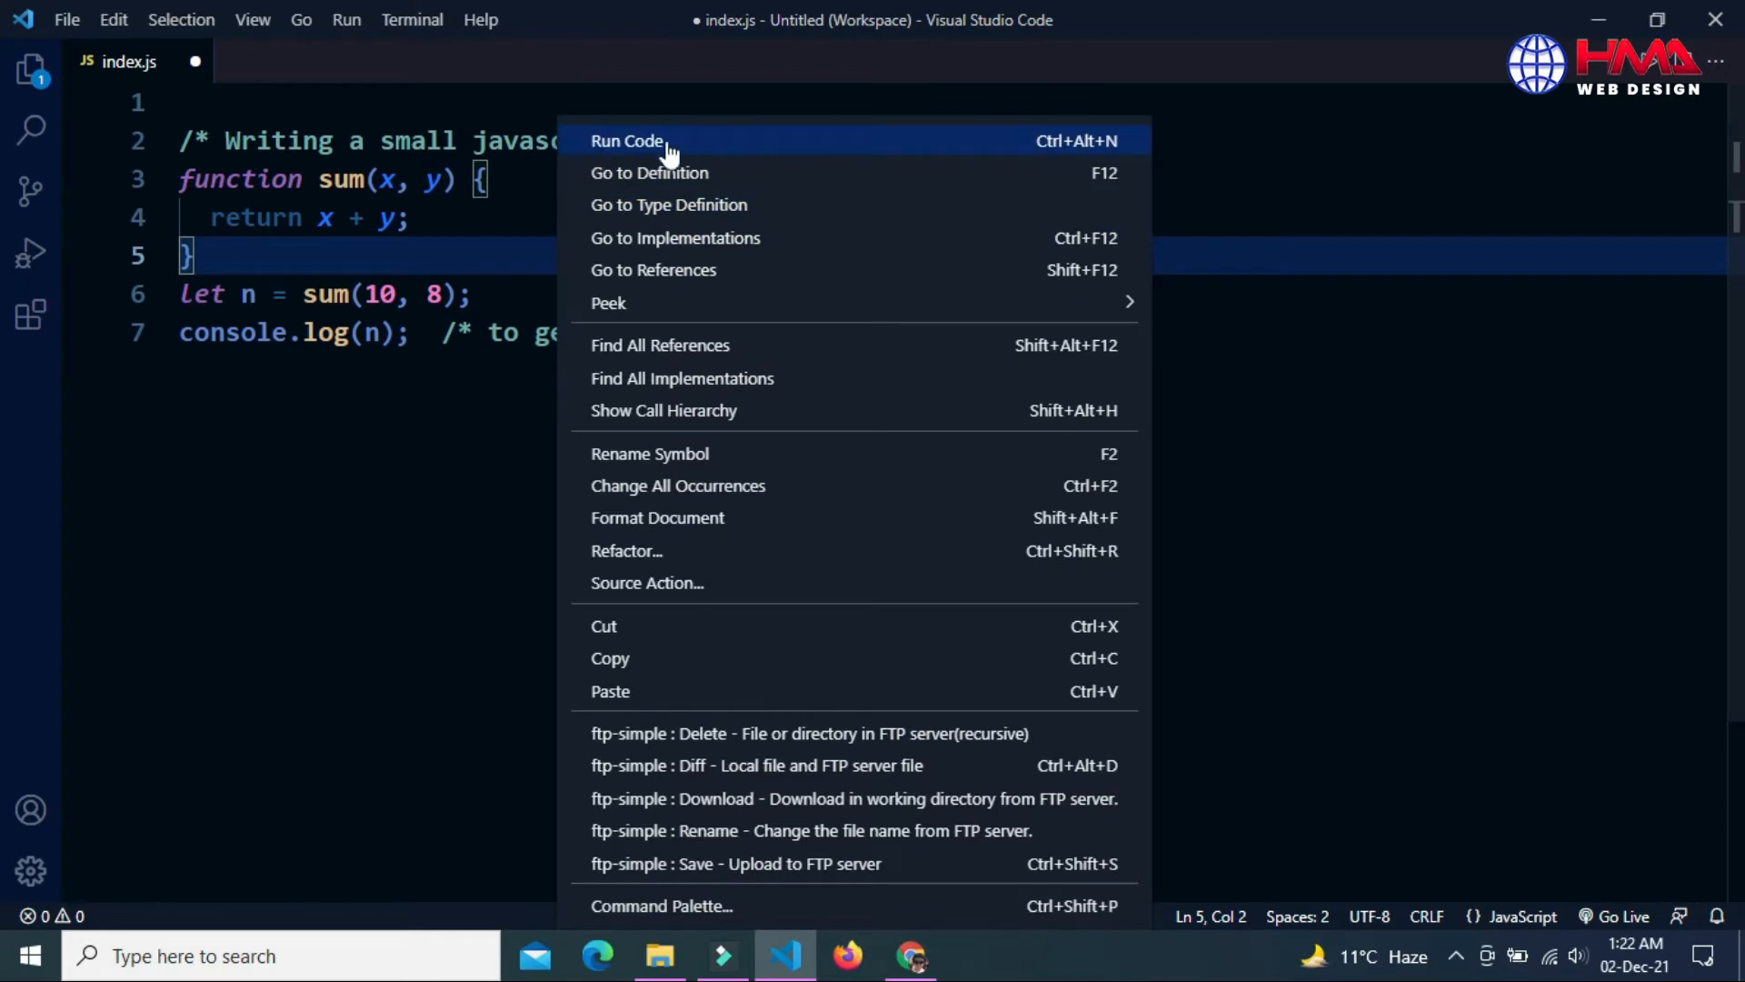
Run index.js with Run Code, hitting the 'node' not recognized error, then switch to Chrome
left_click(626, 140)
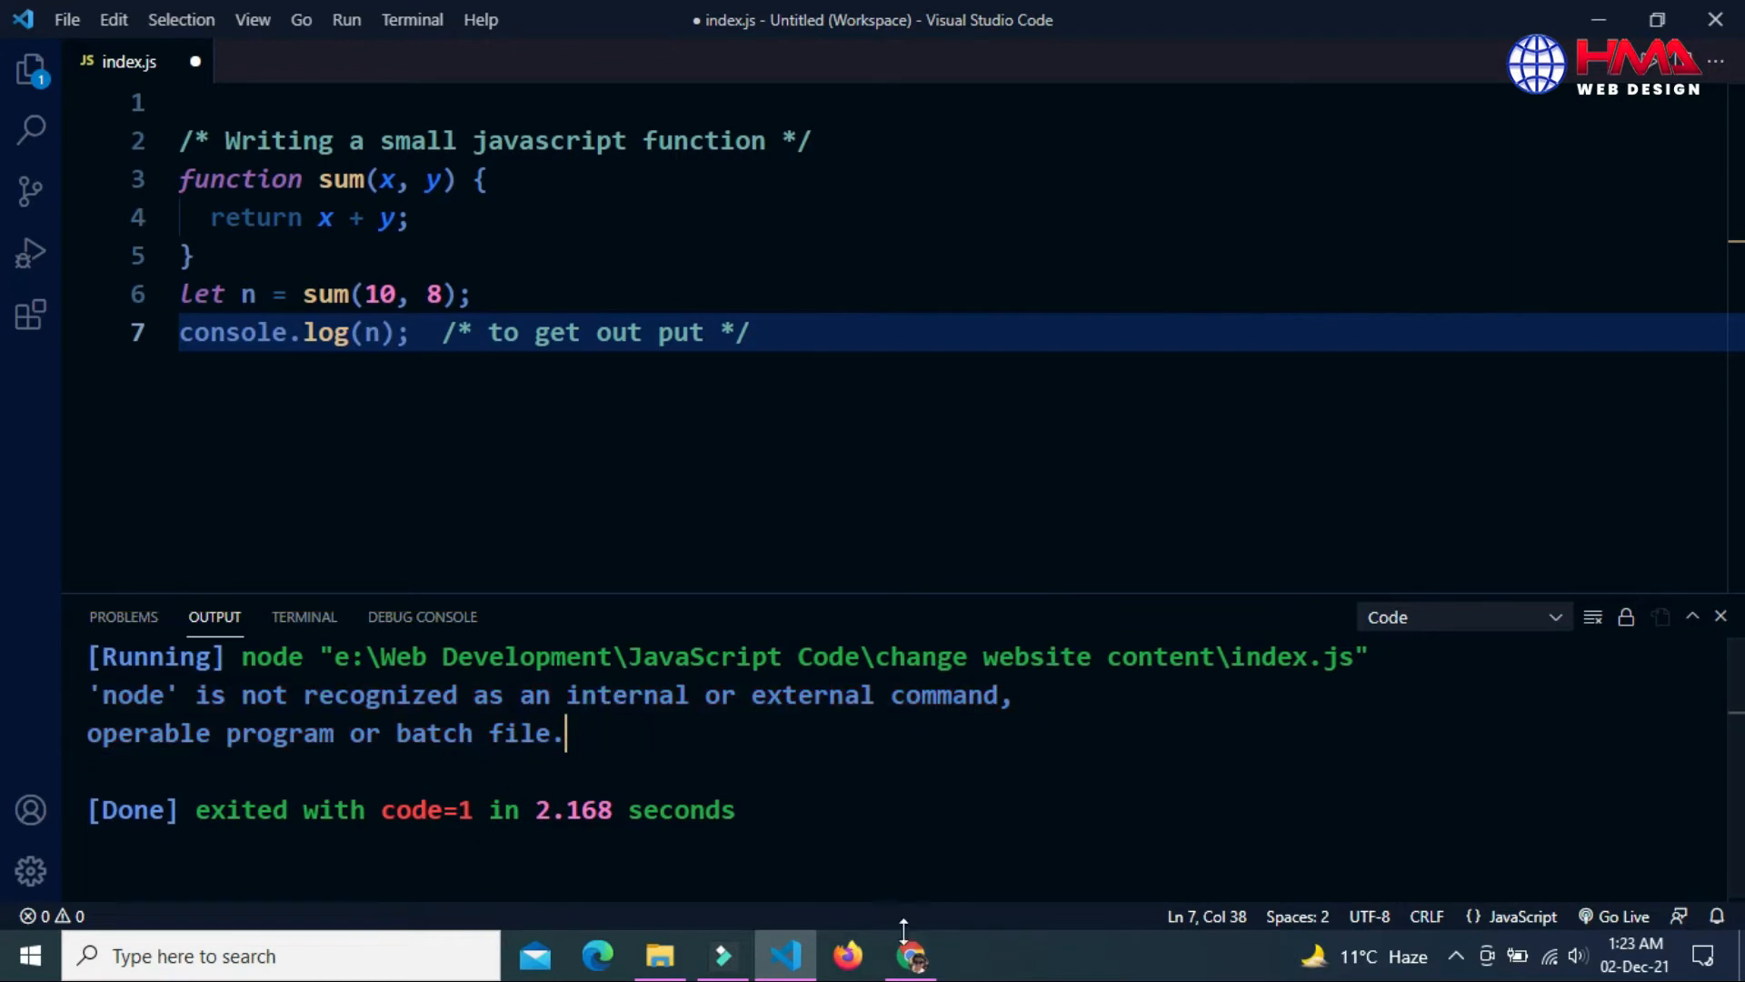
left_click(912, 955)
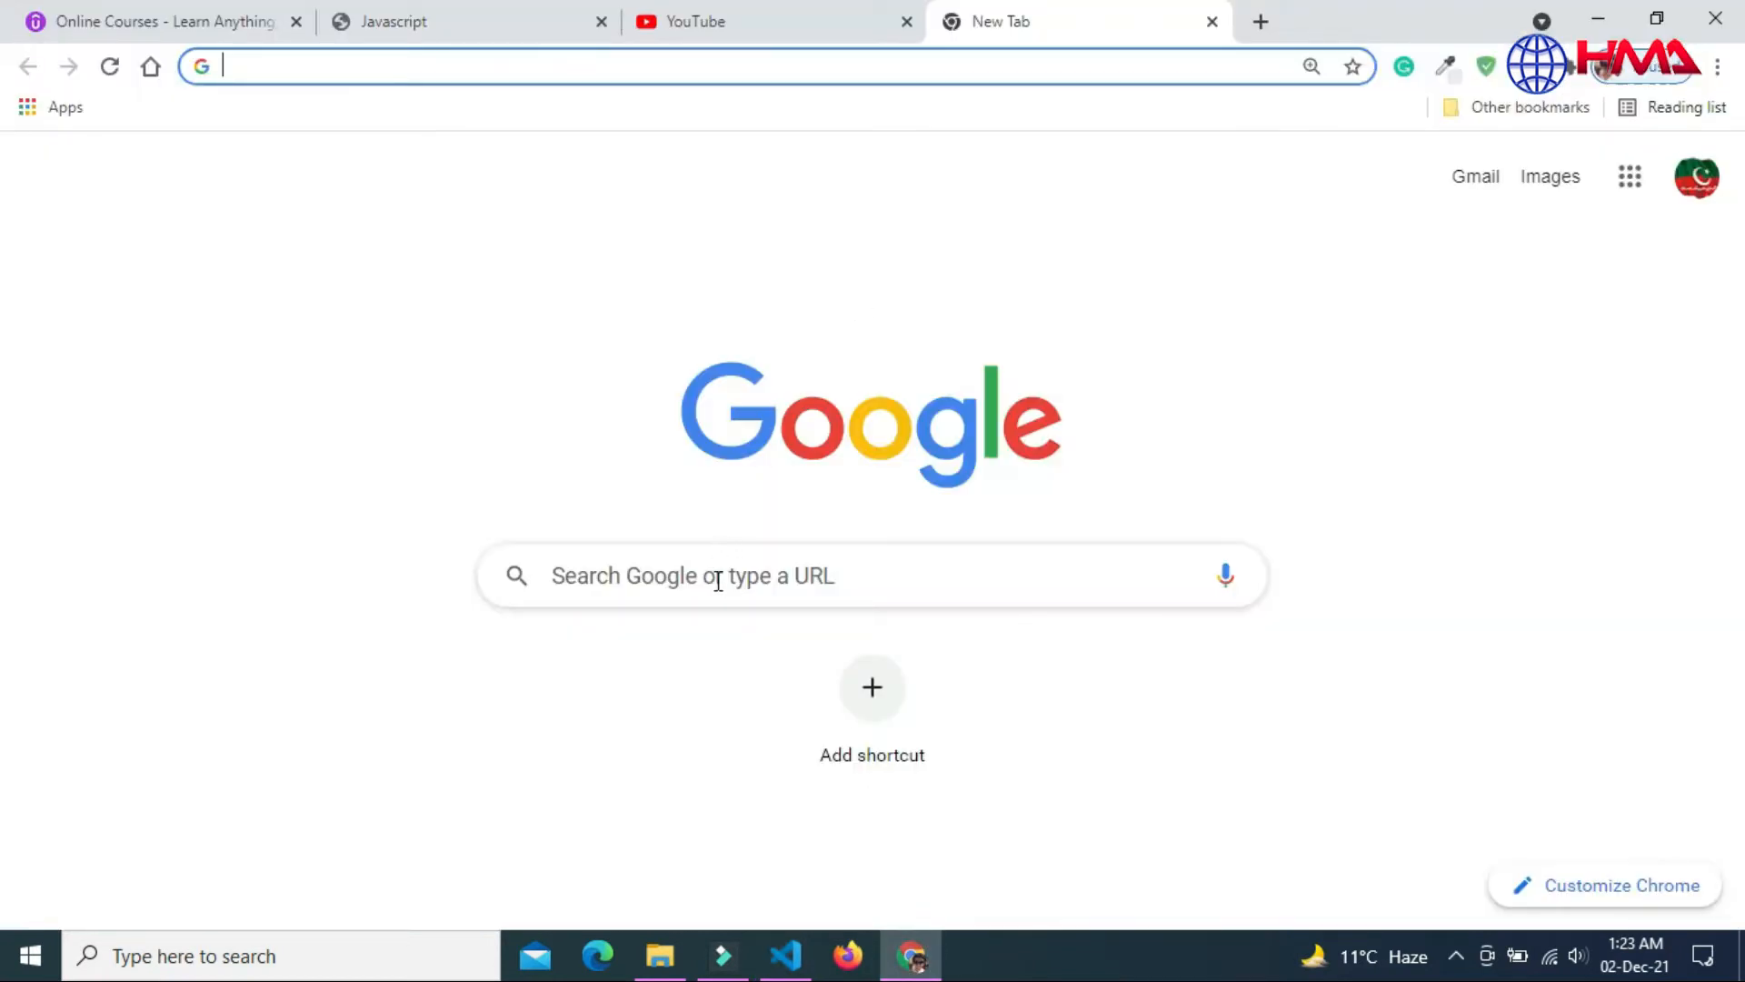
Search Google for 'node js download'
type("node js download")
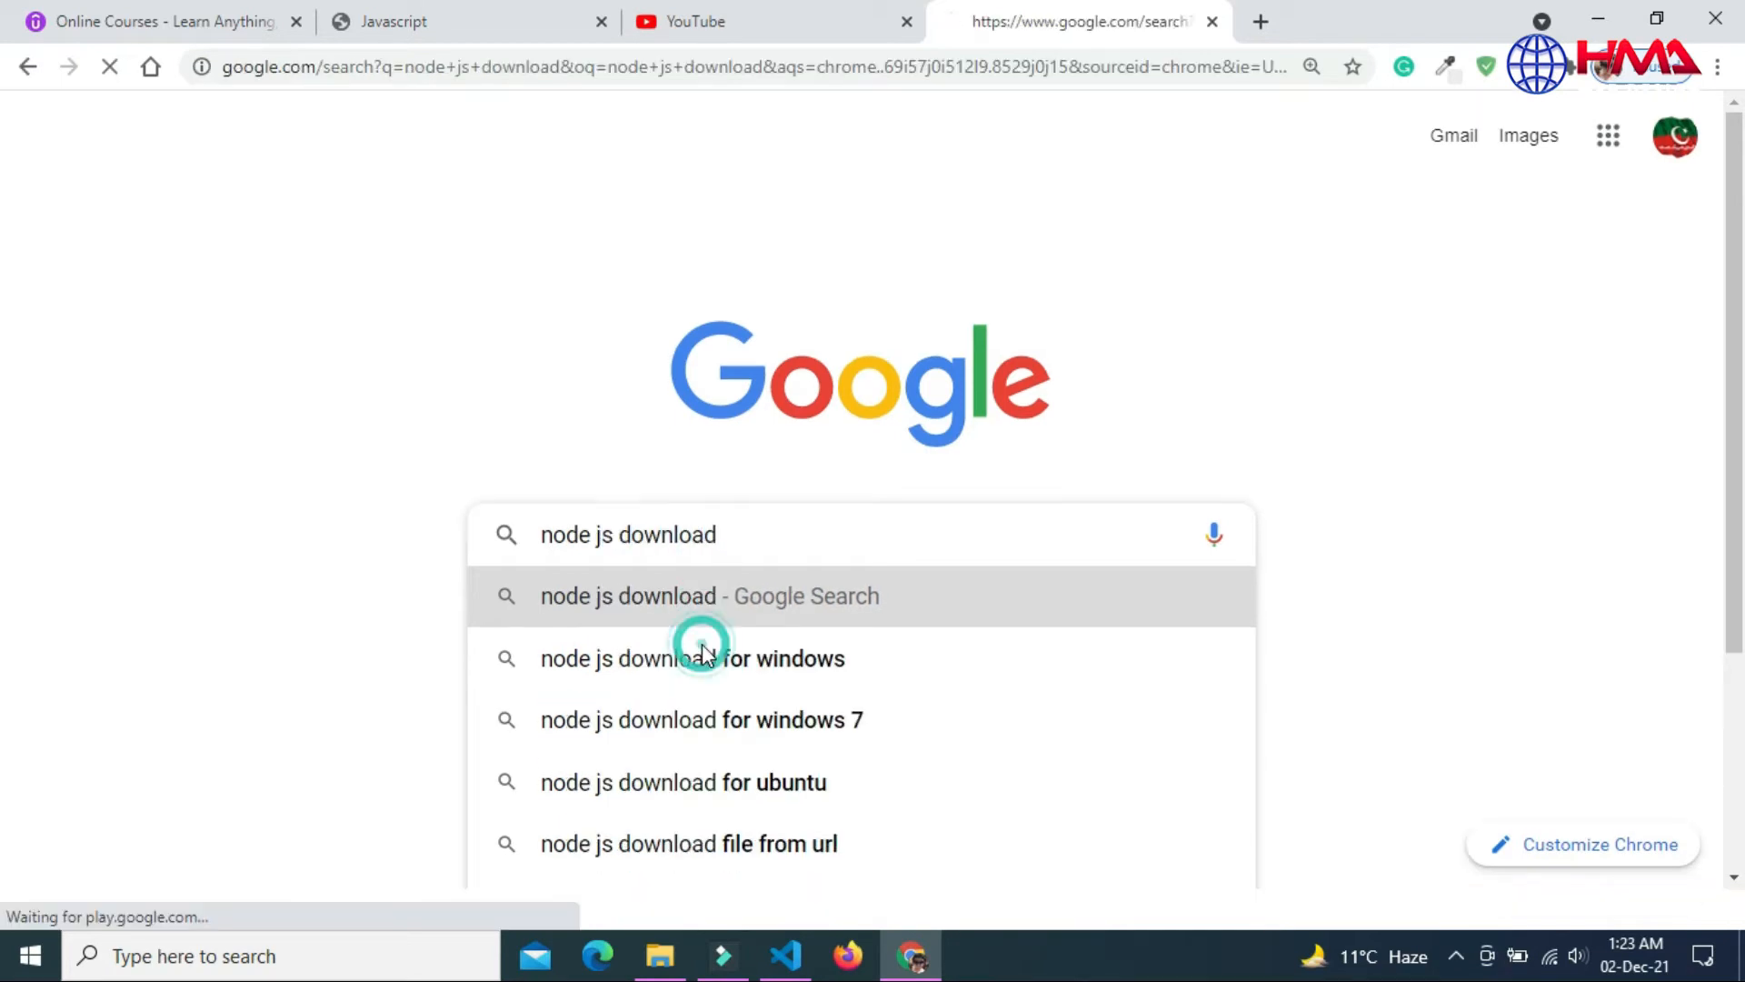
left_click(709, 596)
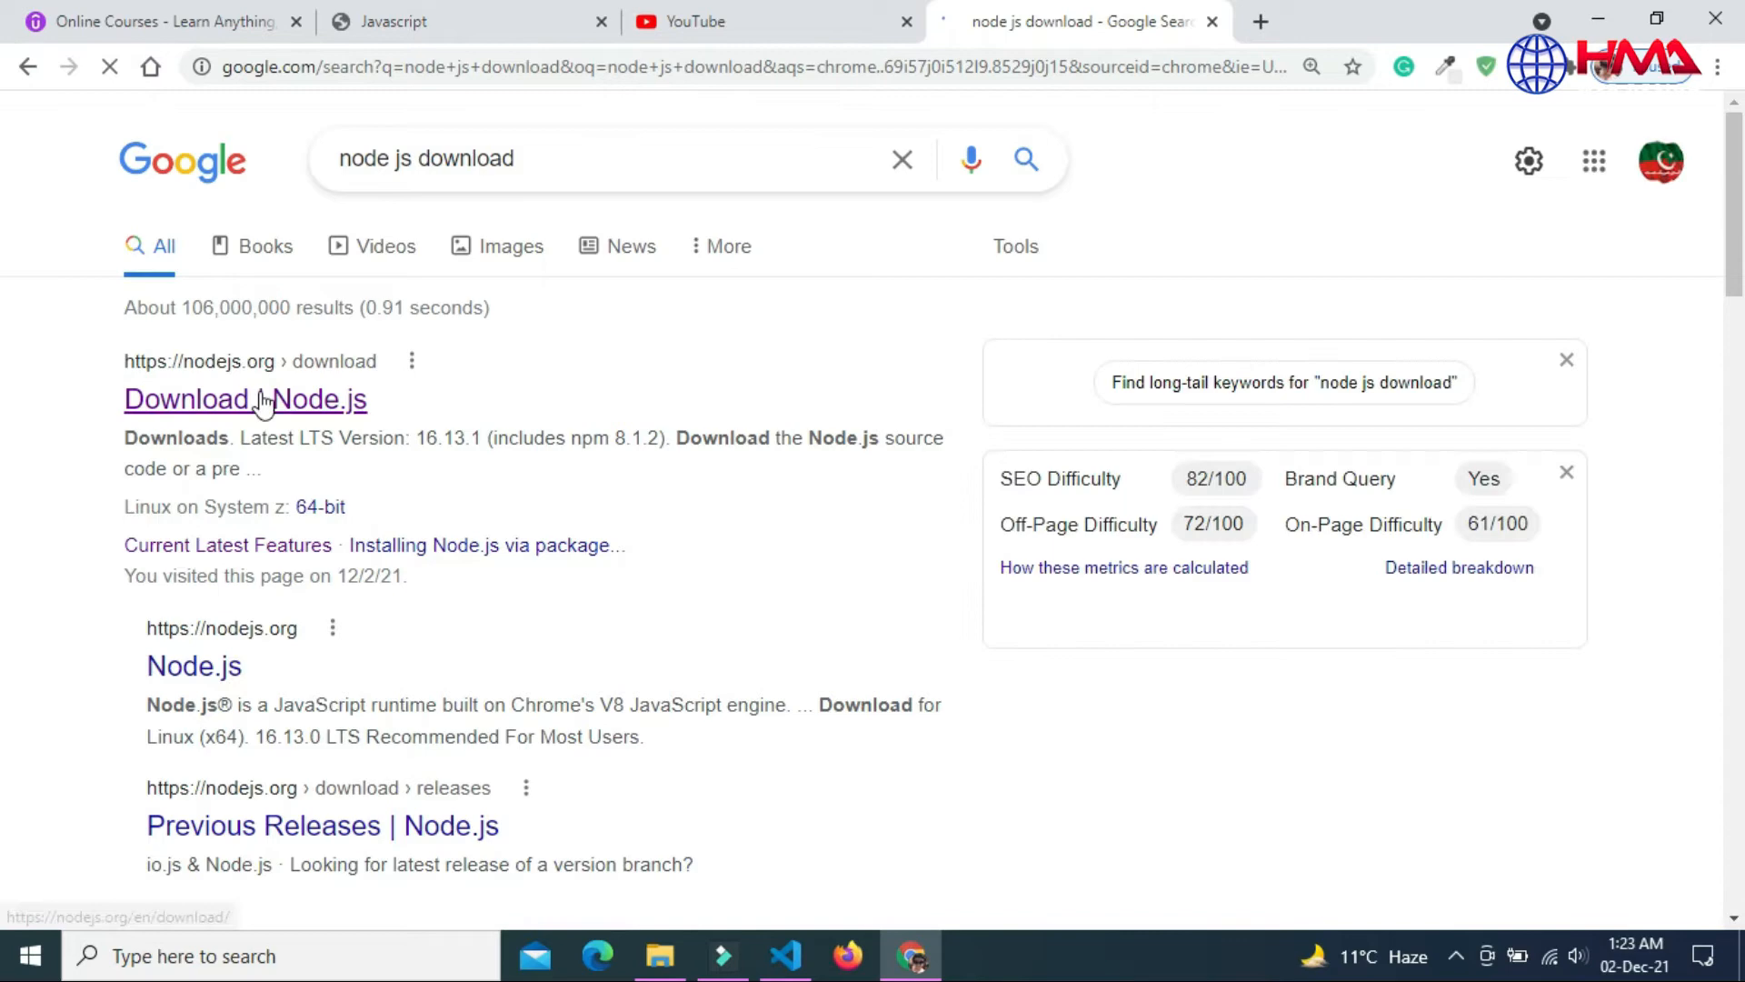
Download the Node.js v16.13.1 LTS Windows installer from nodejs.org and open it
left_click(244, 398)
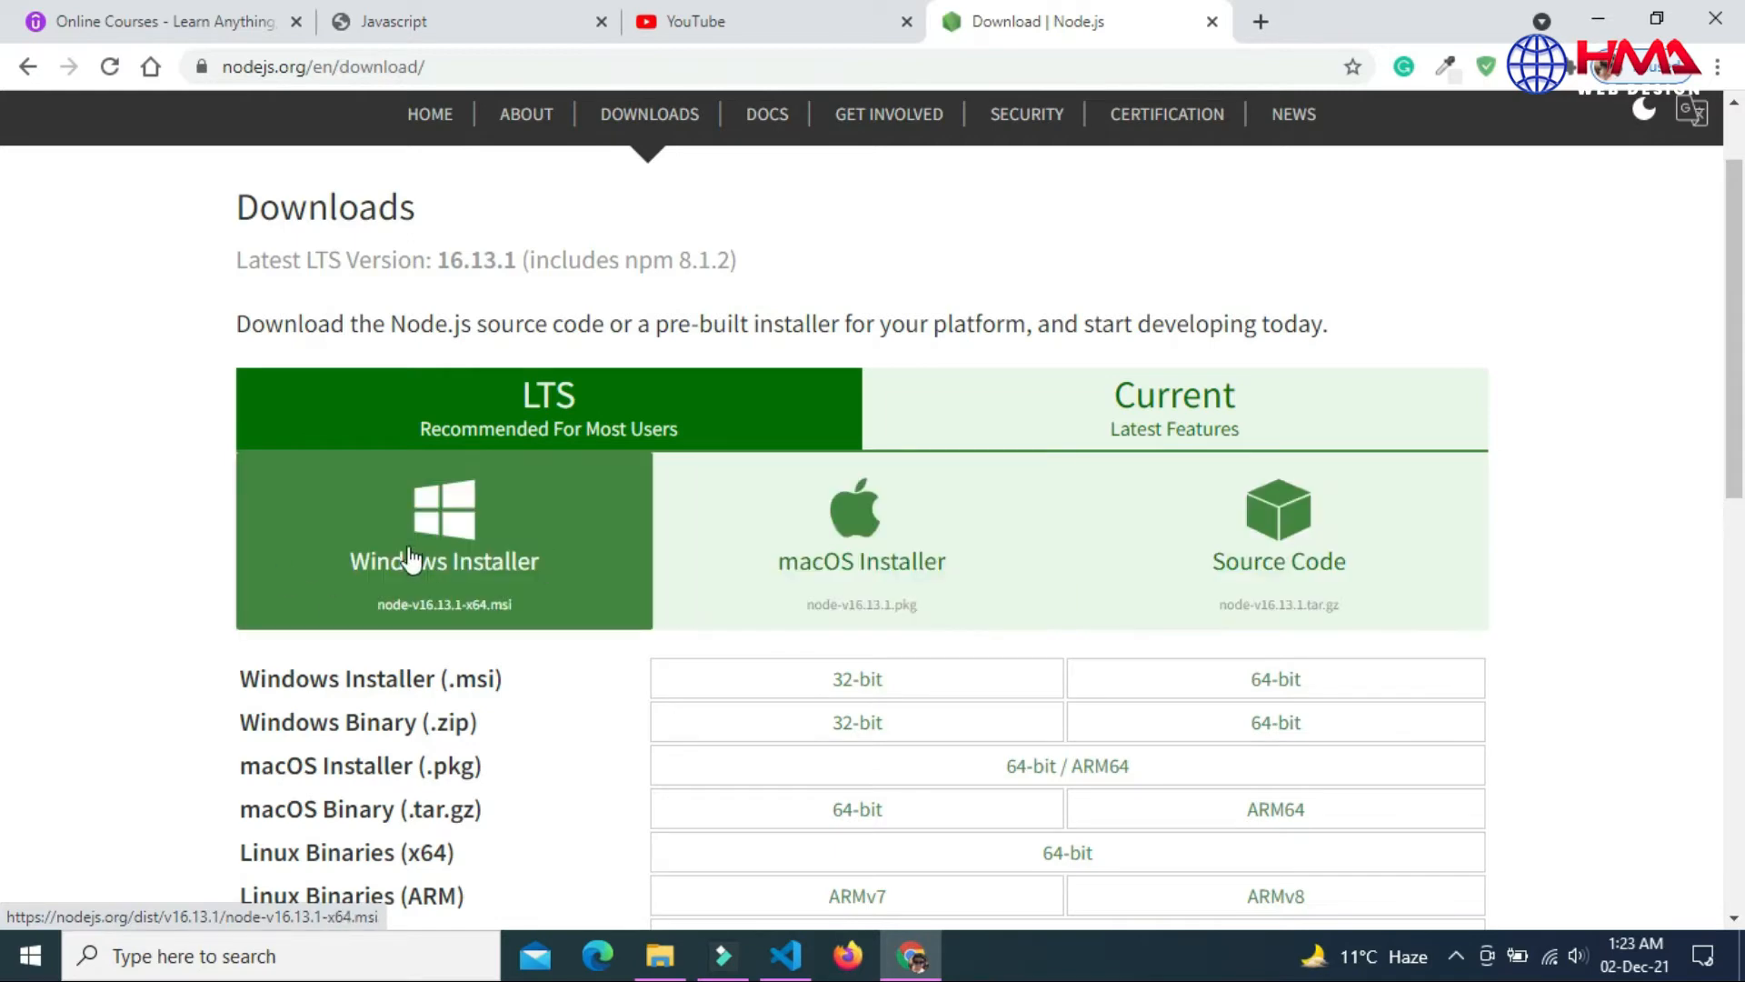
mouse_move(421, 566)
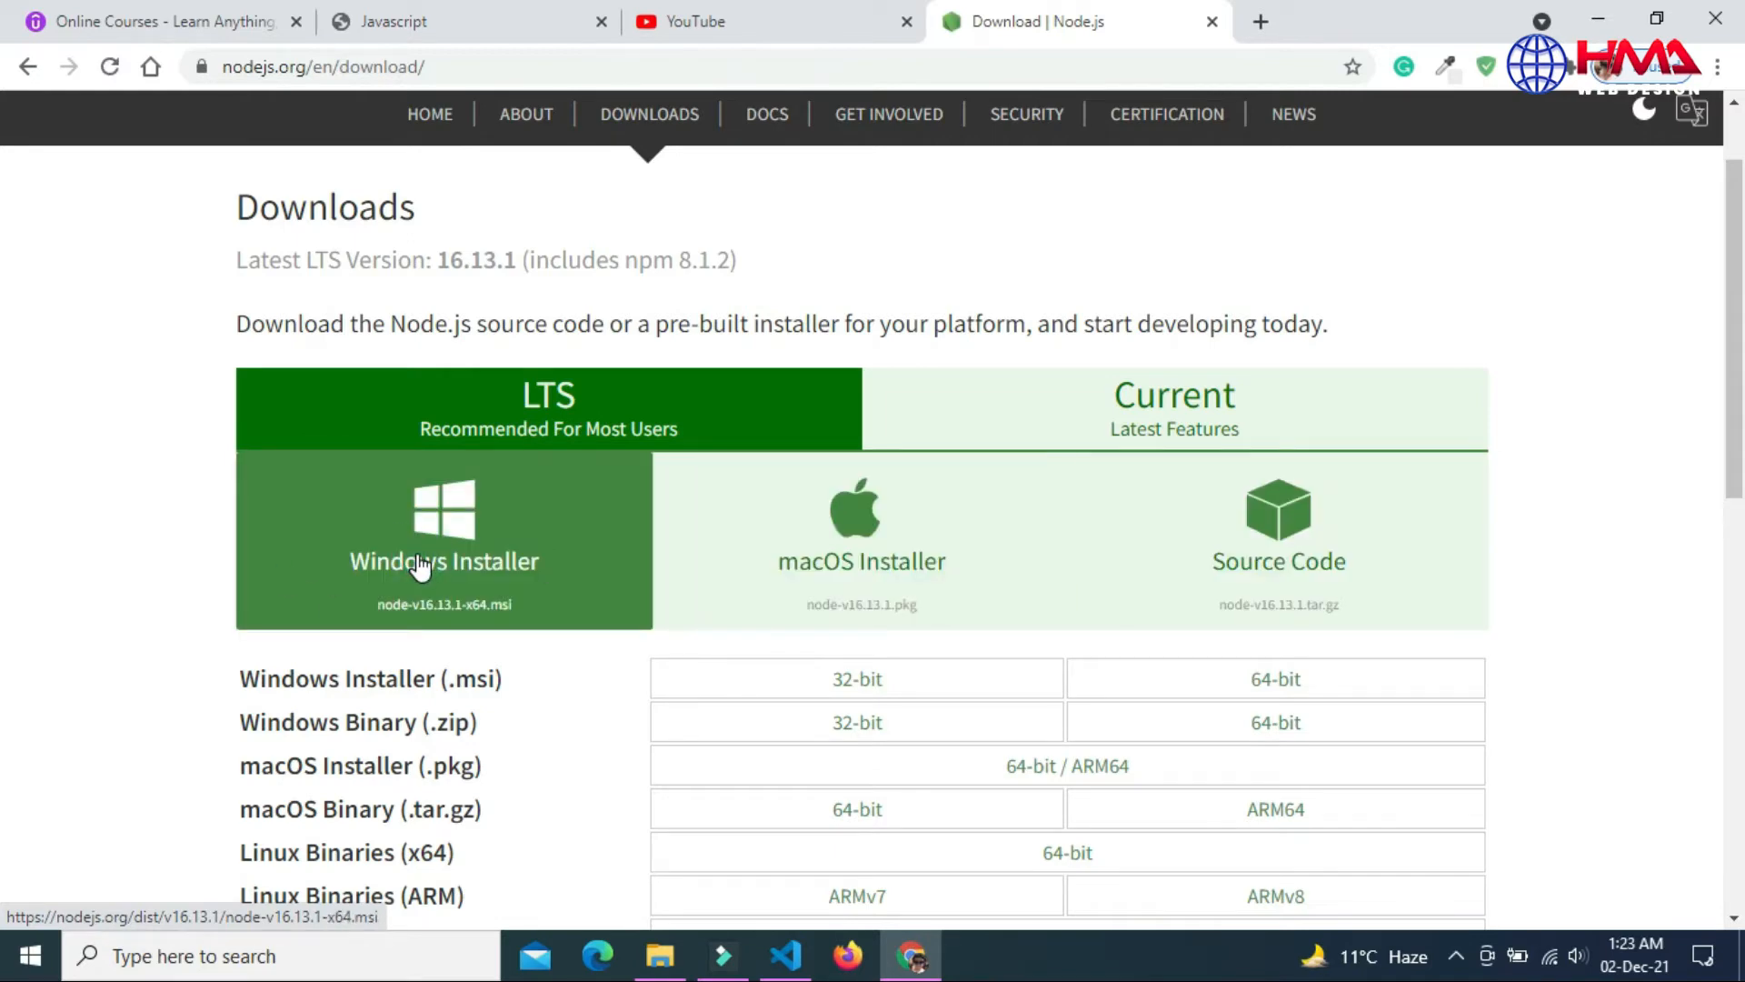
left_click(442, 546)
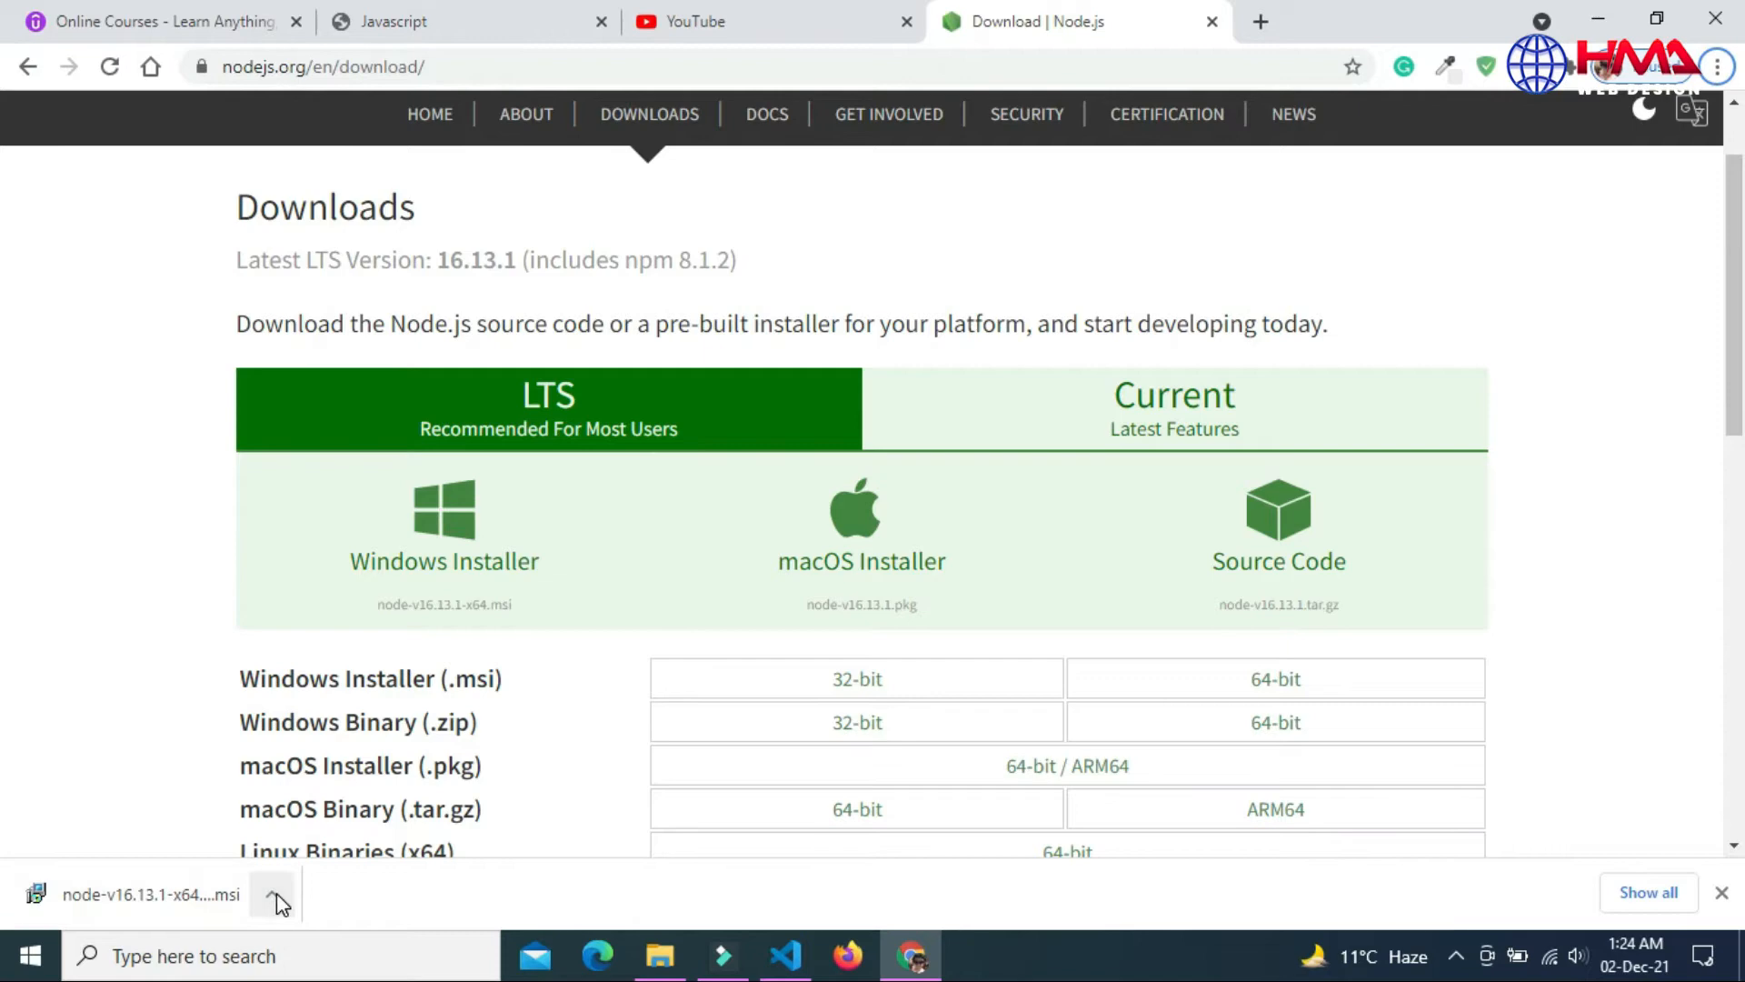
left_click(274, 894)
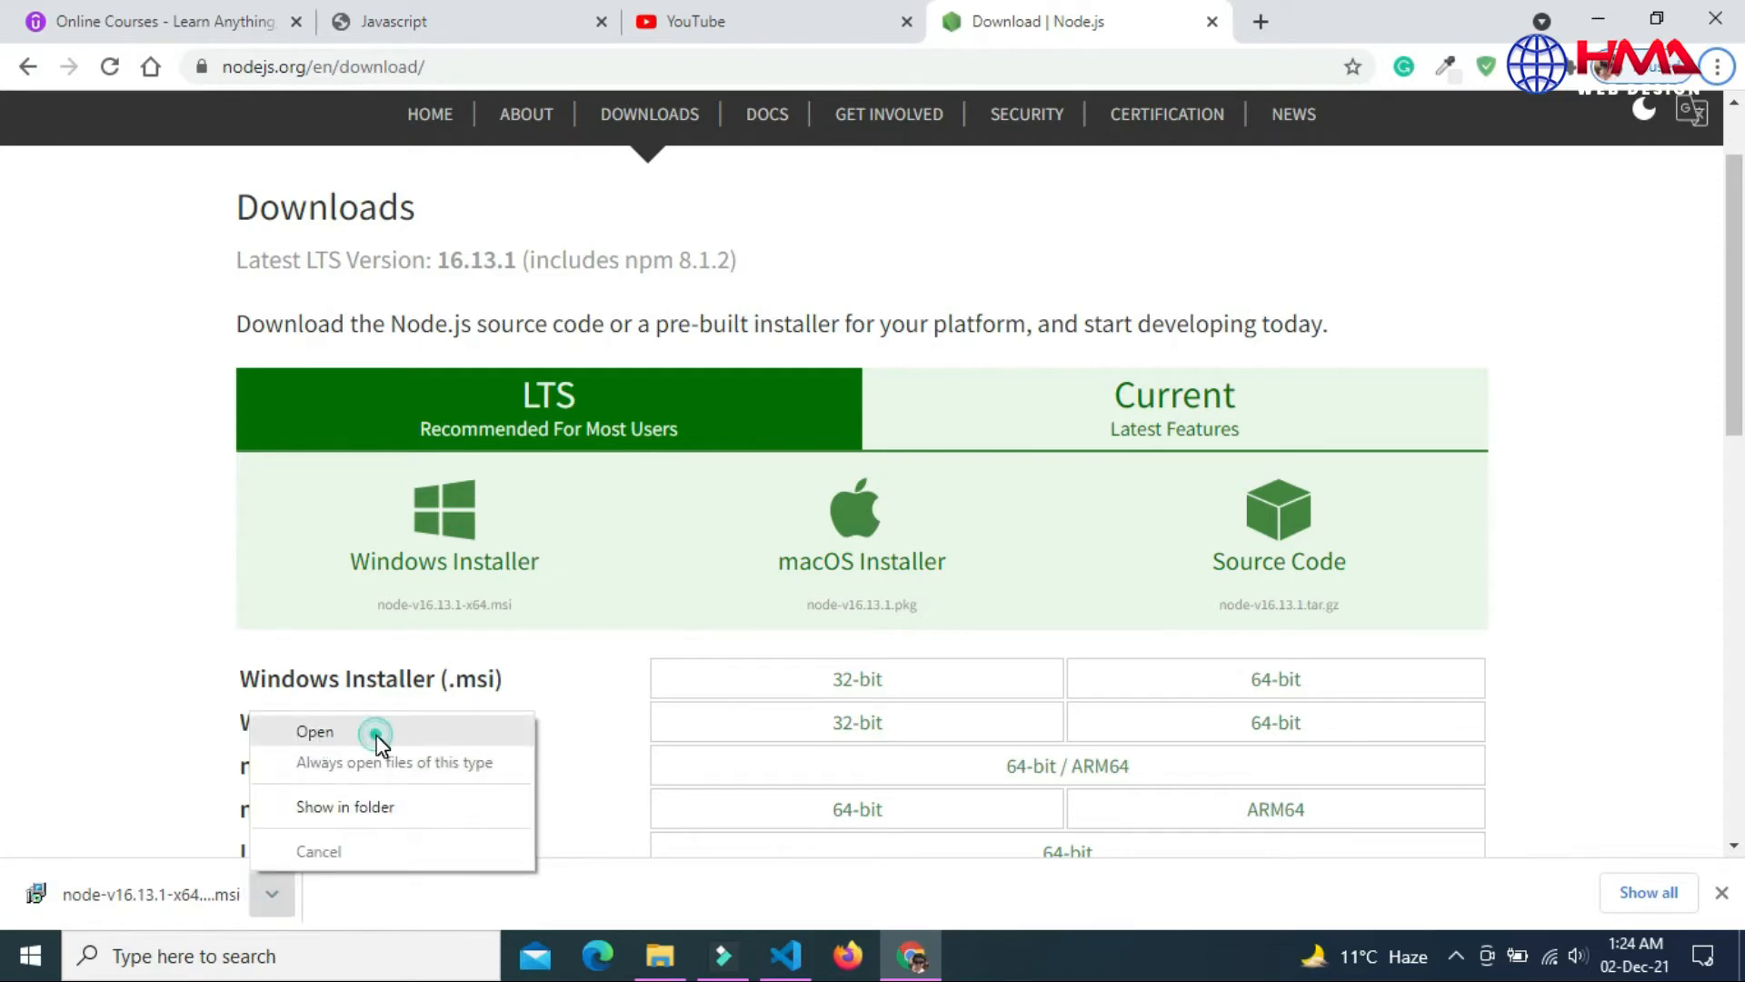
left_click(314, 730)
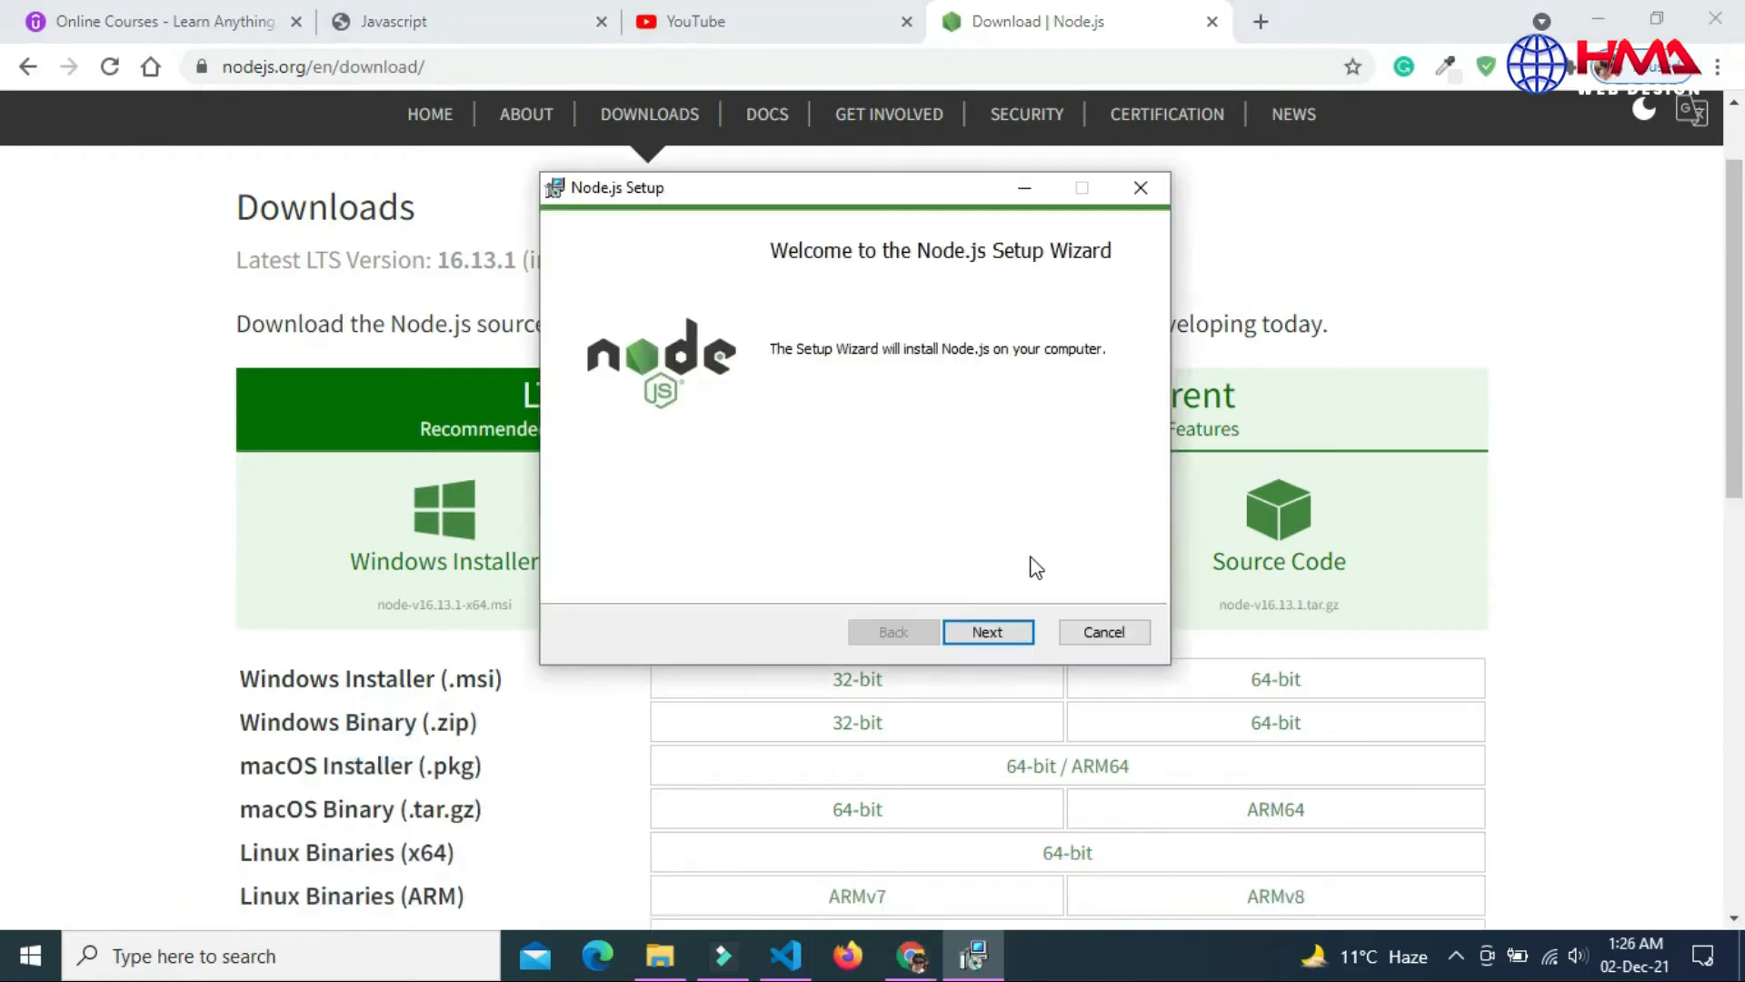
Install Node.js with the license accepted and default features, then finish the wizard
left_click(986, 633)
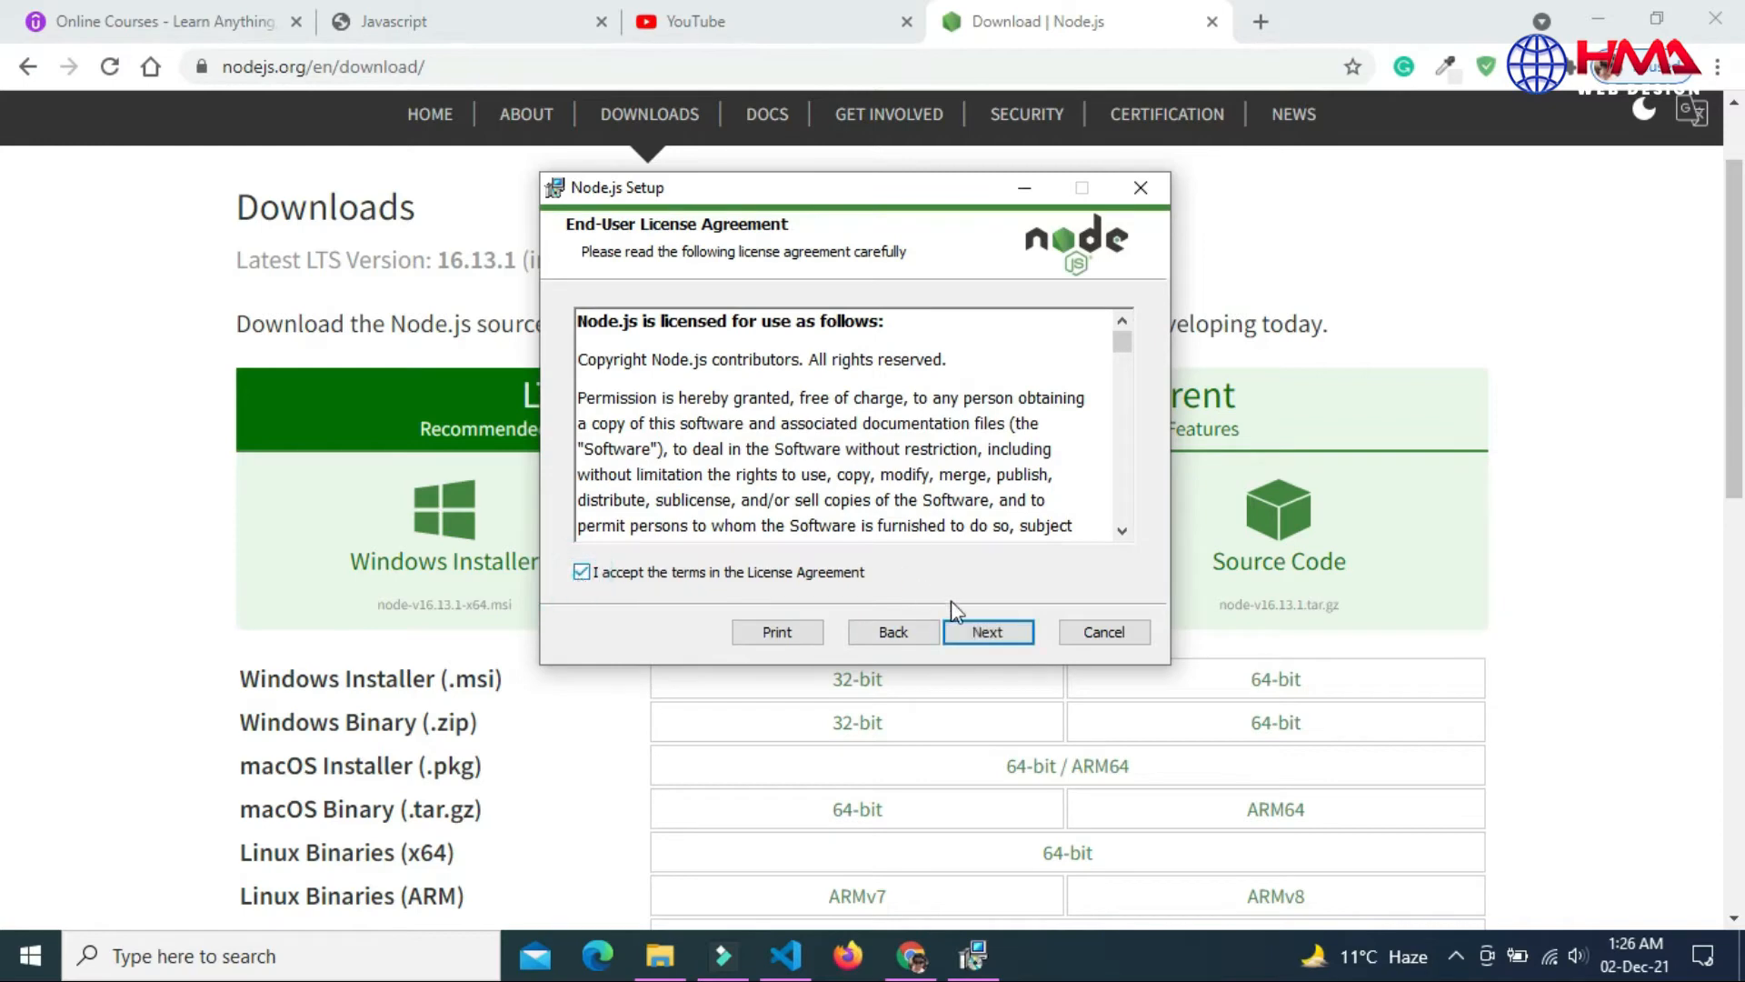
left_click(986, 631)
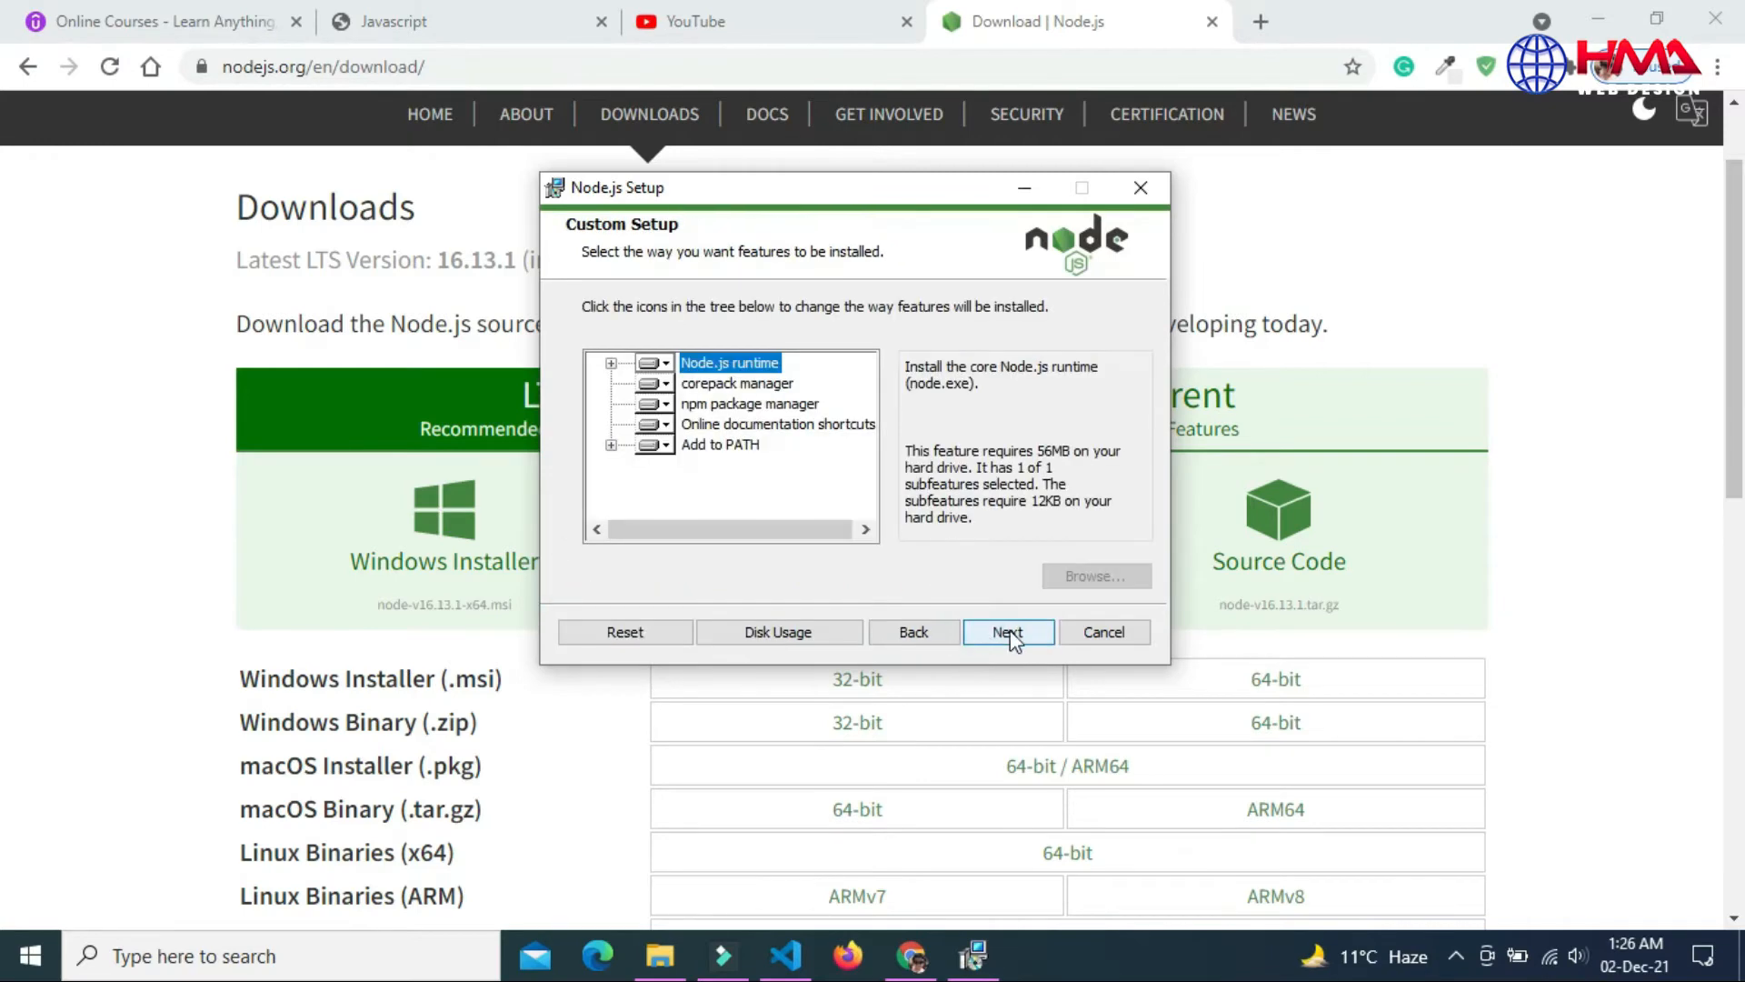
left_click(1007, 633)
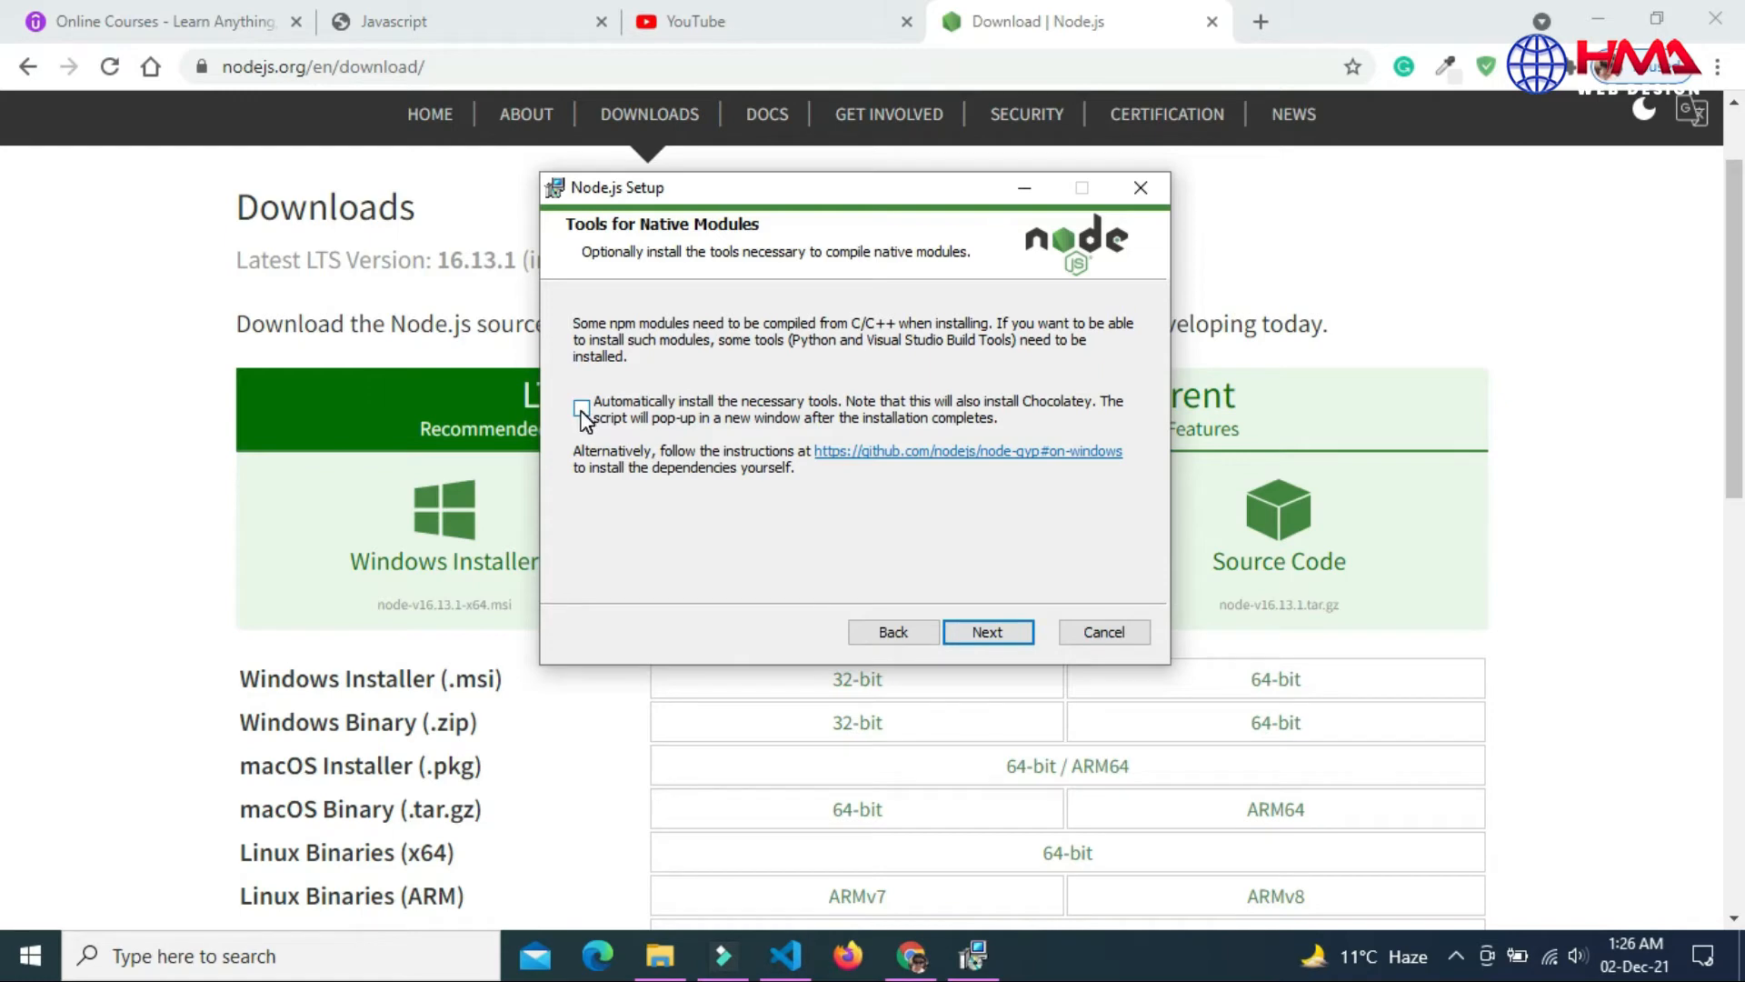
left_click(986, 631)
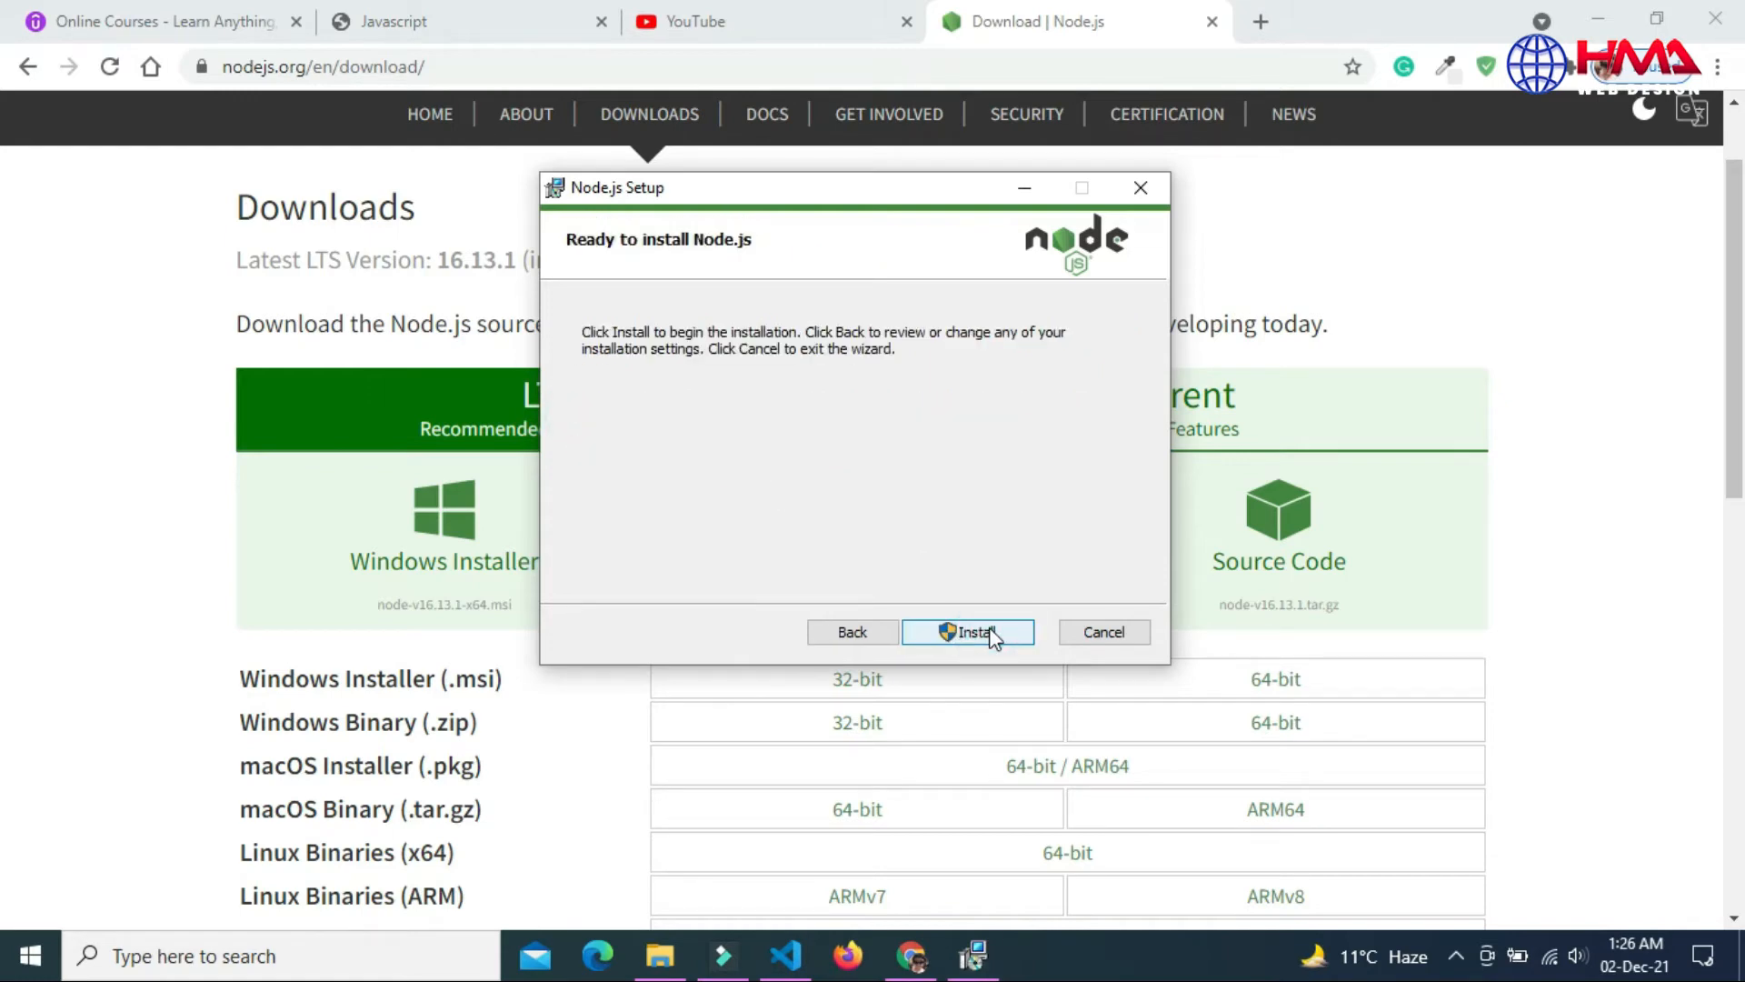
left_click(966, 633)
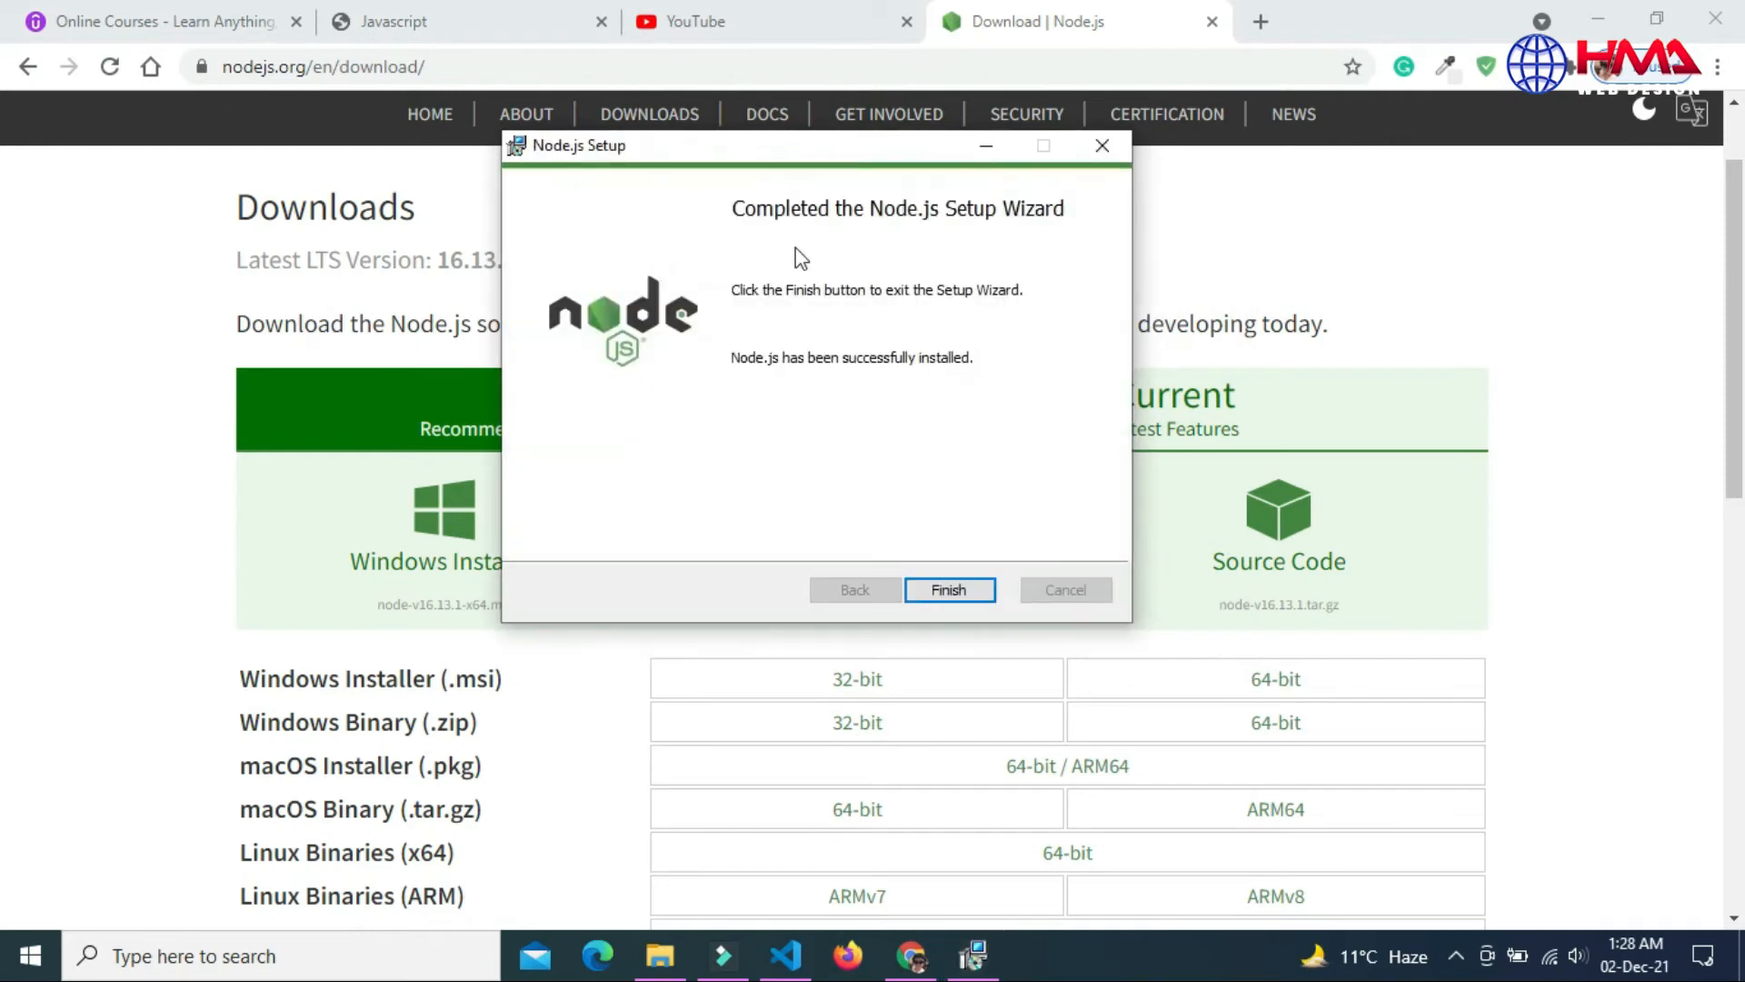
left_click(948, 590)
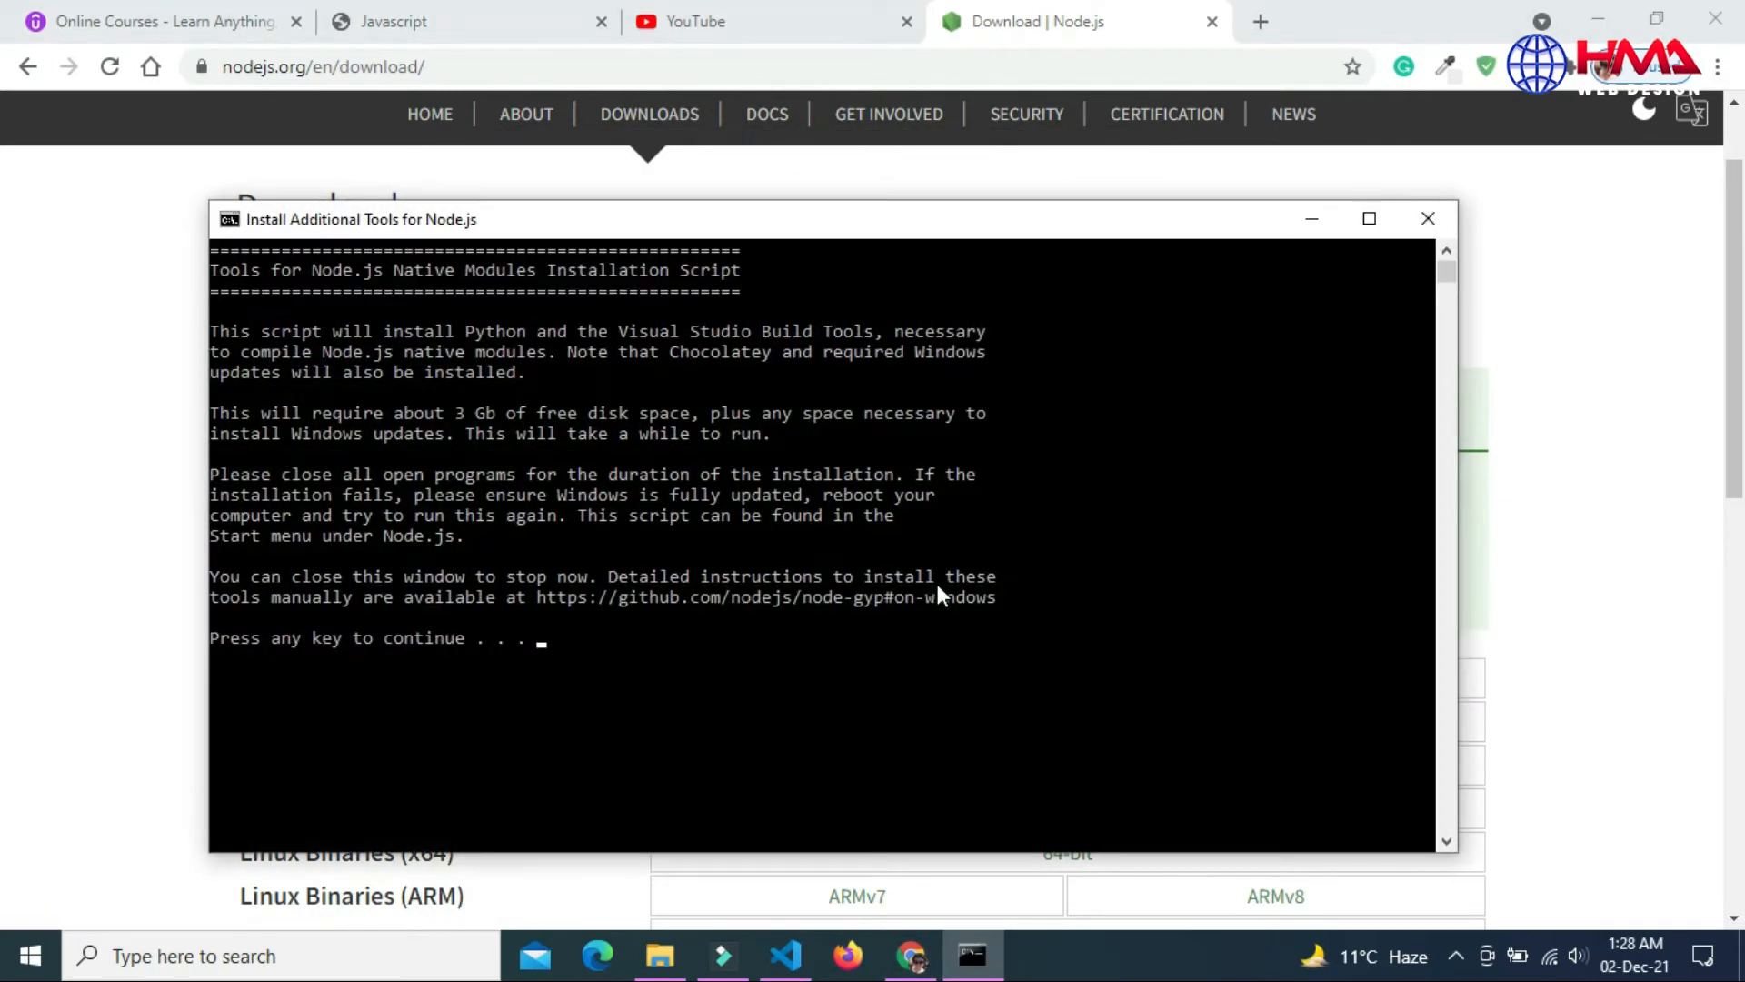
Continue the native-module tools script, then close its window
key("enter")
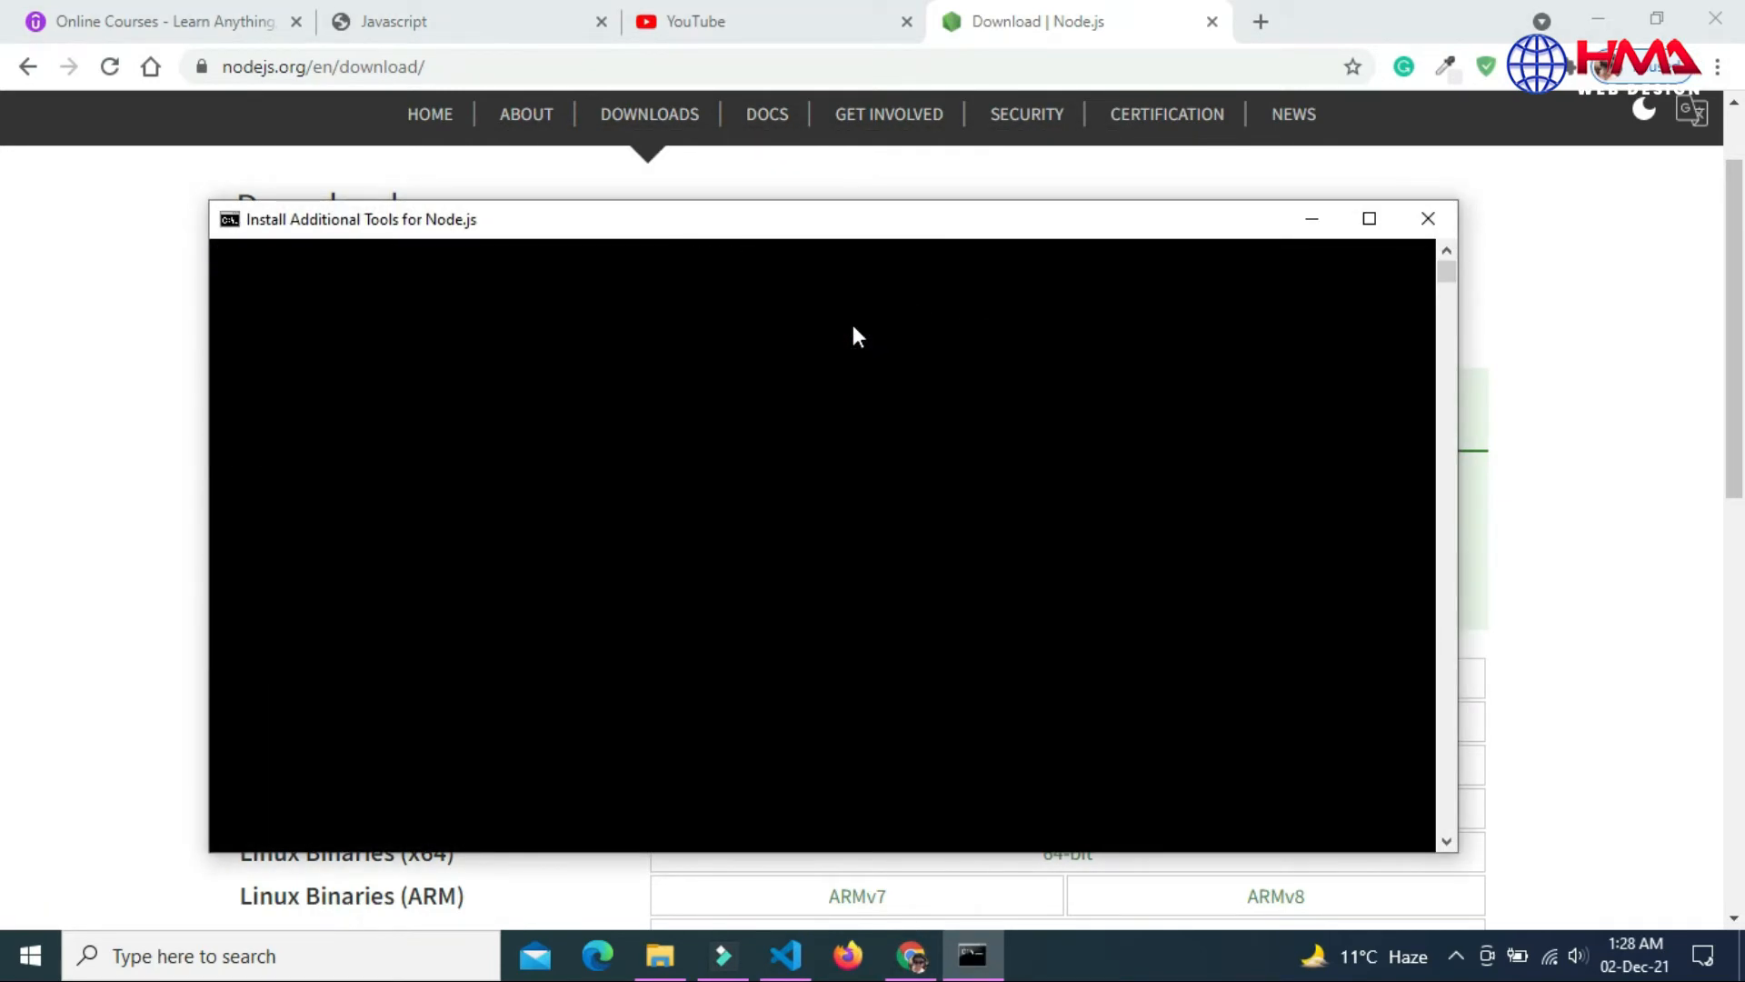
left_click(1428, 218)
type("system")
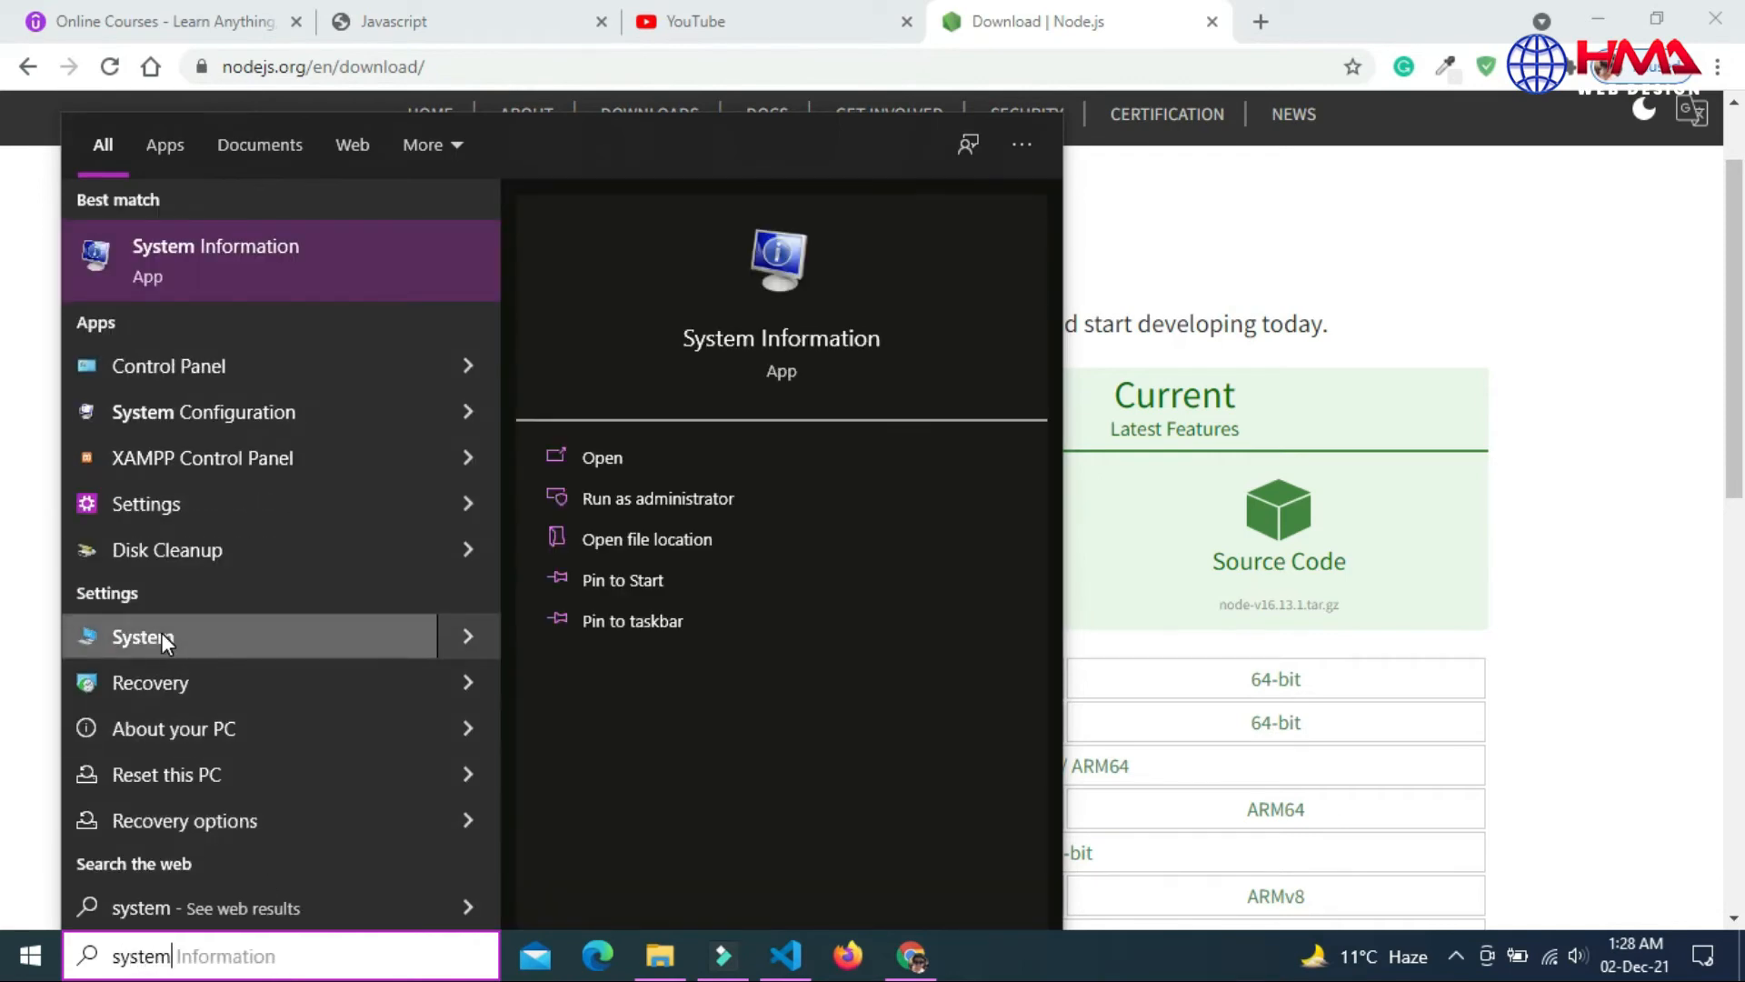
Go to System settings, then Advanced system settings, then Environment Variables
left_click(142, 637)
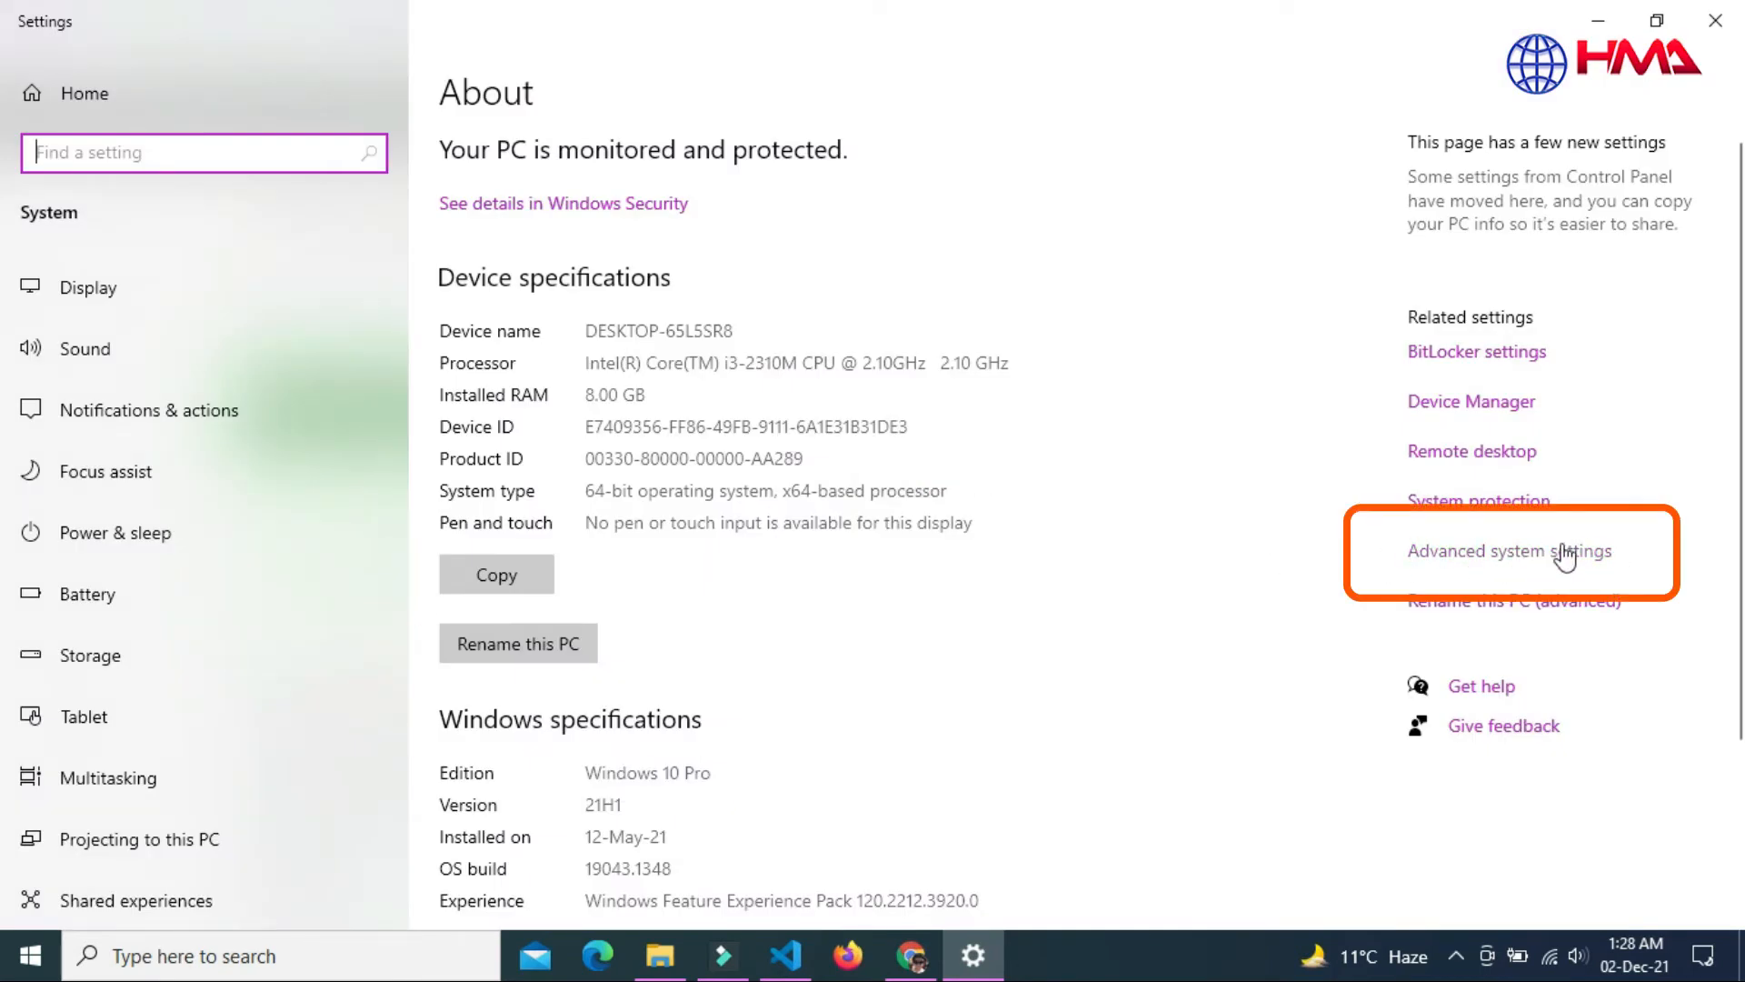
left_click(1508, 550)
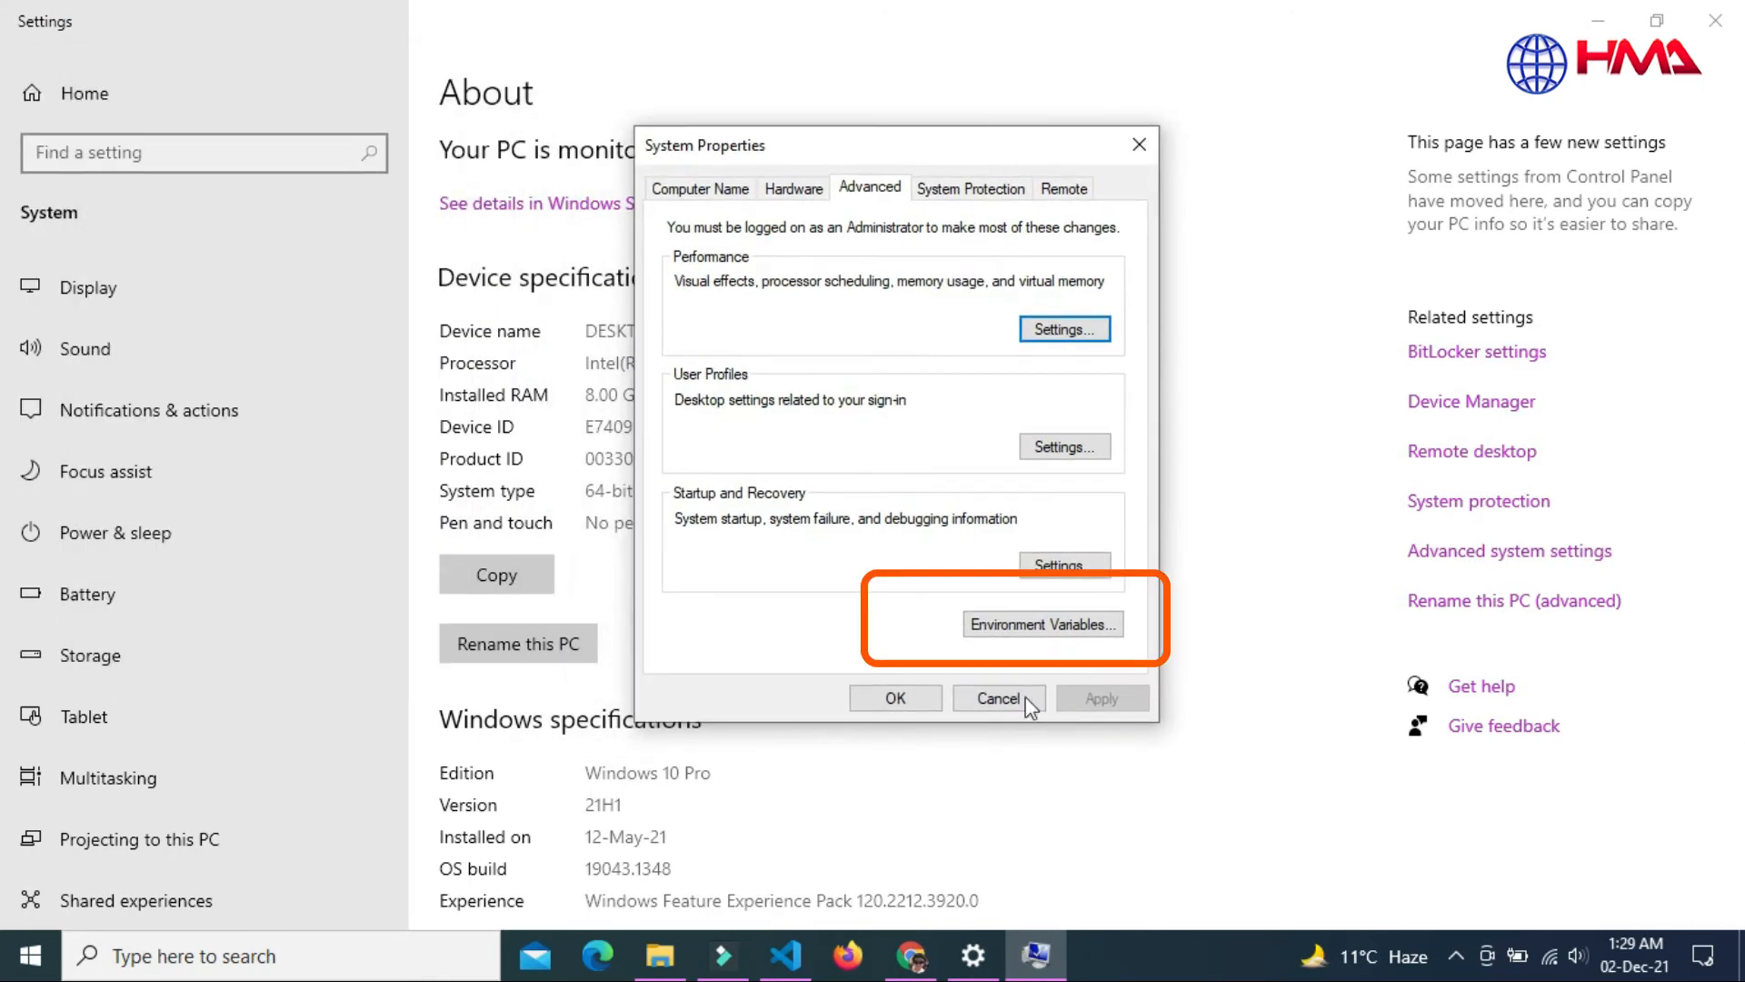
left_click(1040, 623)
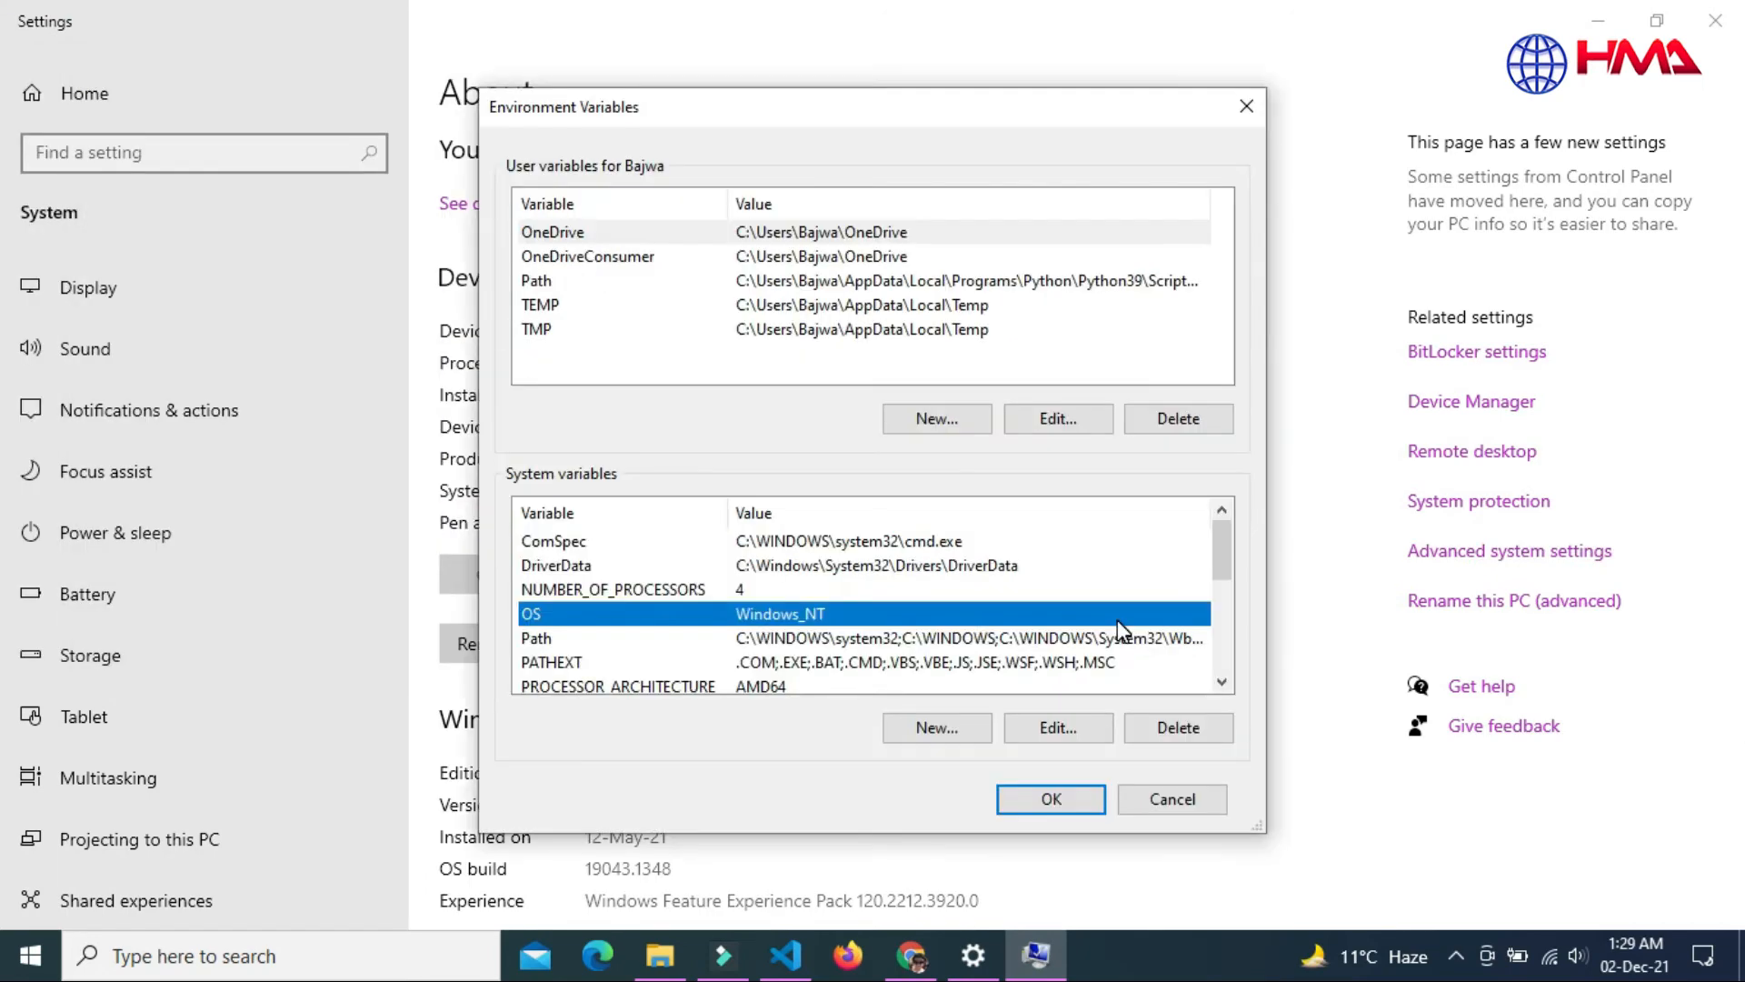
Confirm the system Path lists C:\Program Files\nodejs\, then open the user Path editor
left_click_drag(869, 107, 779, 59)
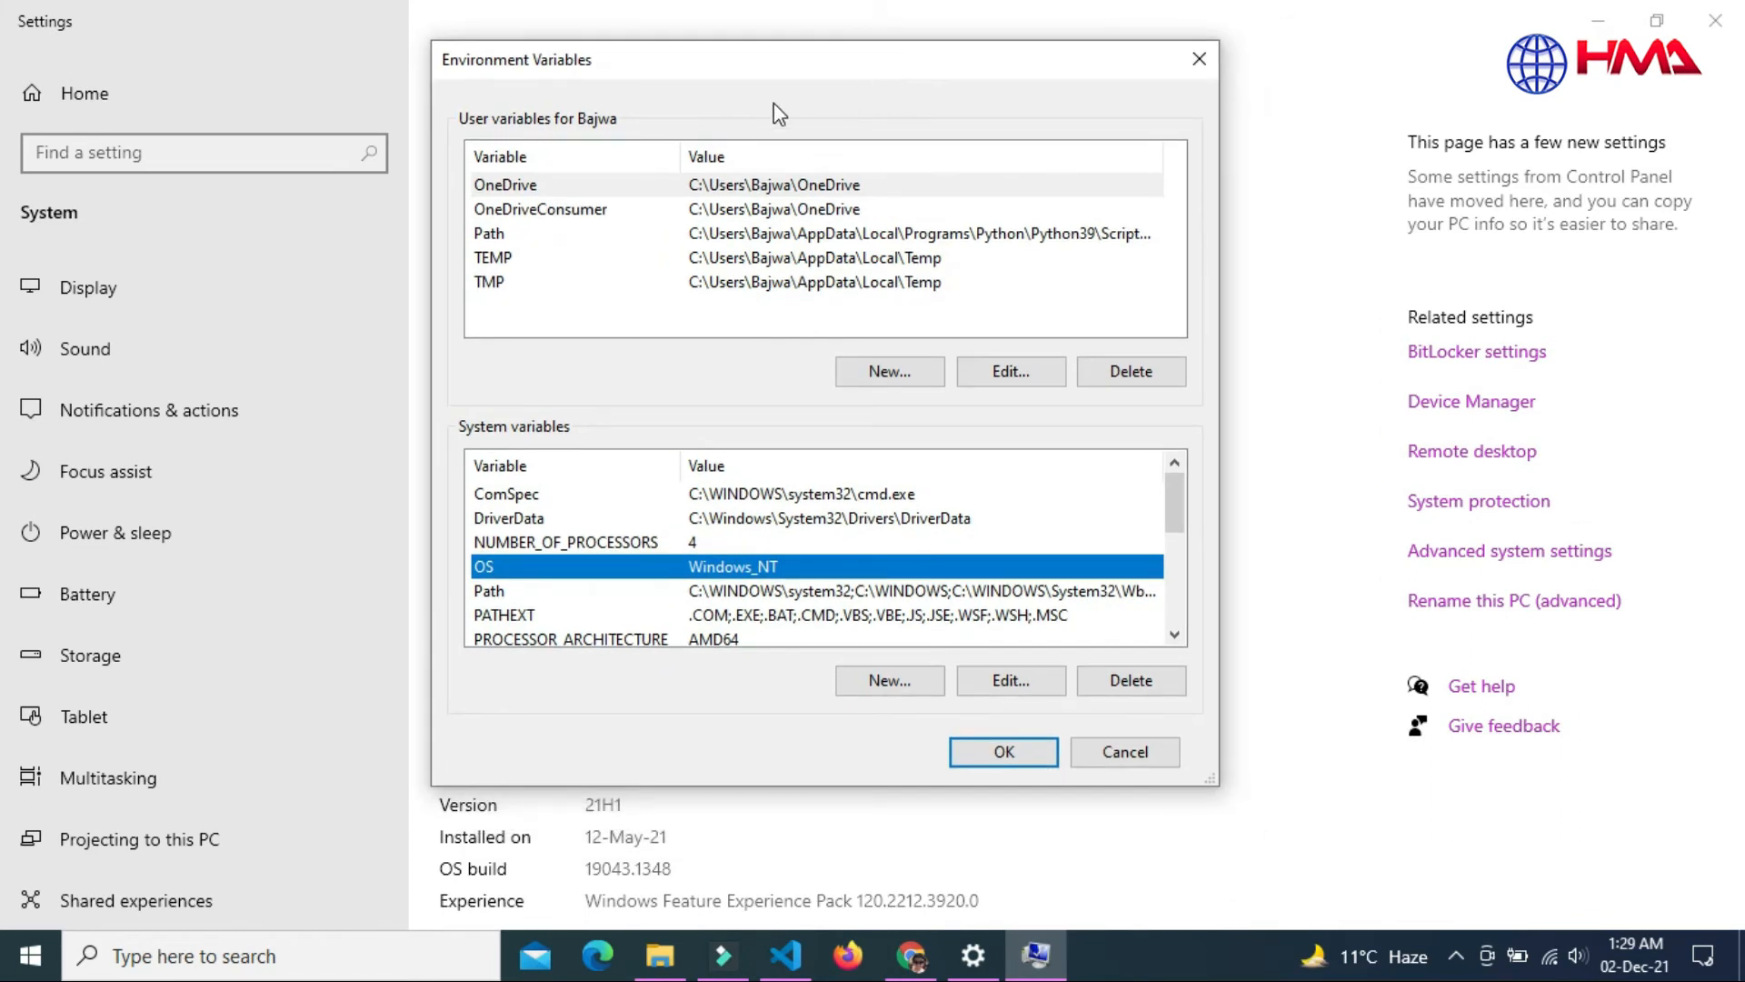
scroll("down", 3)
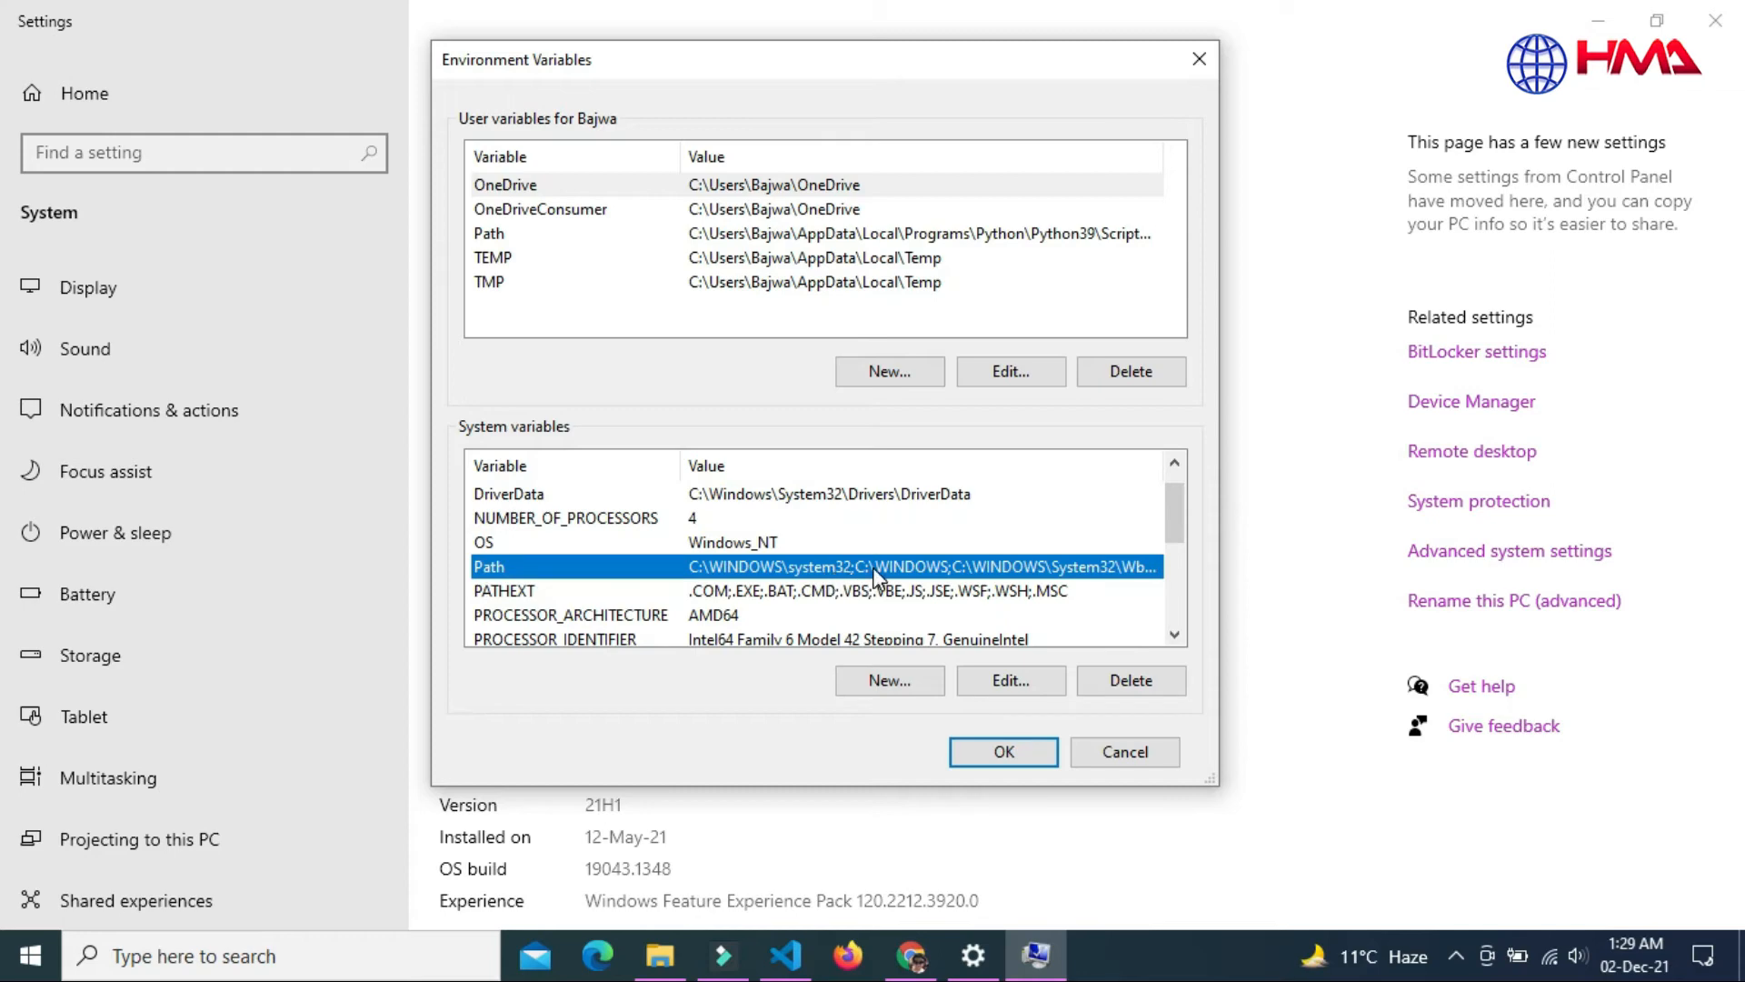
left_click(1008, 680)
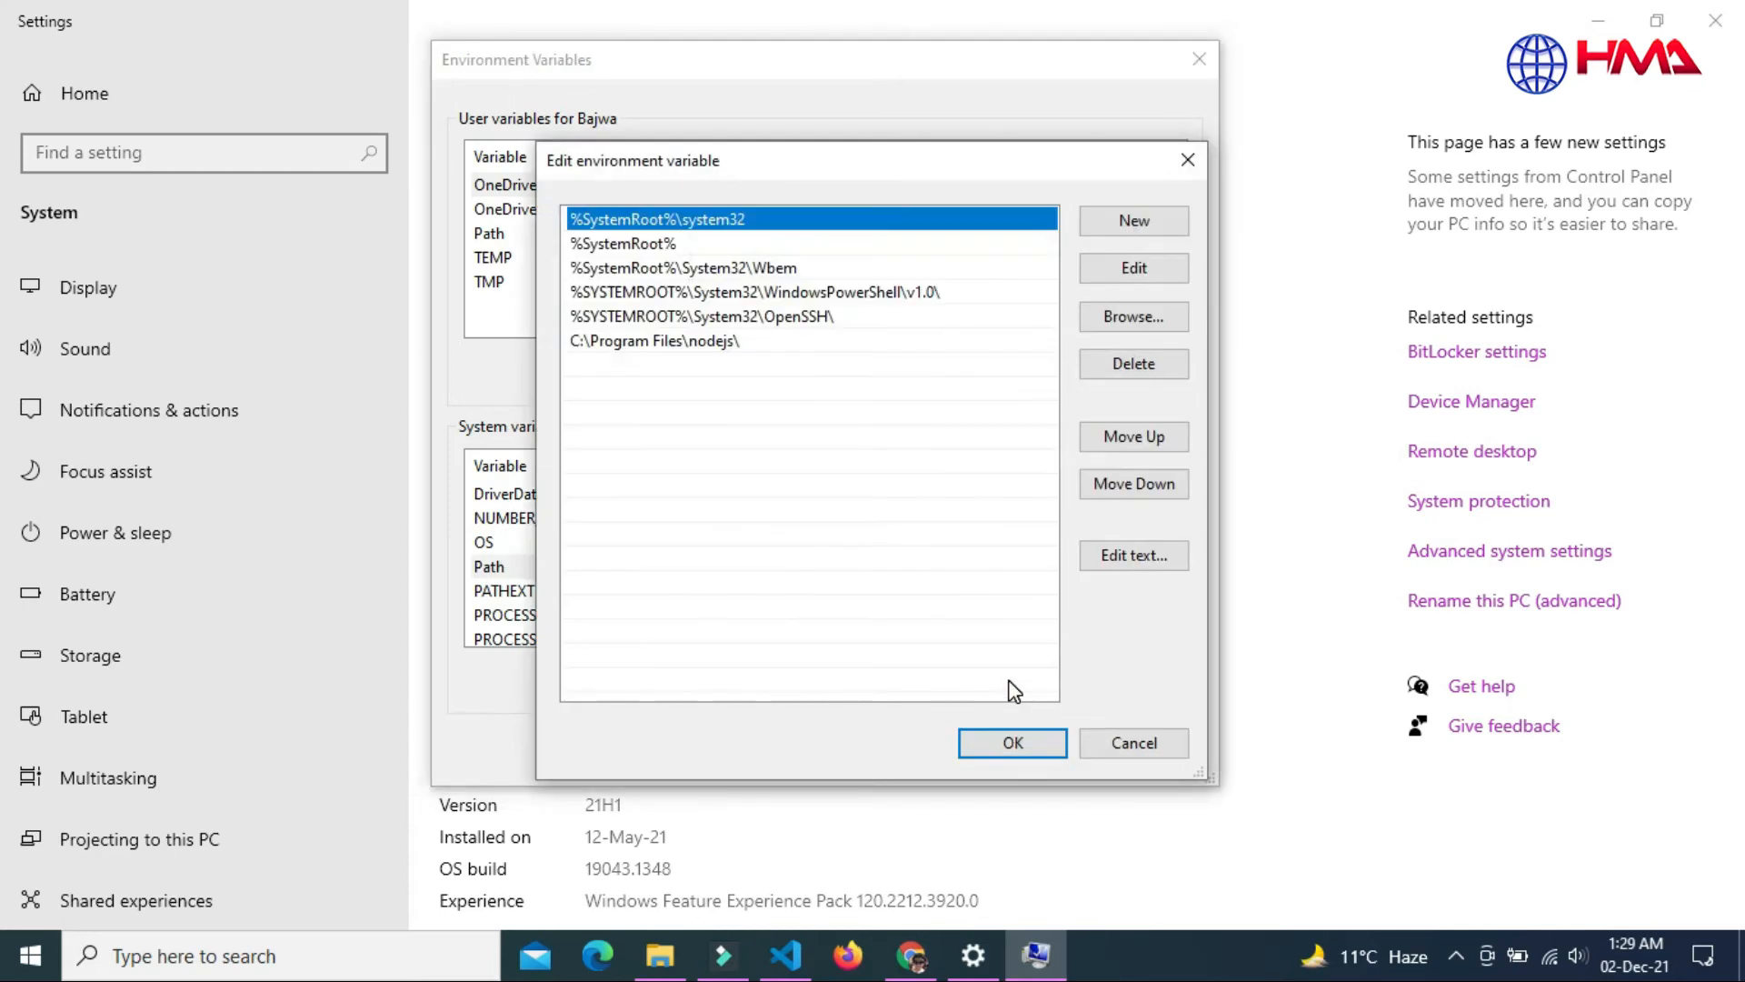
left_click(655, 341)
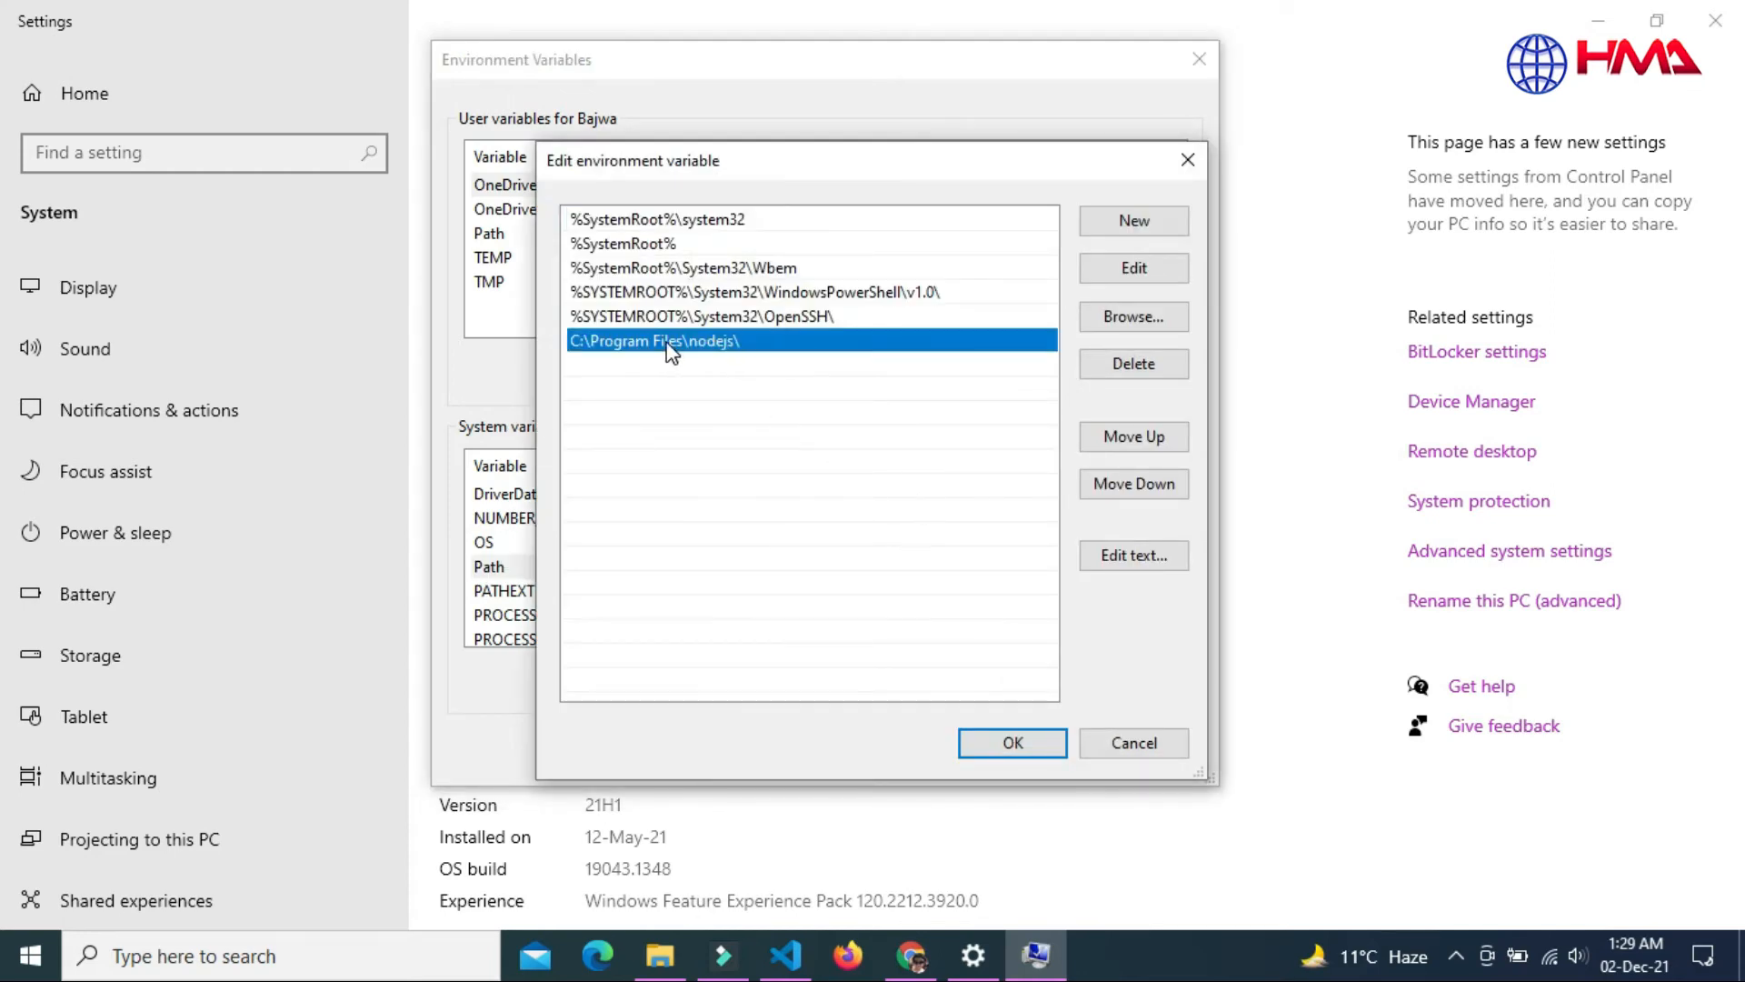
left_click(1011, 743)
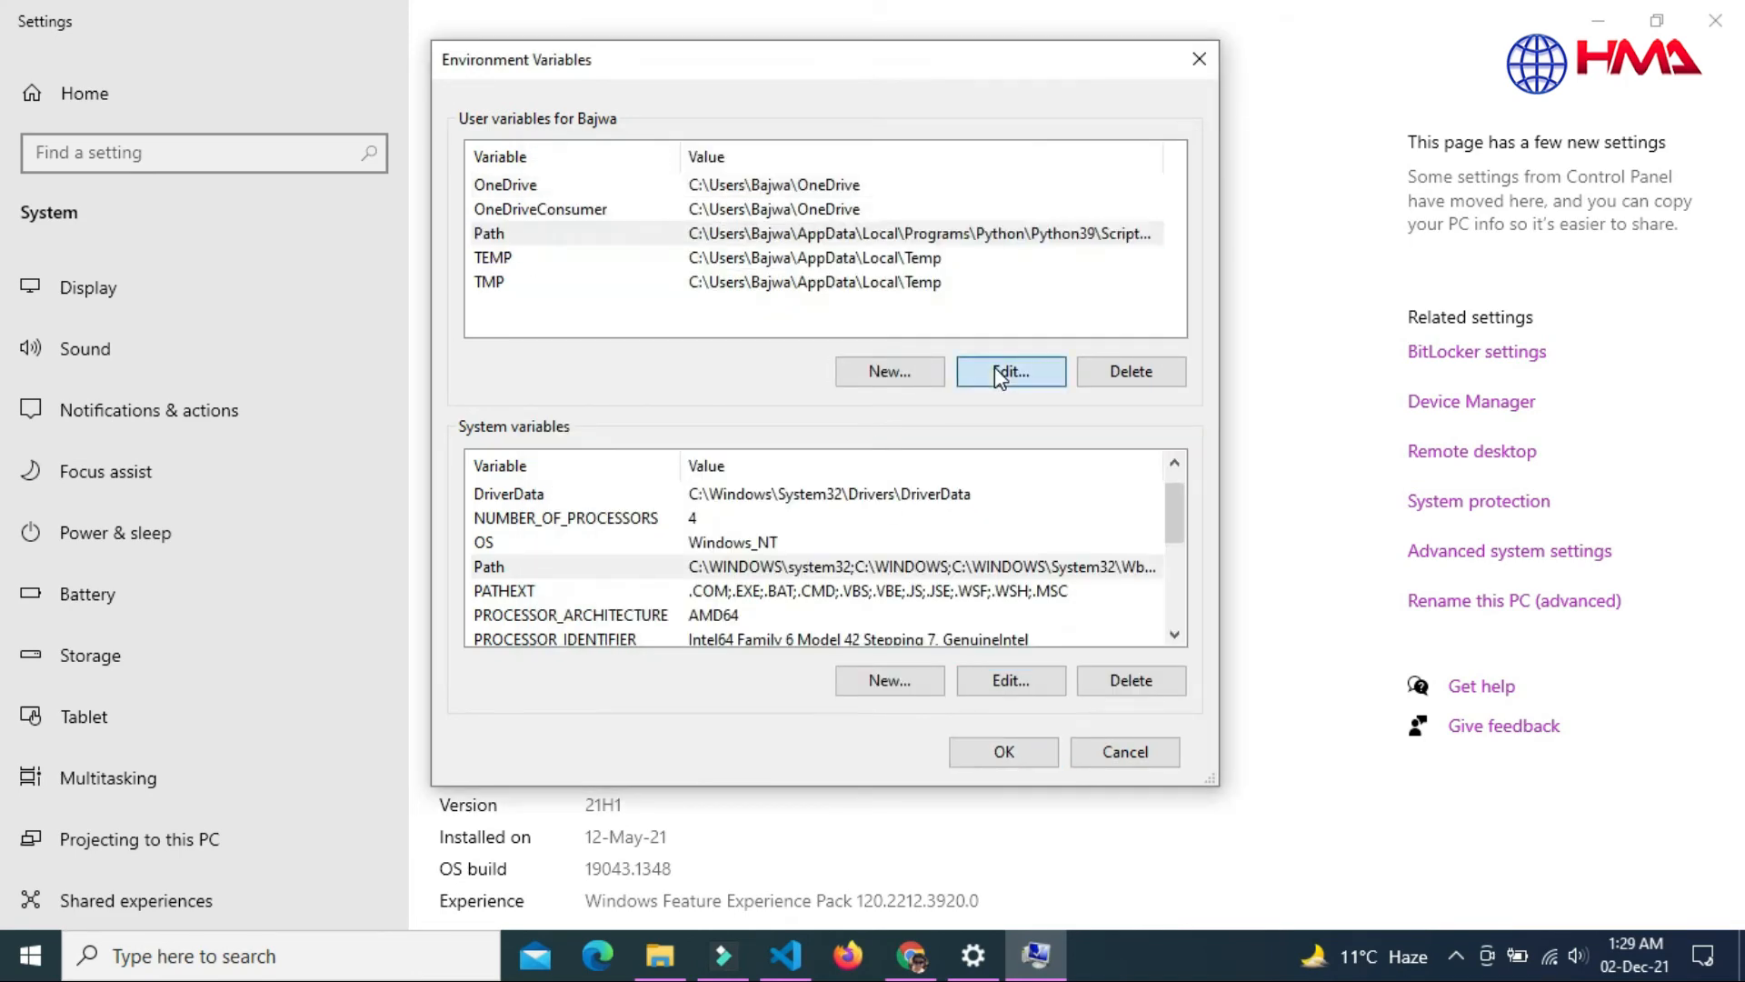
left_click(1010, 371)
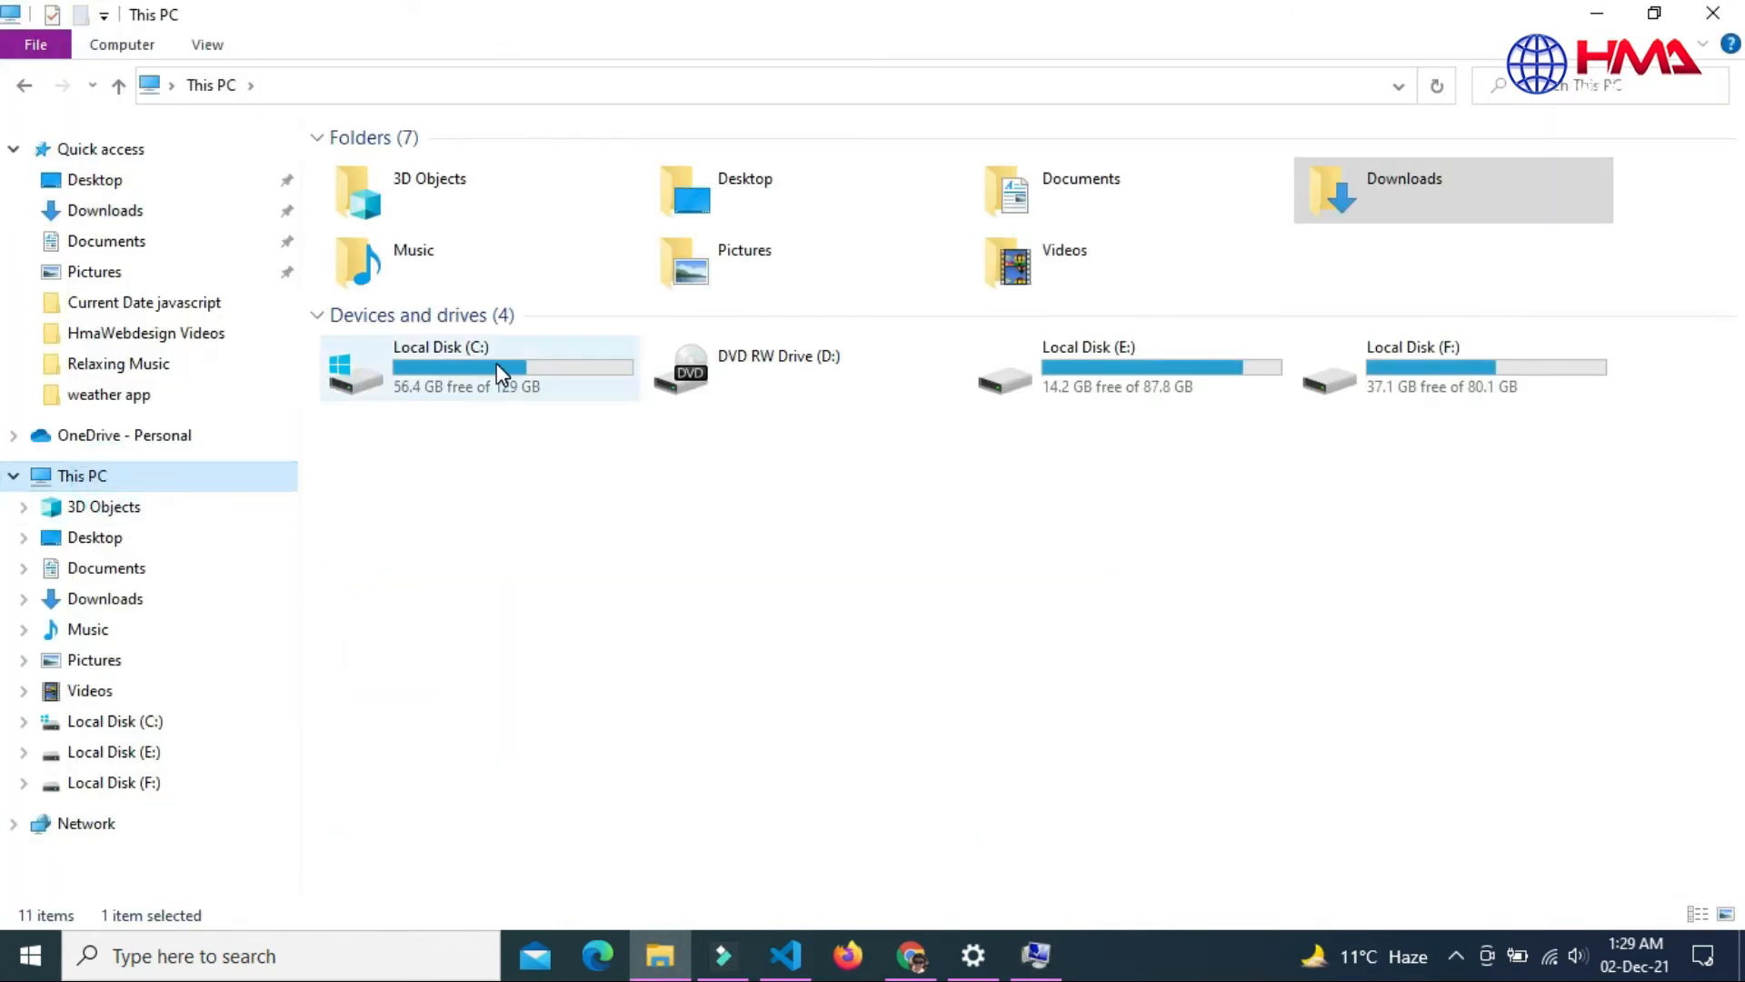
Browse to C:\Program Files\nodejs in File Explorer to reveal node, npm and npx
double_click(480, 367)
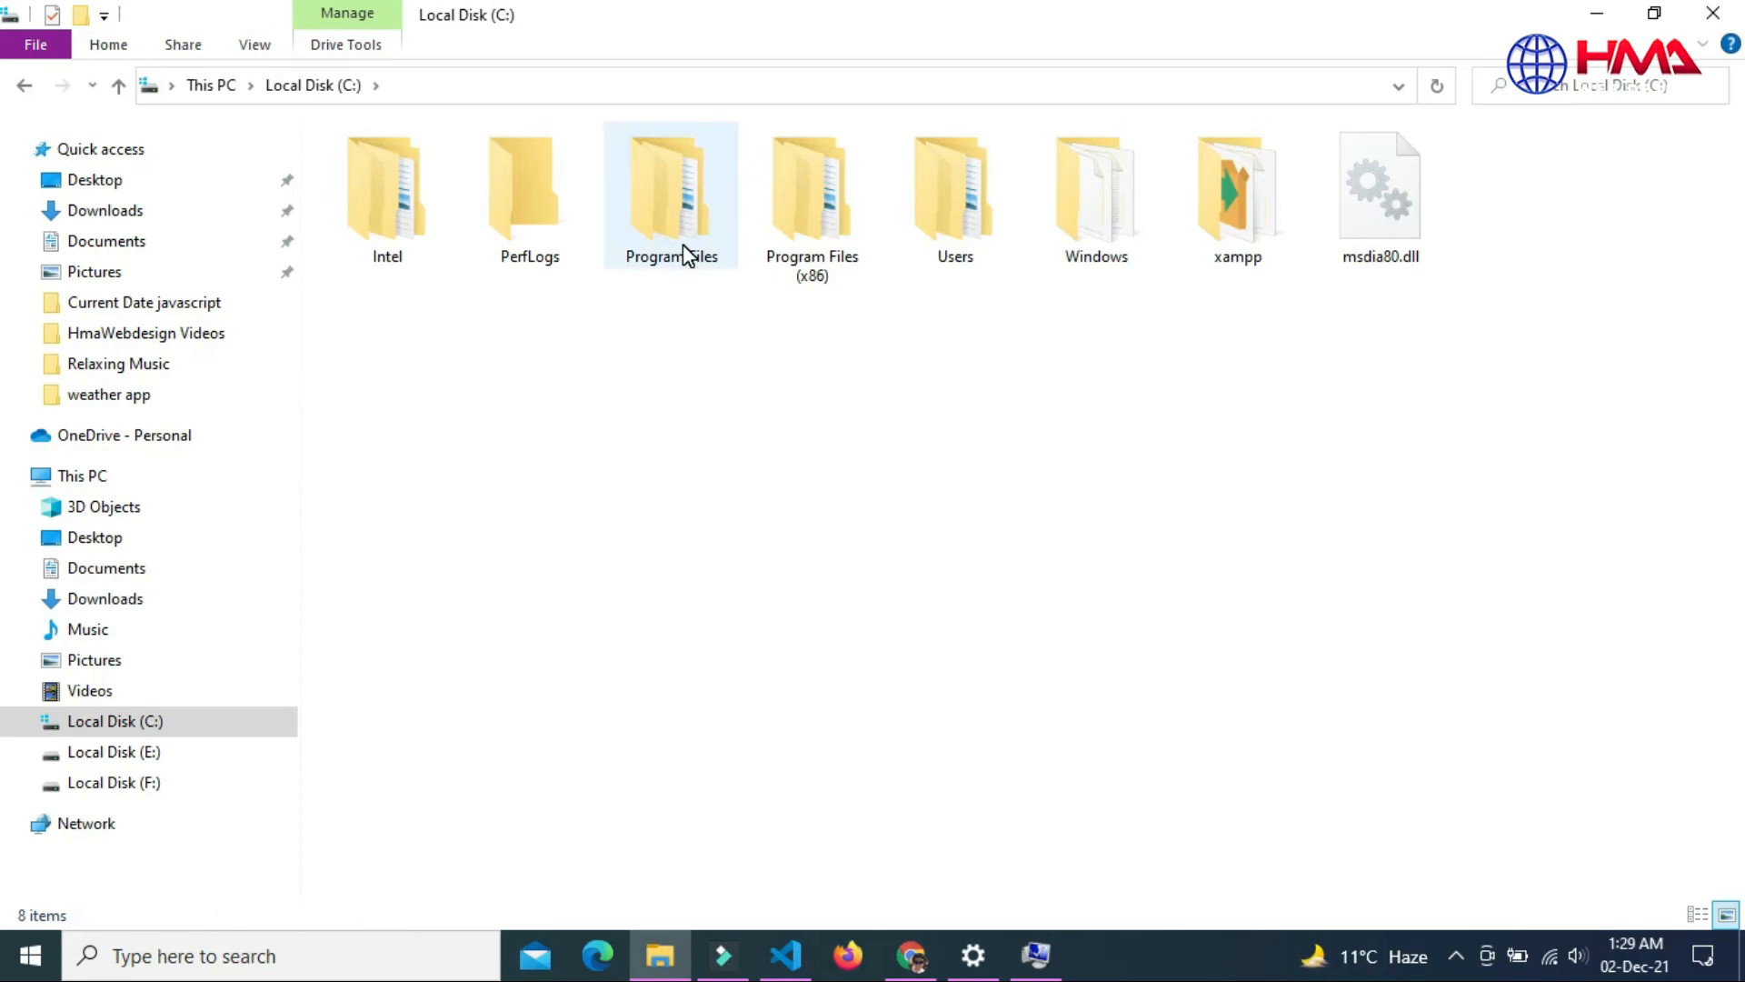
double_click(670, 189)
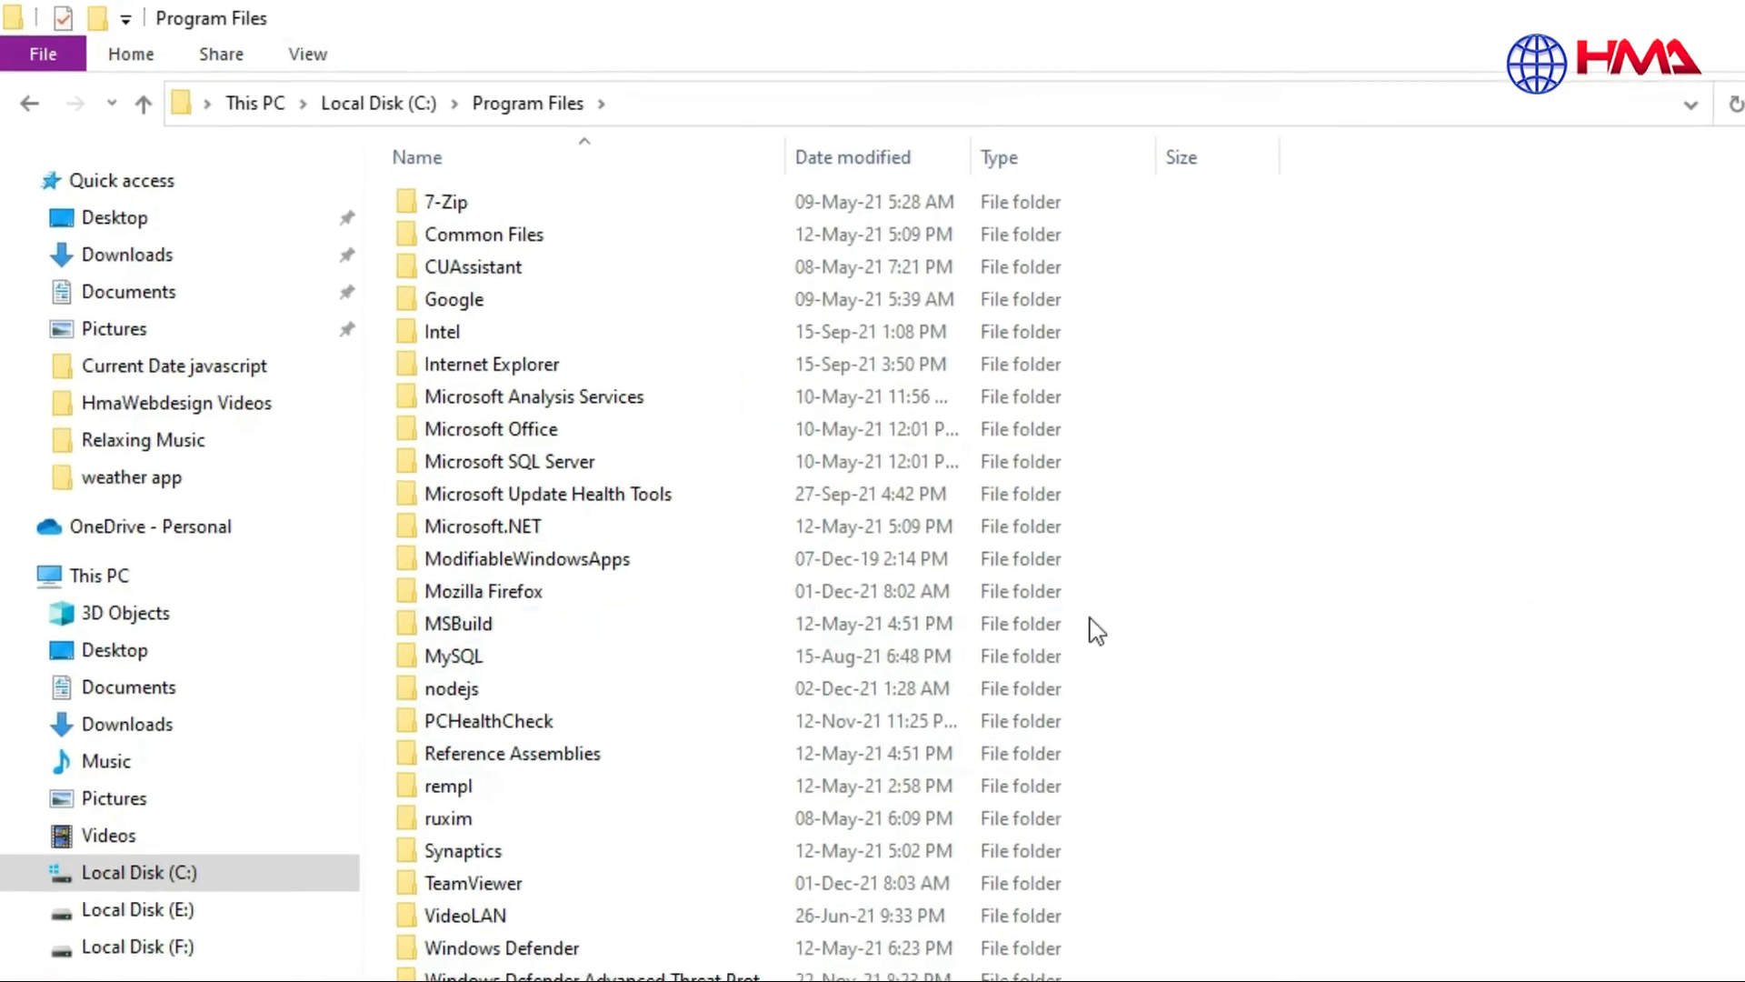
left_click(531, 809)
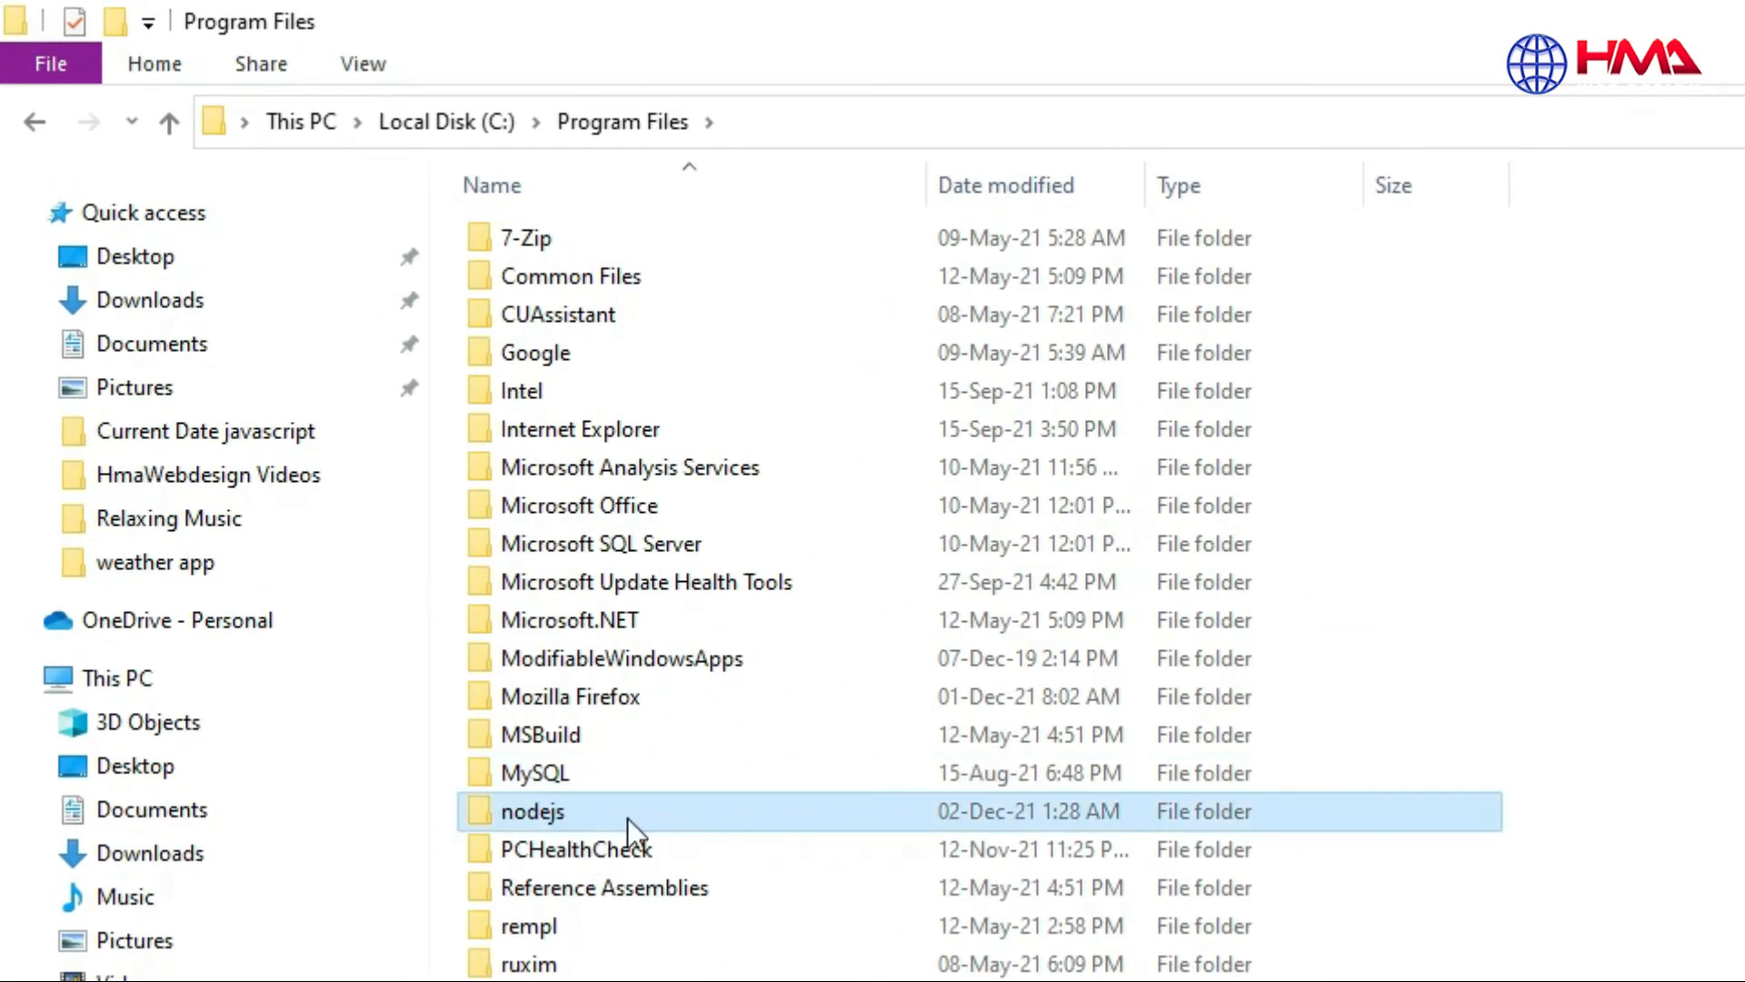
mouse_move(1066, 826)
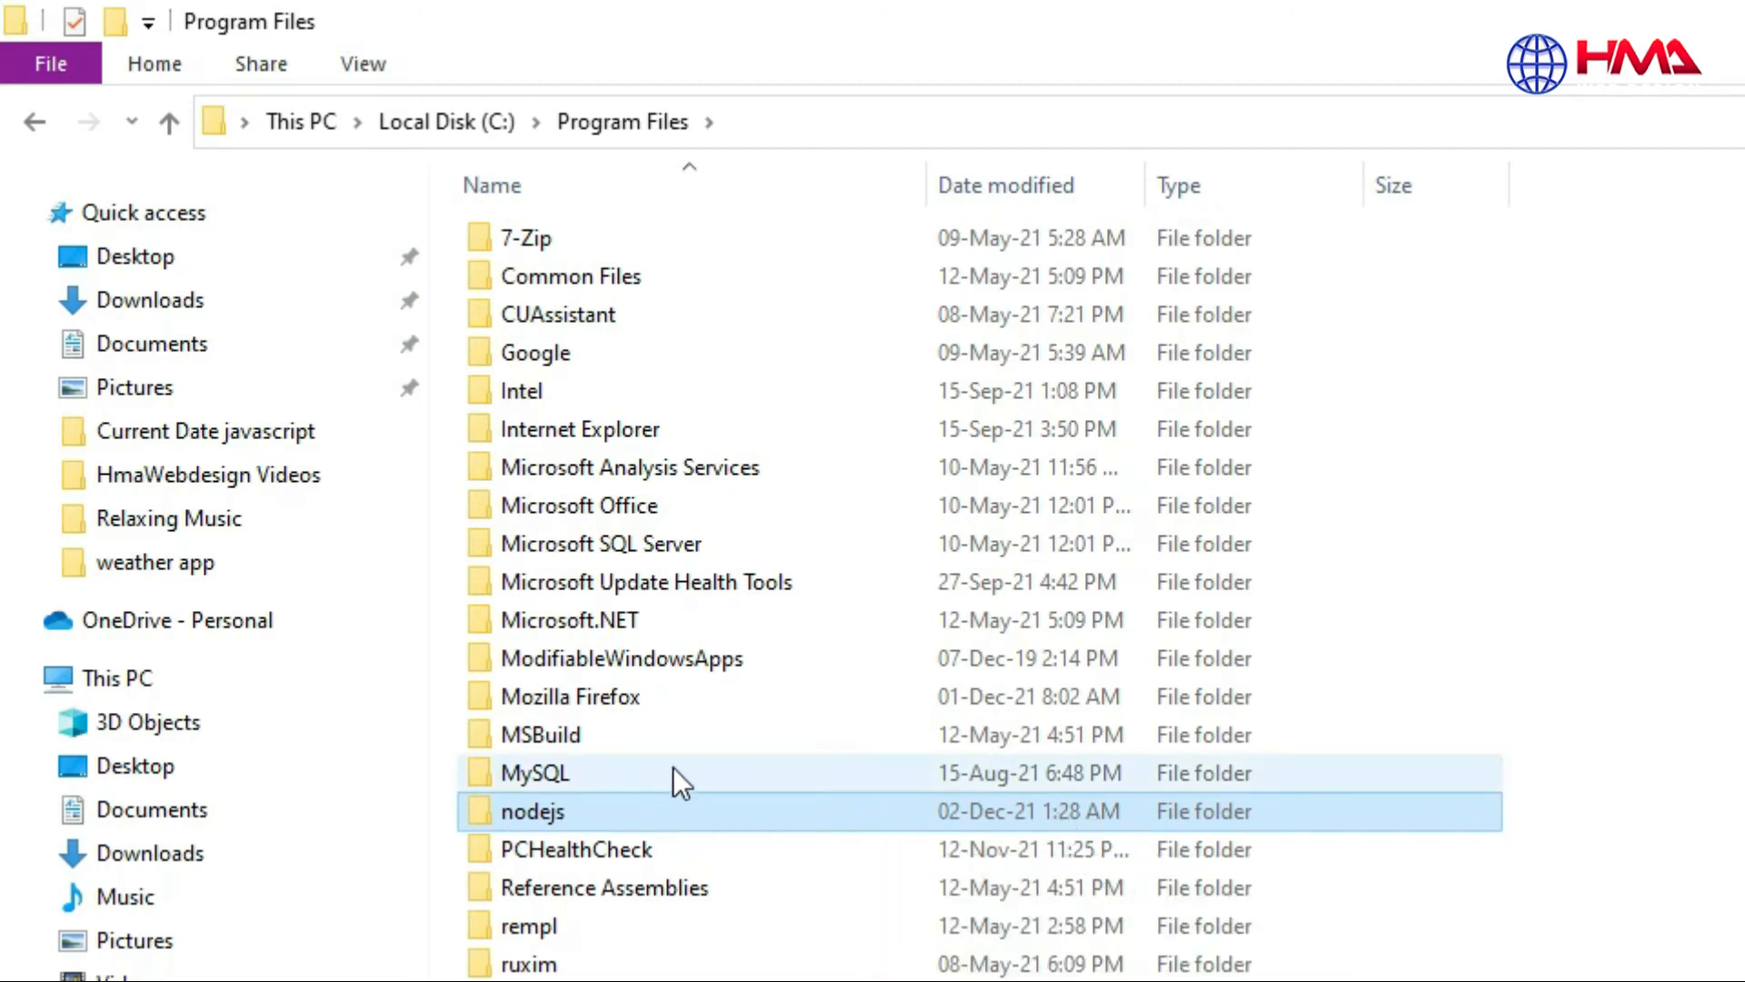
double_click(532, 810)
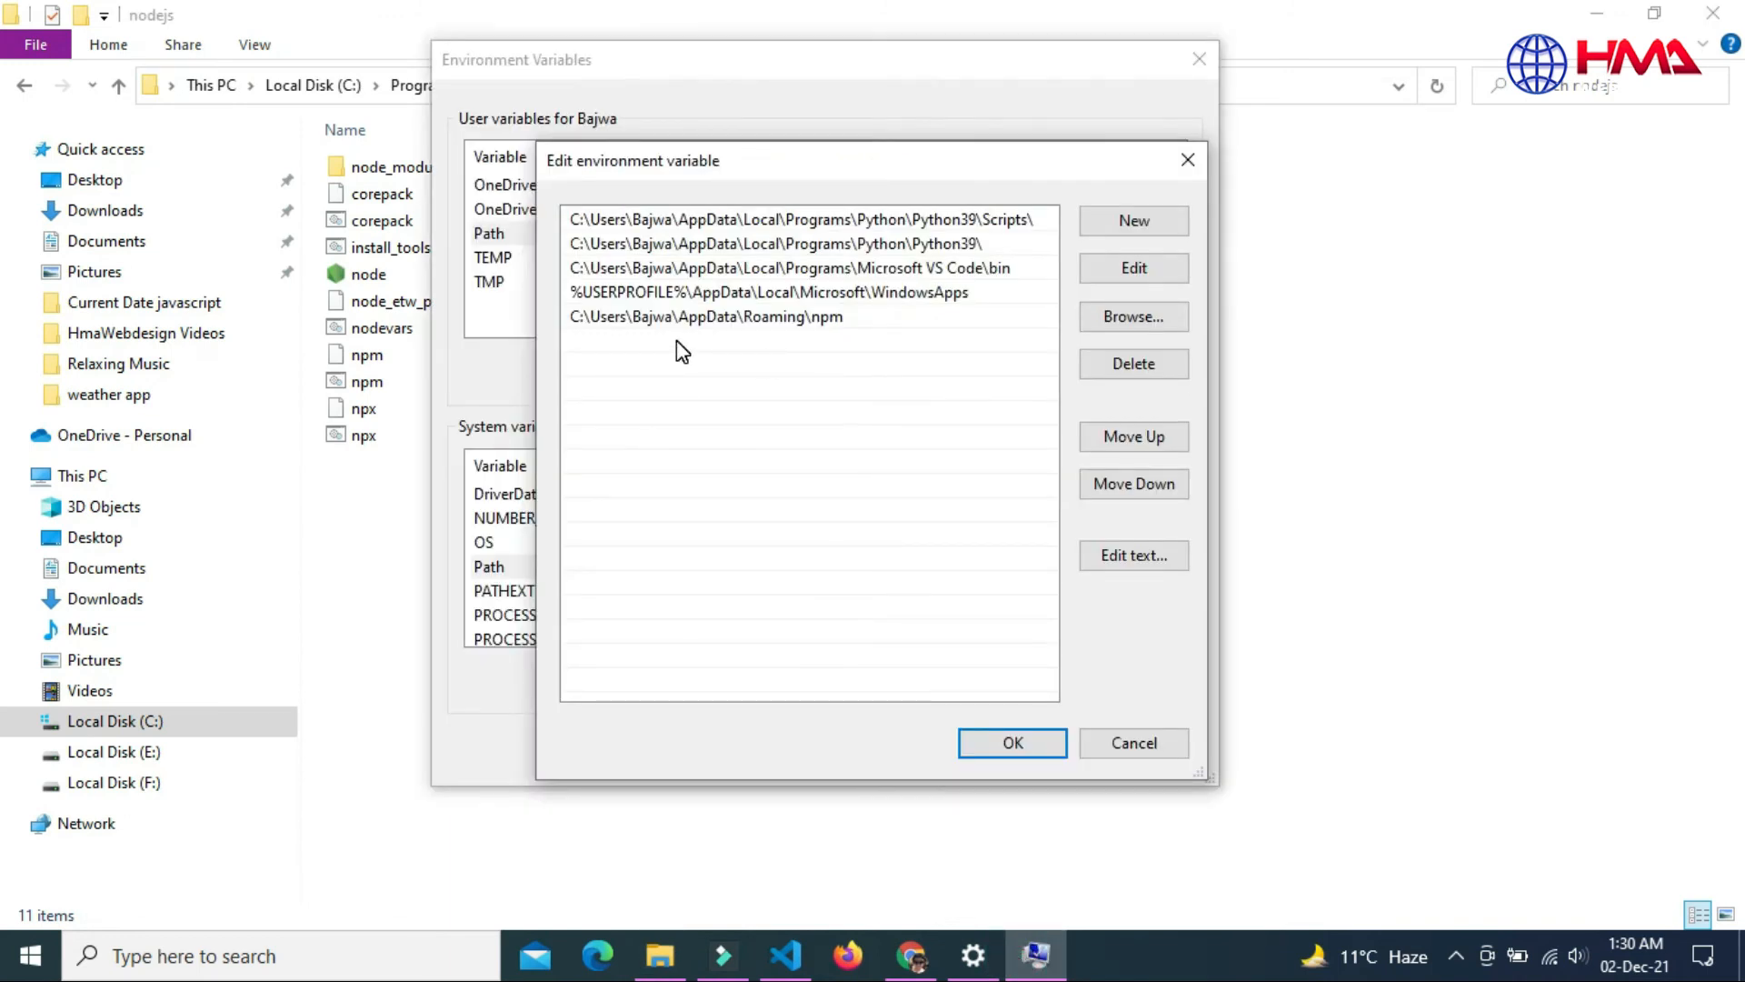
Add C:\Program Files\nodejs as a new user Path entry and close the settings dialogs
left_click(1132, 220)
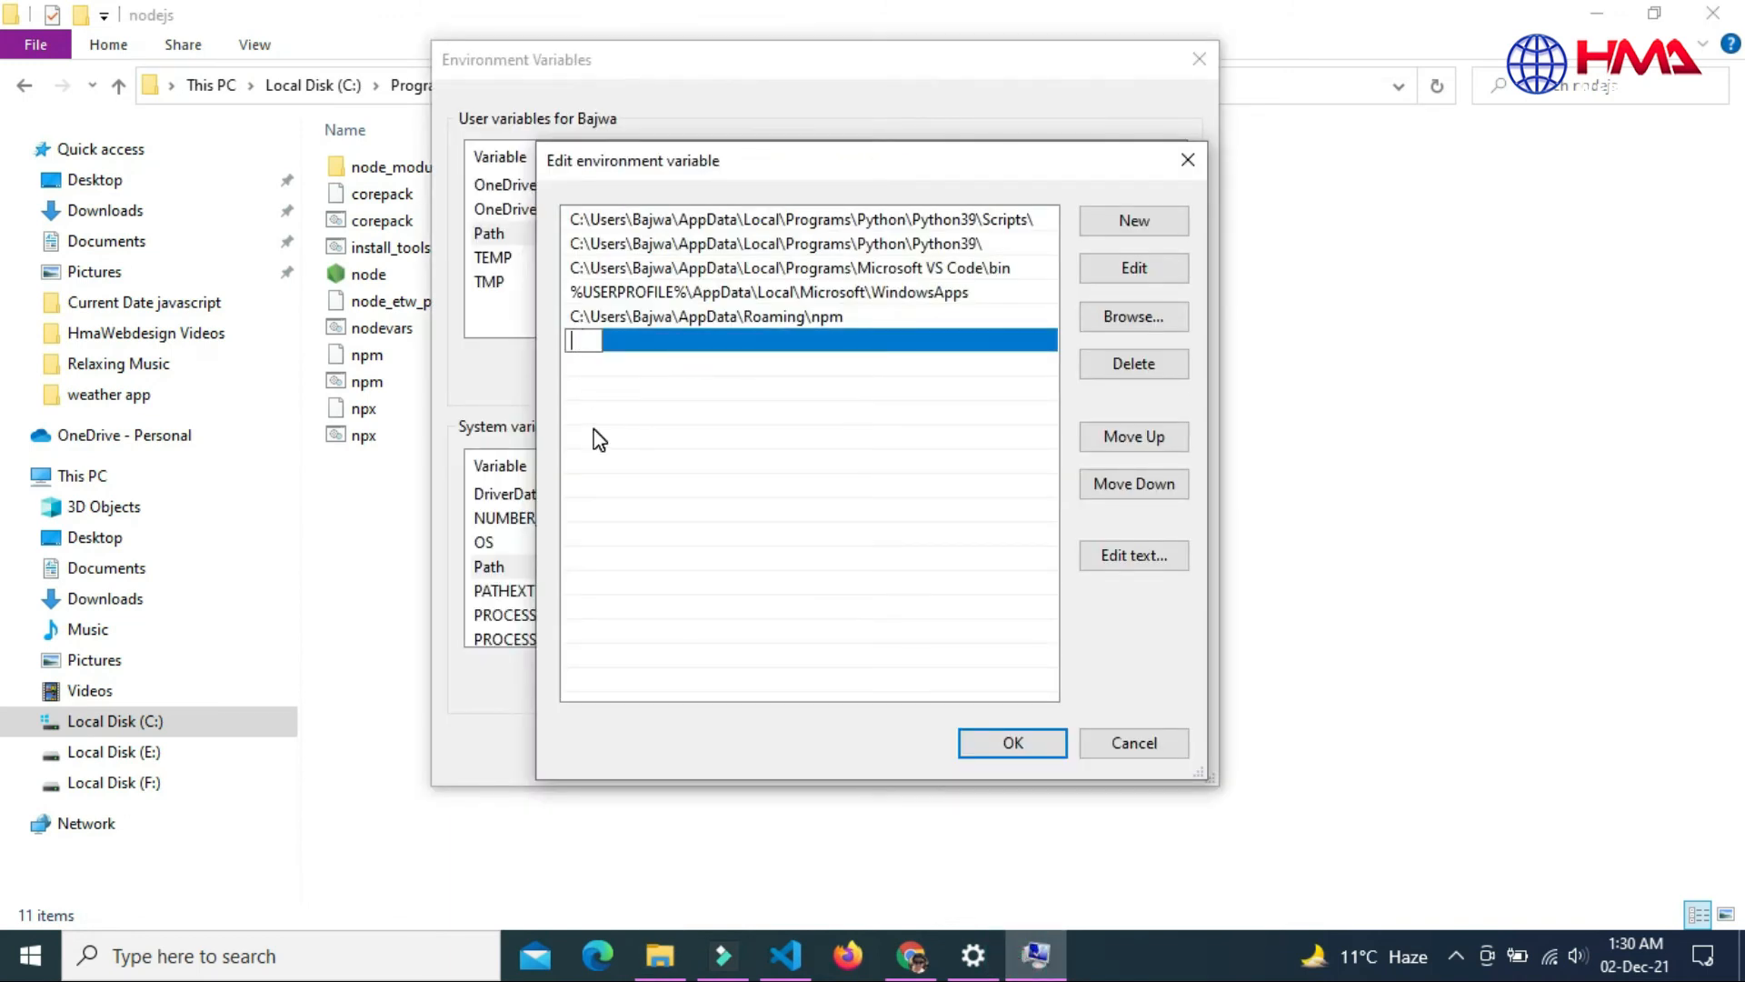
type("C:\\Program Files\\nodejs")
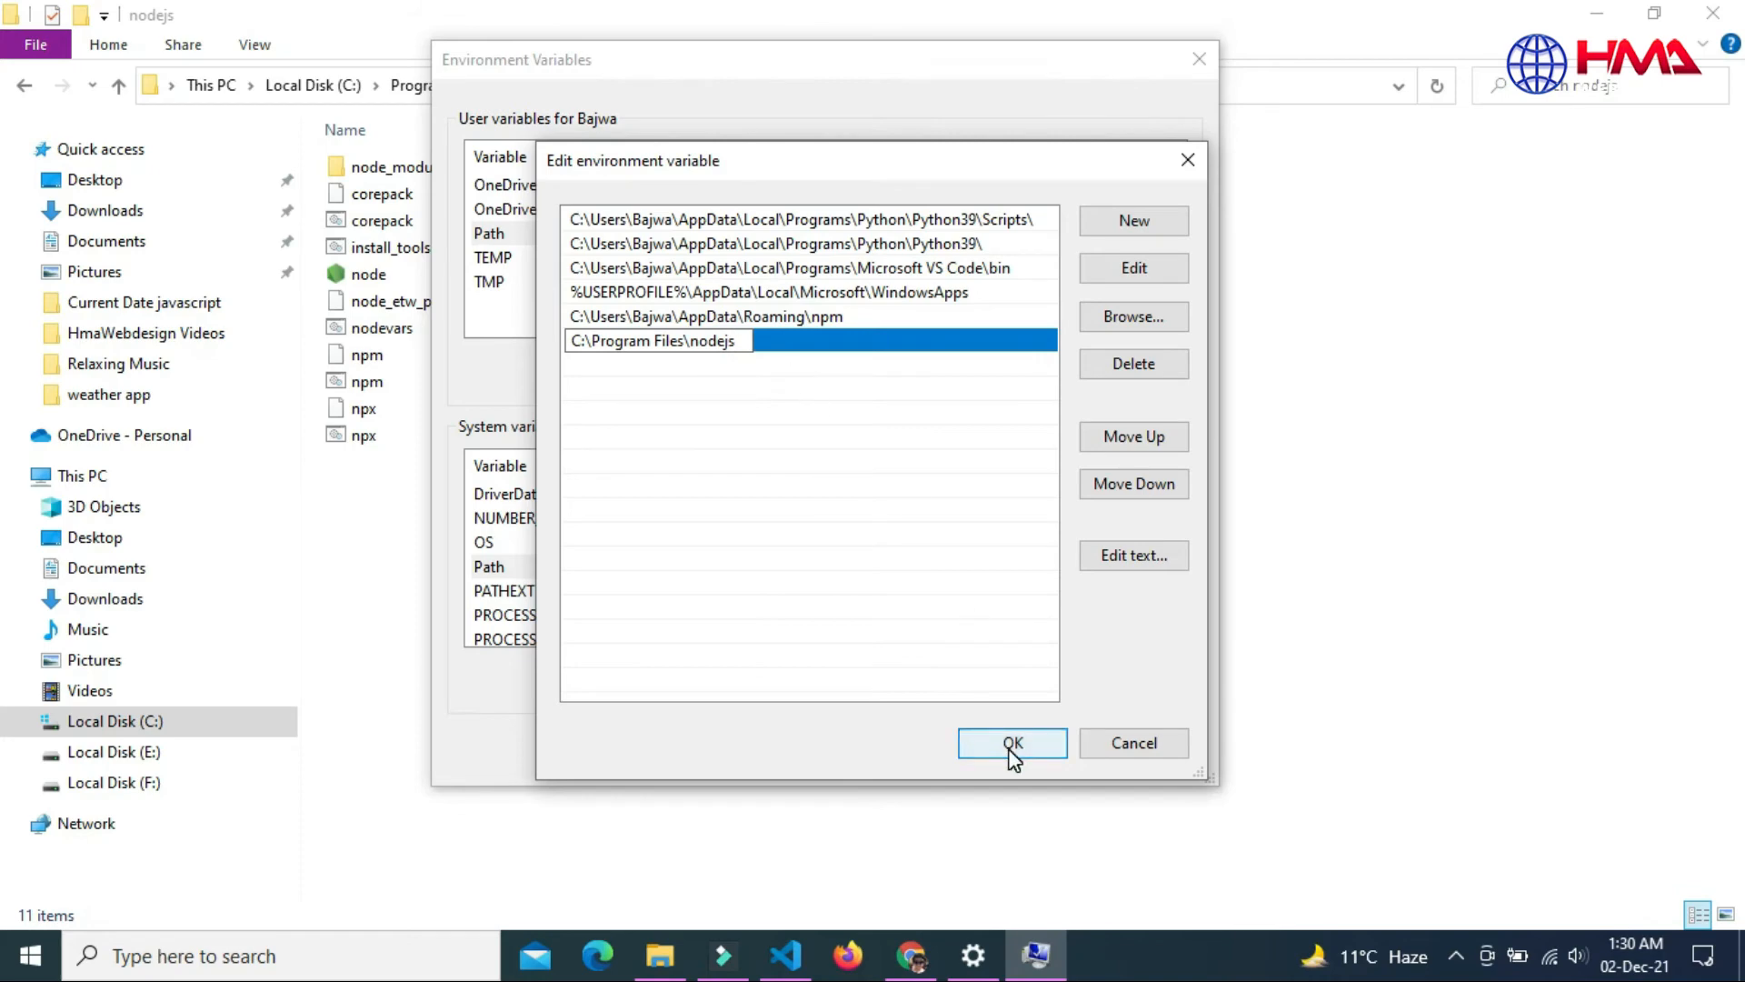
left_click(1011, 742)
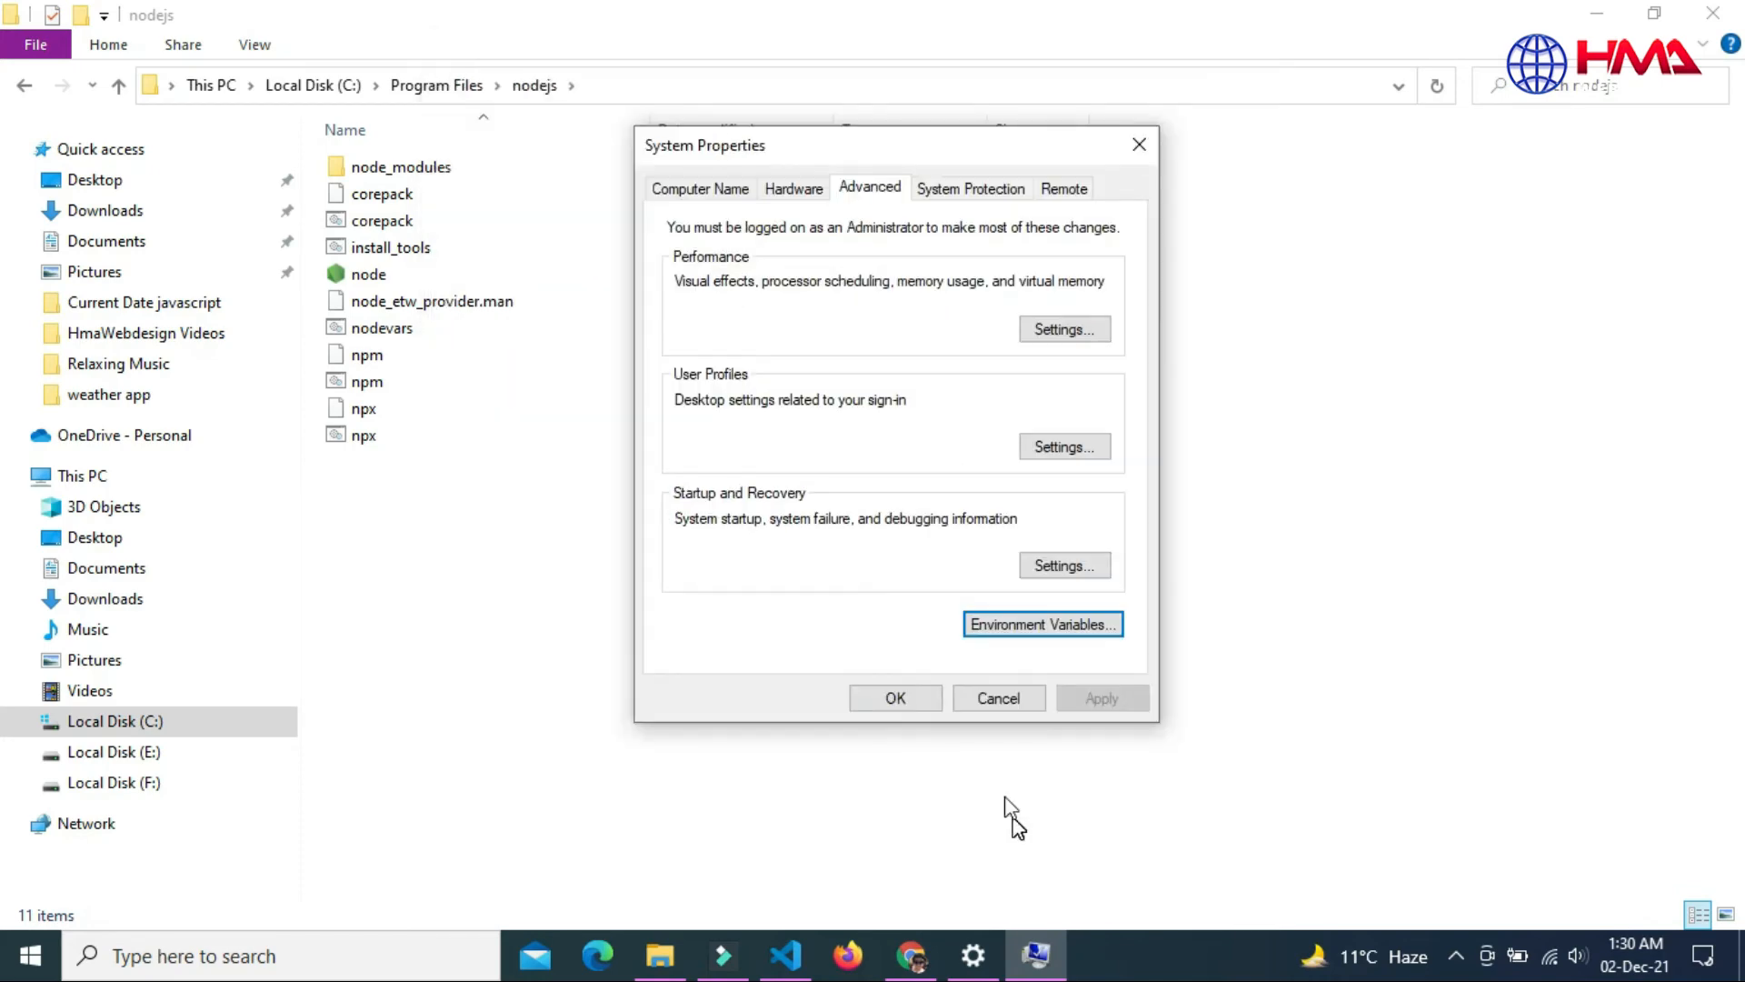
left_click(786, 955)
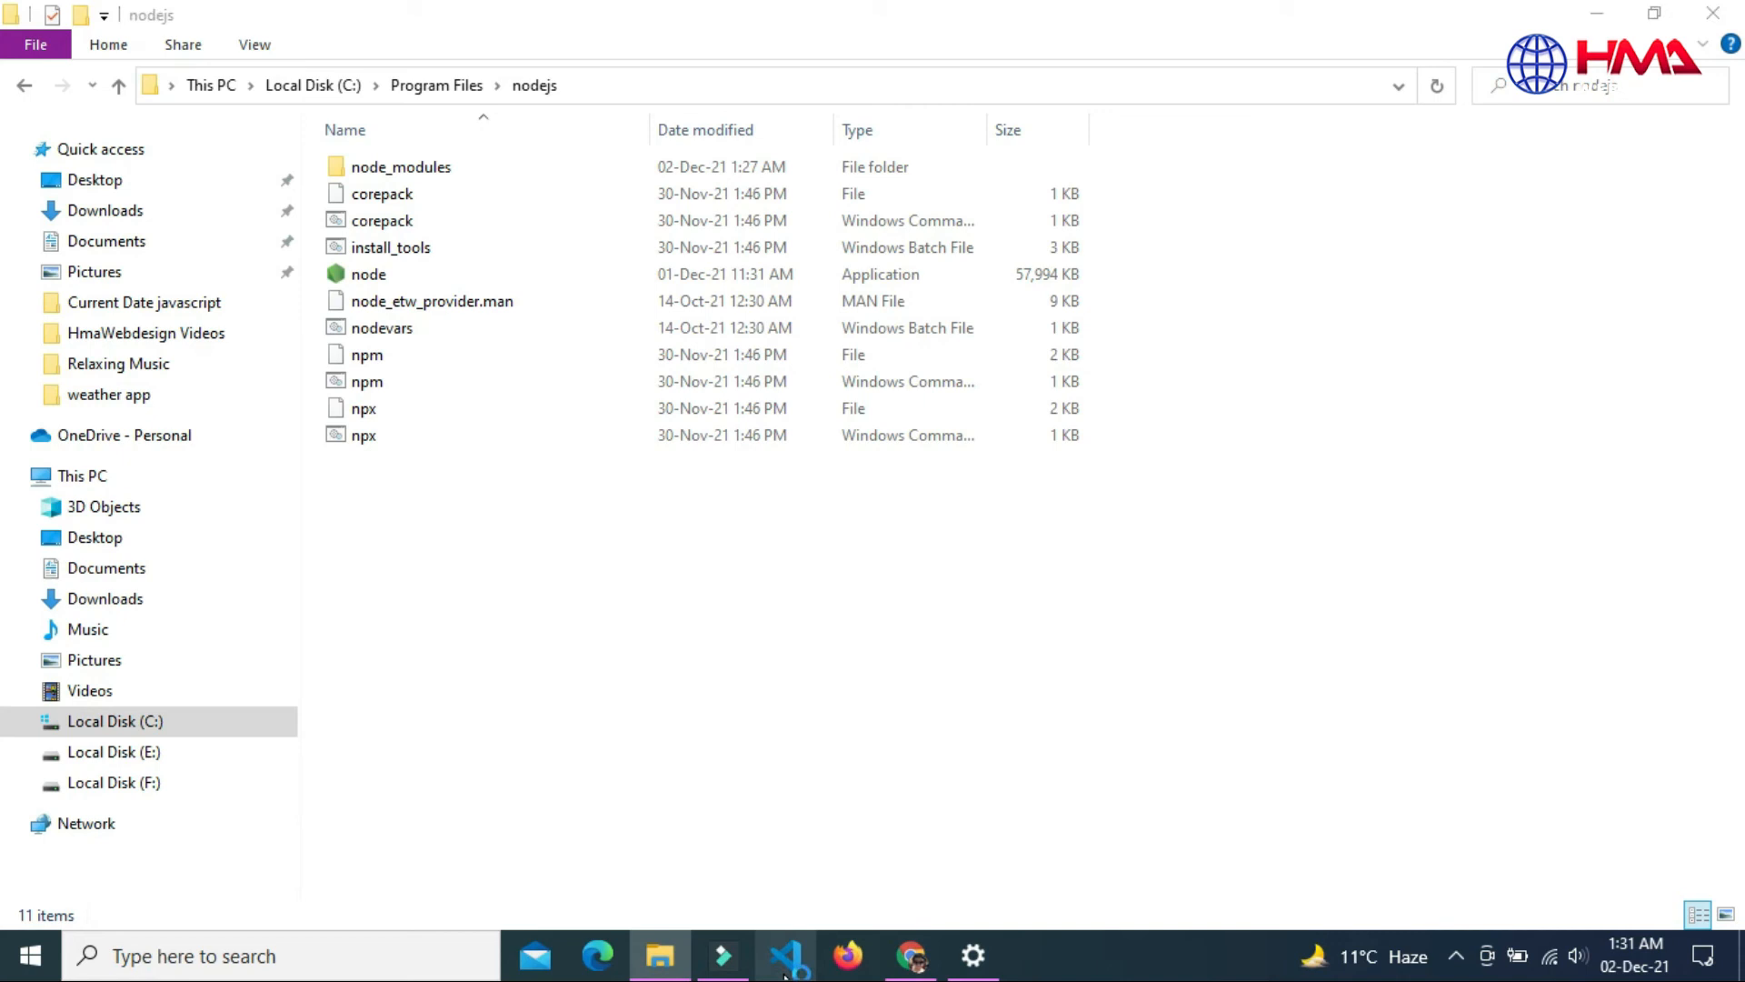
Run index.js with Run Code, printing 18, then change the call to sum(10, 30)
left_click(785, 955)
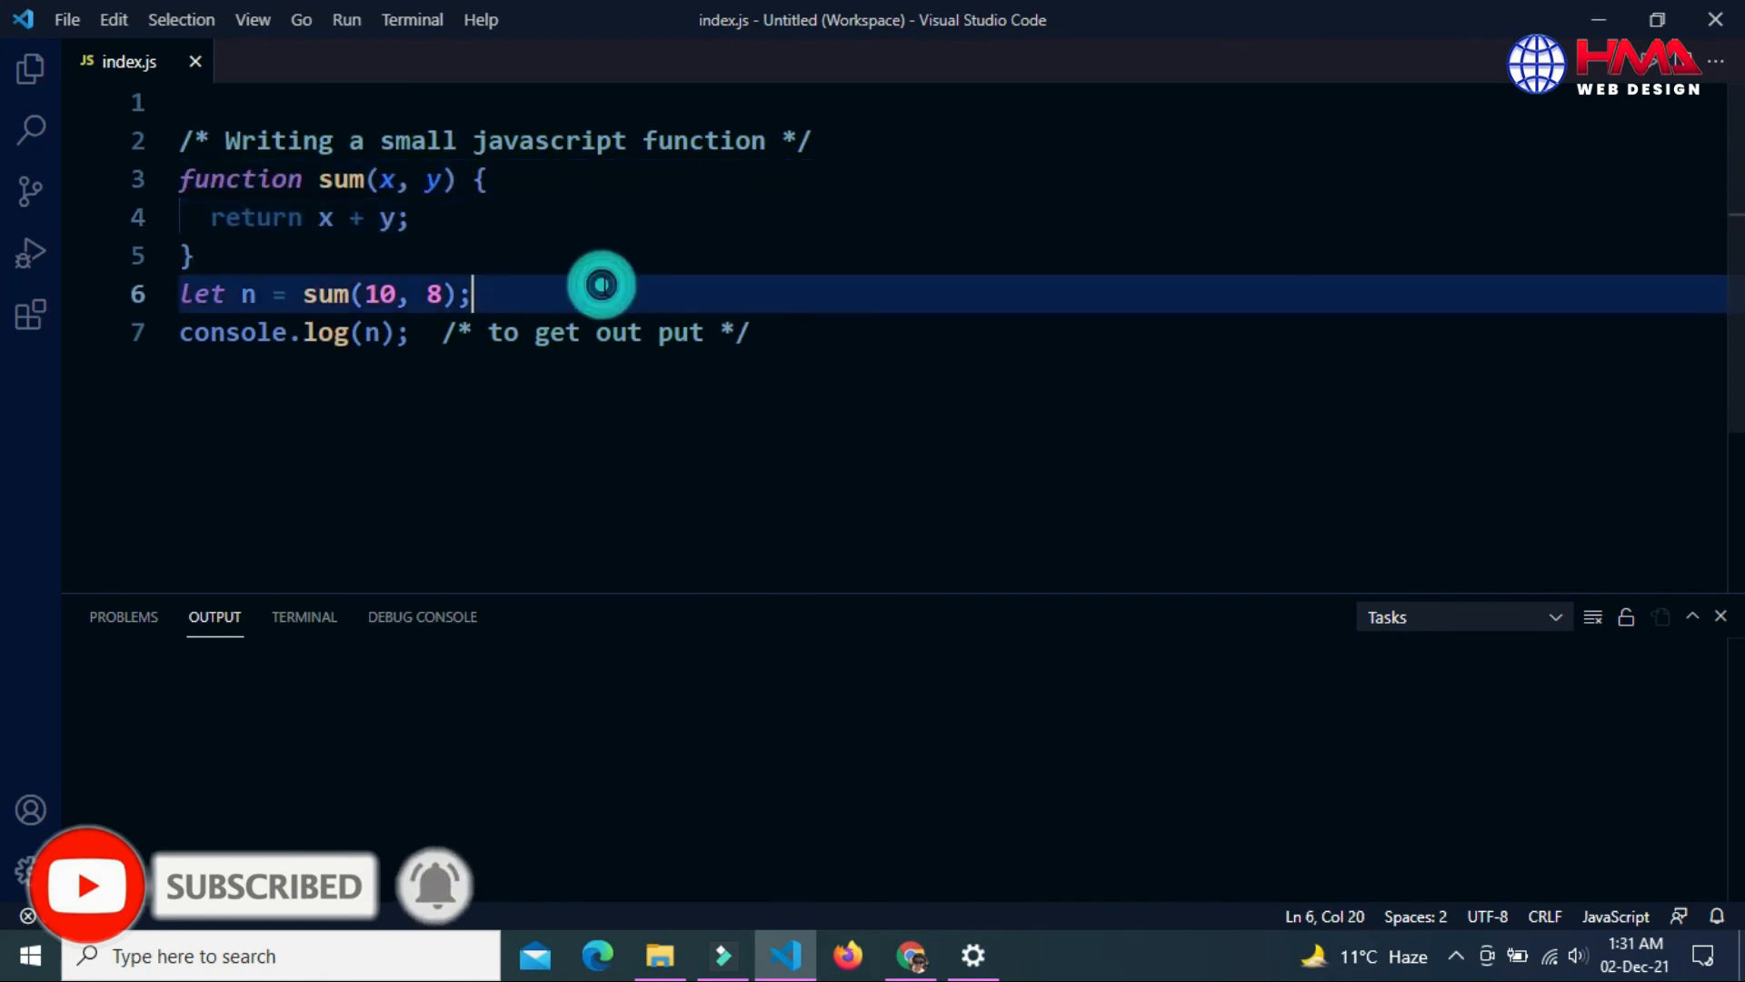
right_click(601, 293)
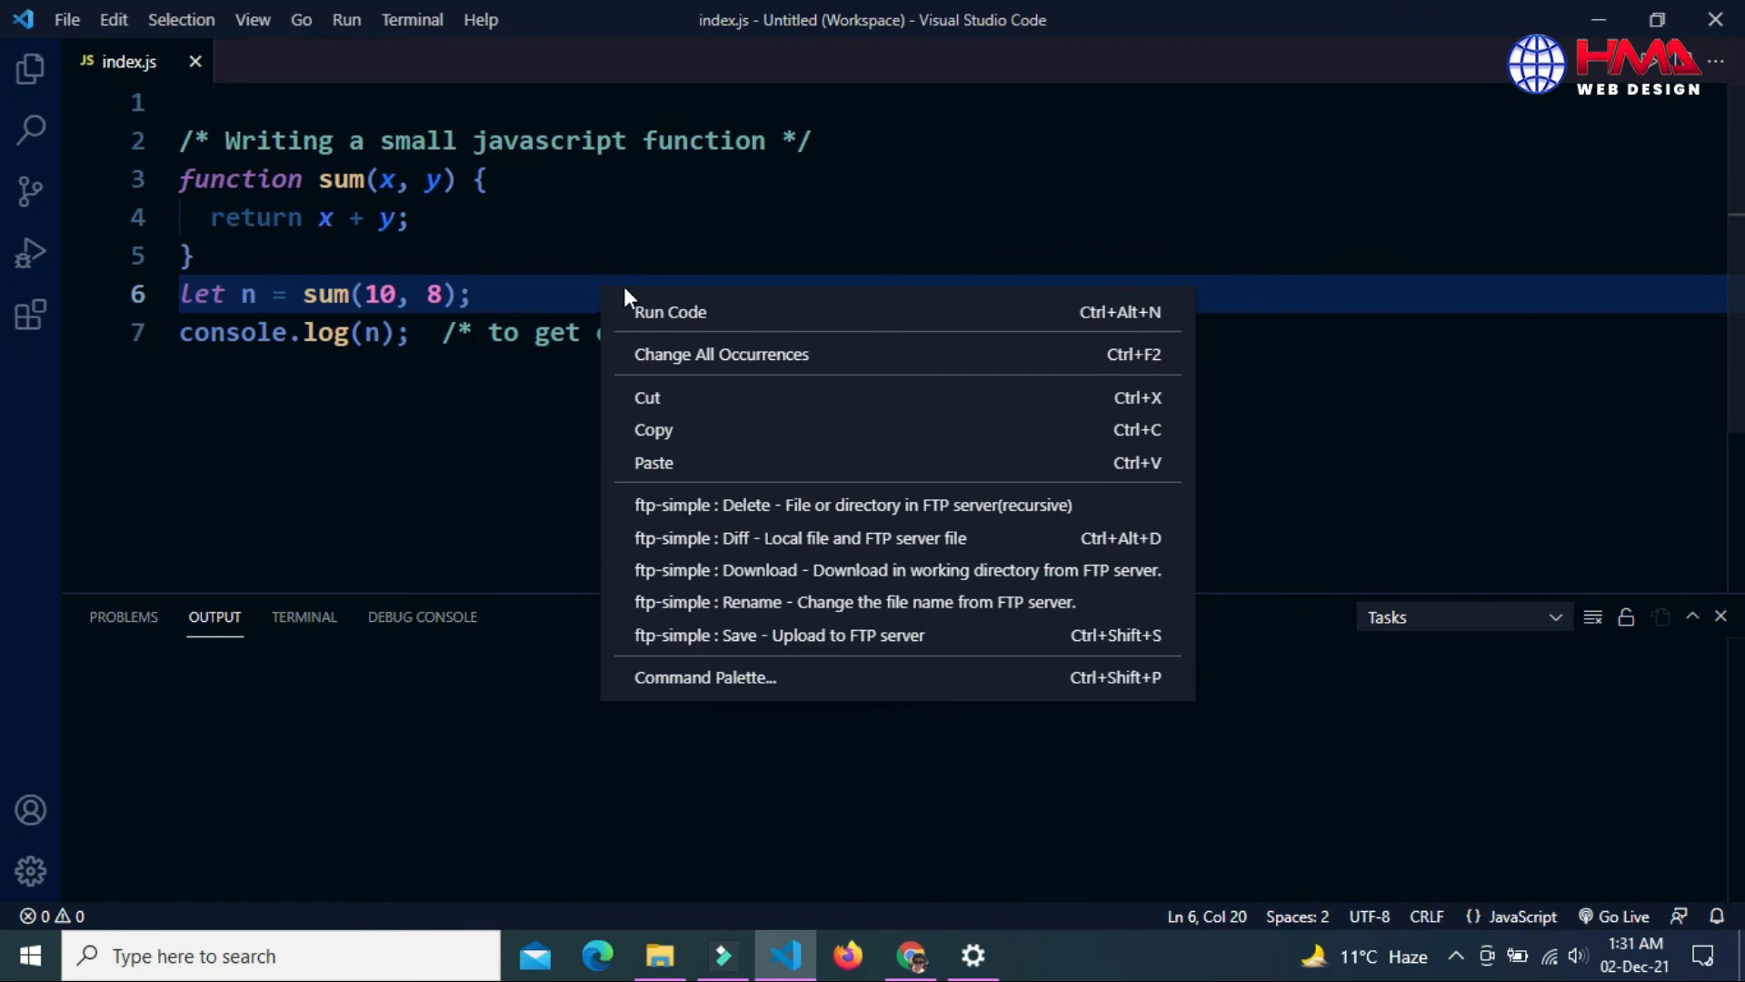
left_click(669, 312)
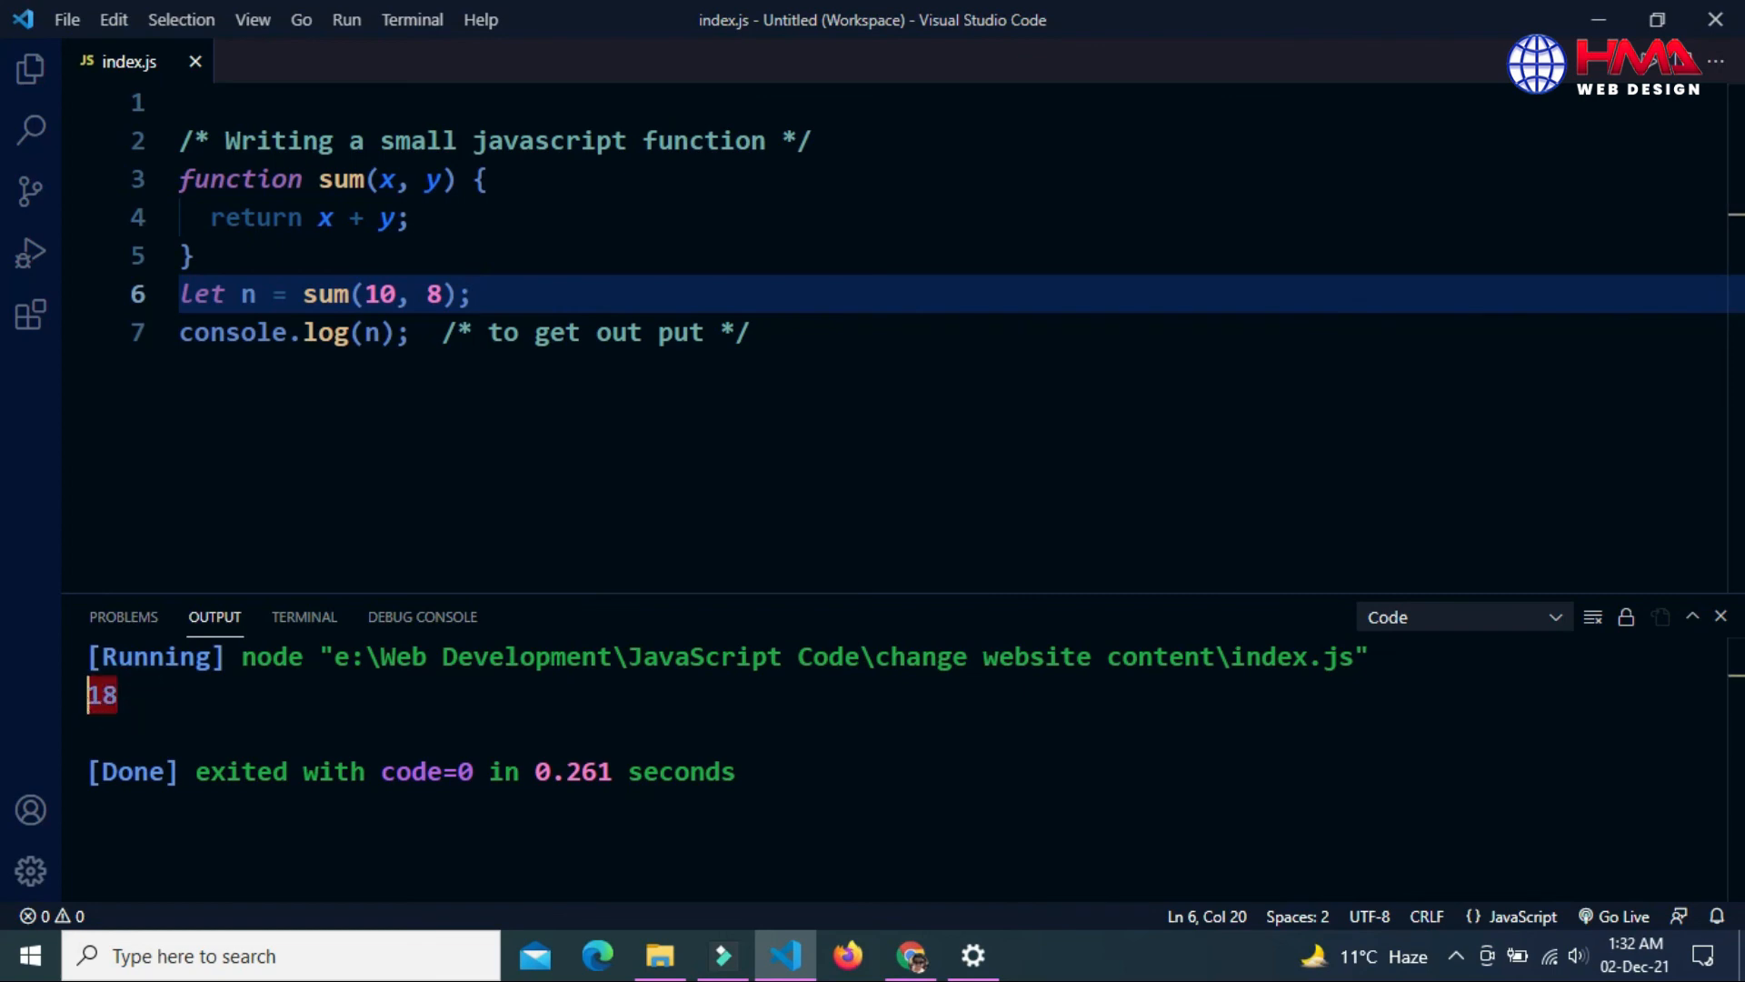
key("Backspace")
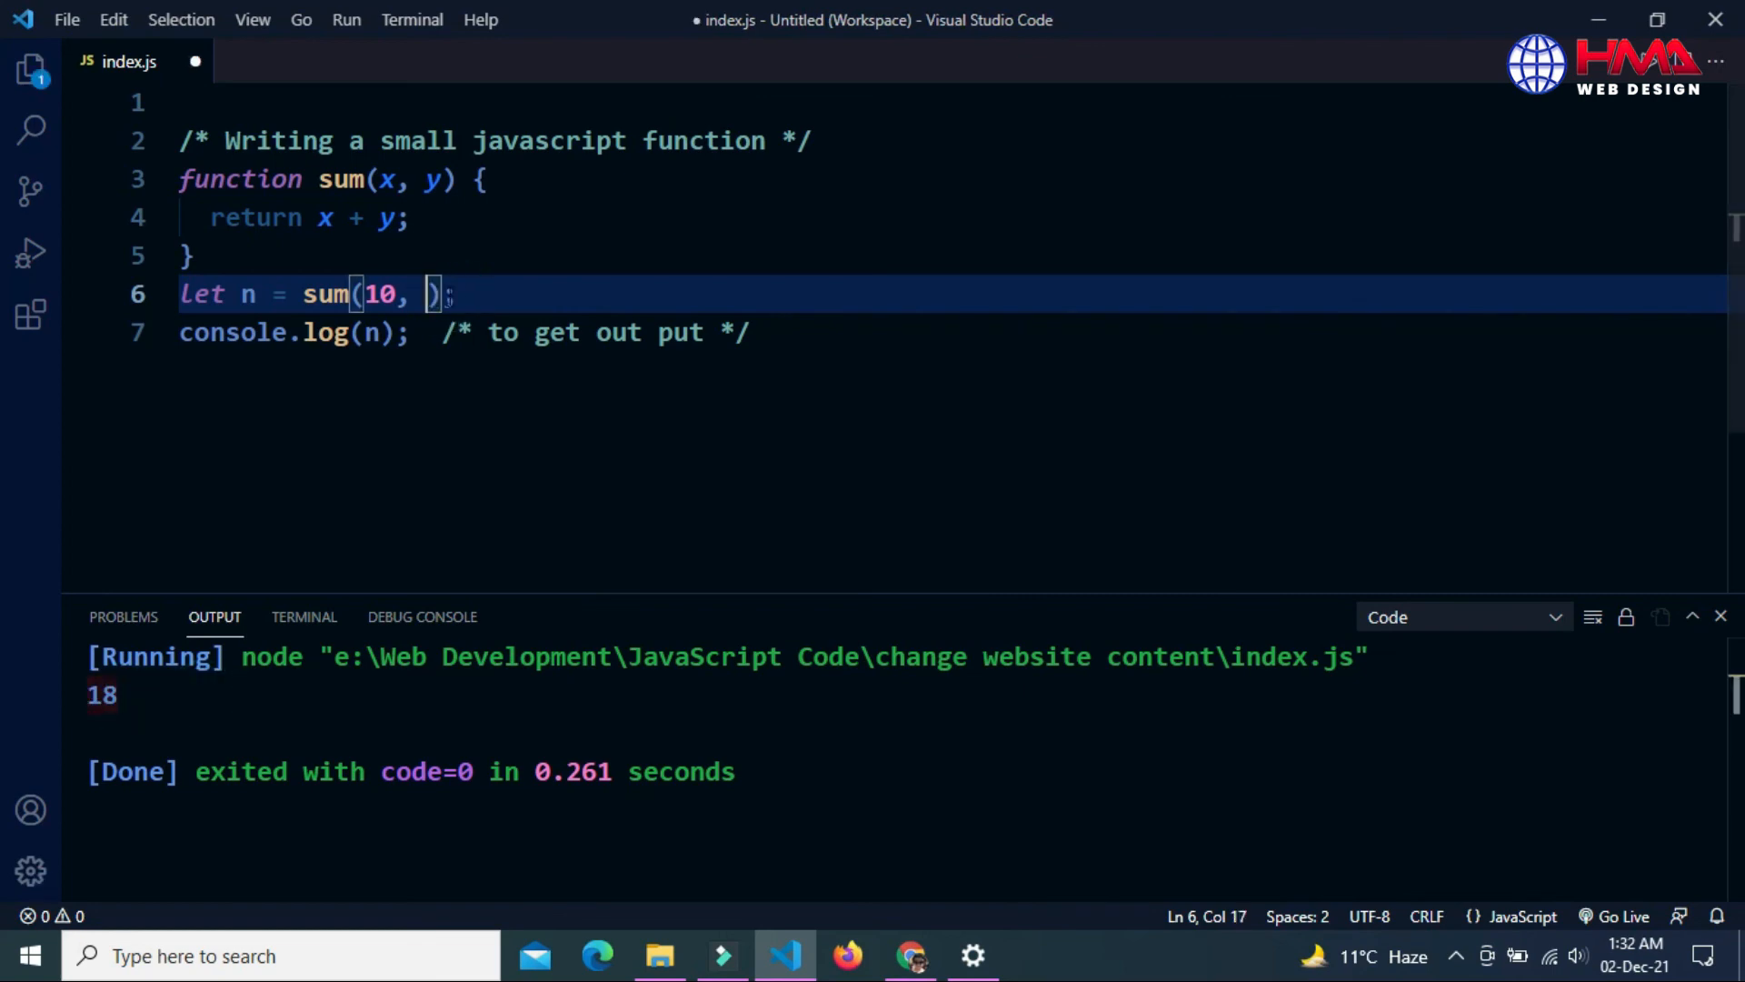
type("30")
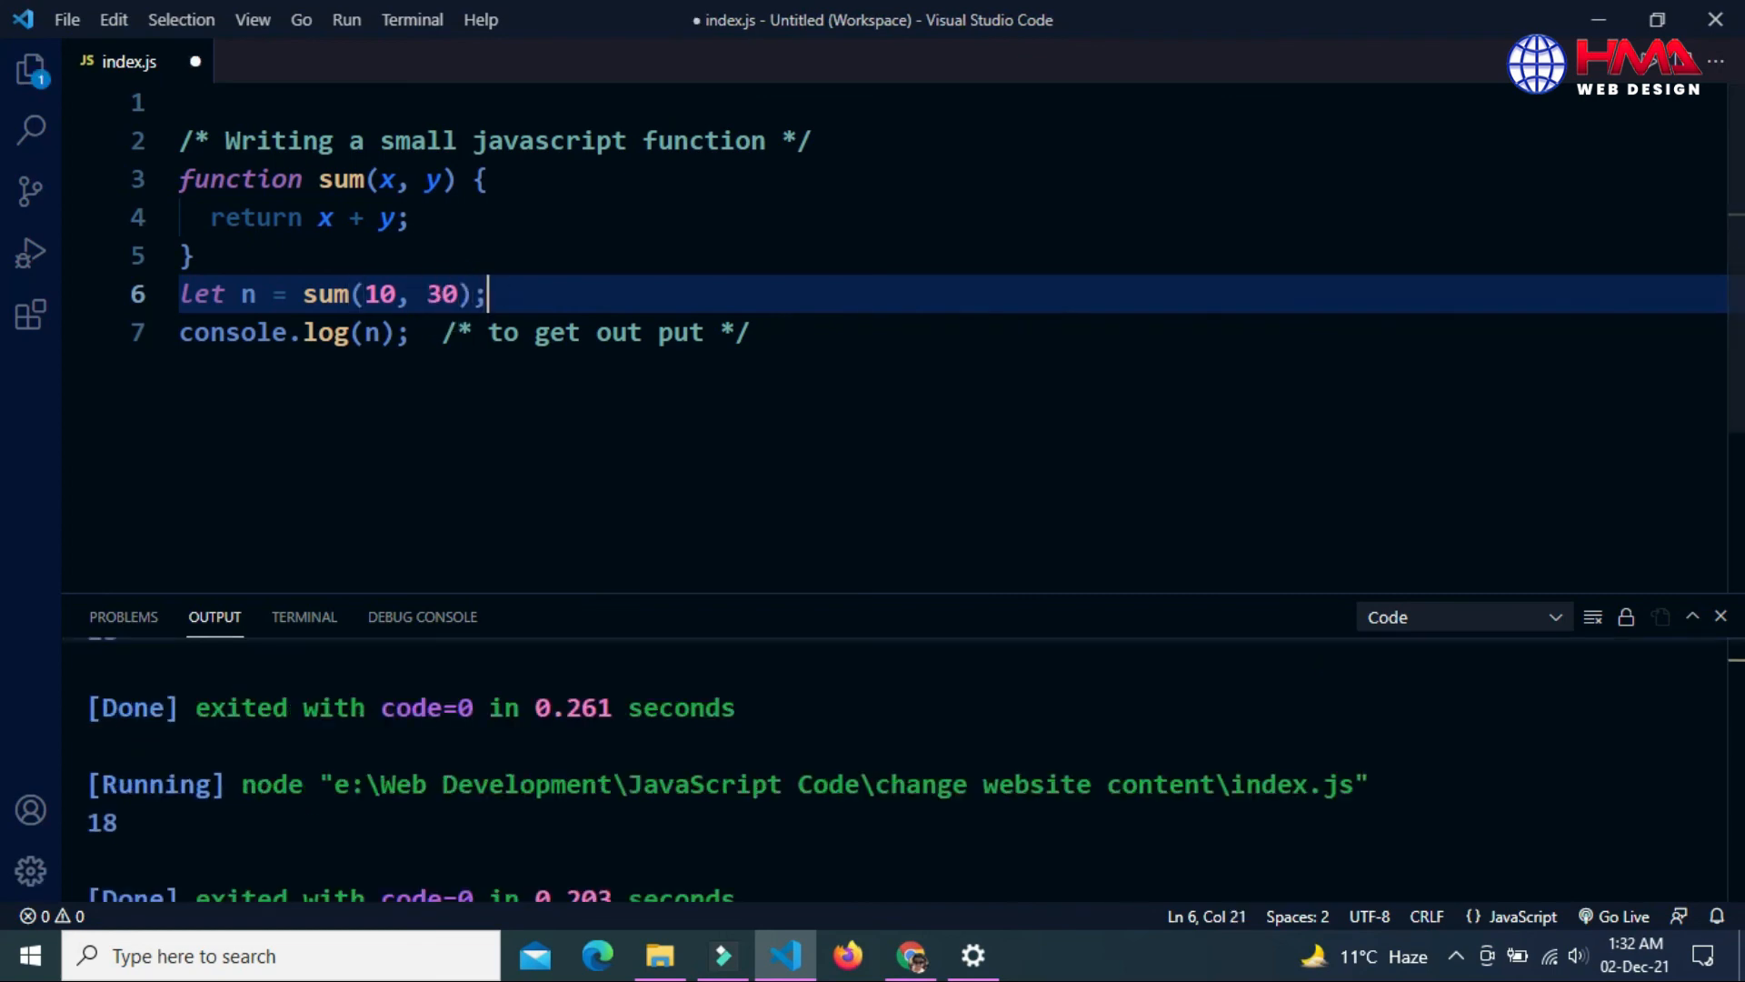